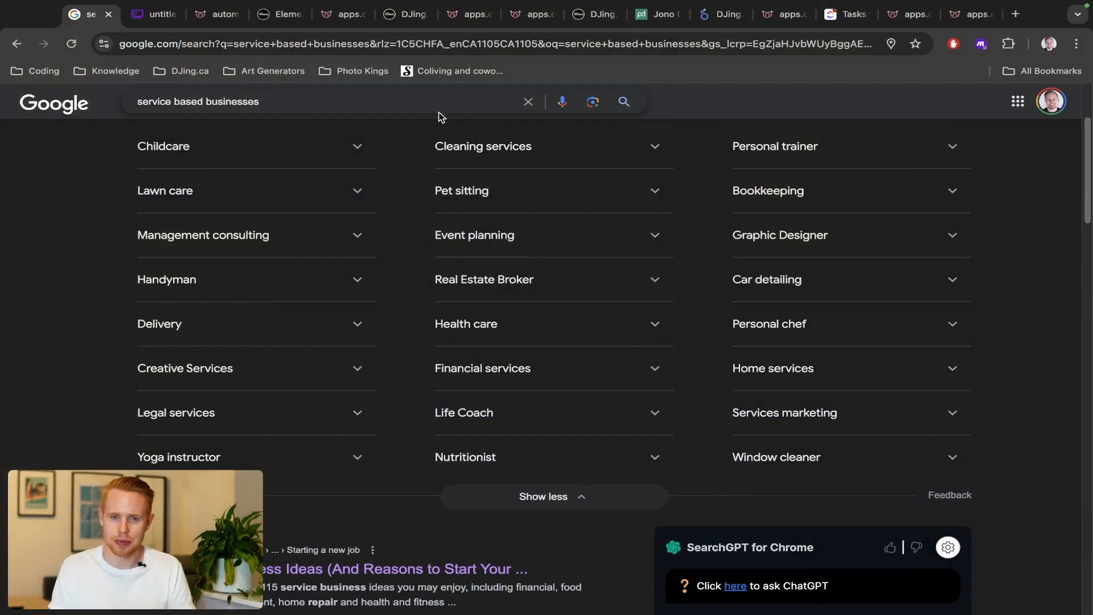
{"action": "mouse_move", "coordinate": [371, 123]}
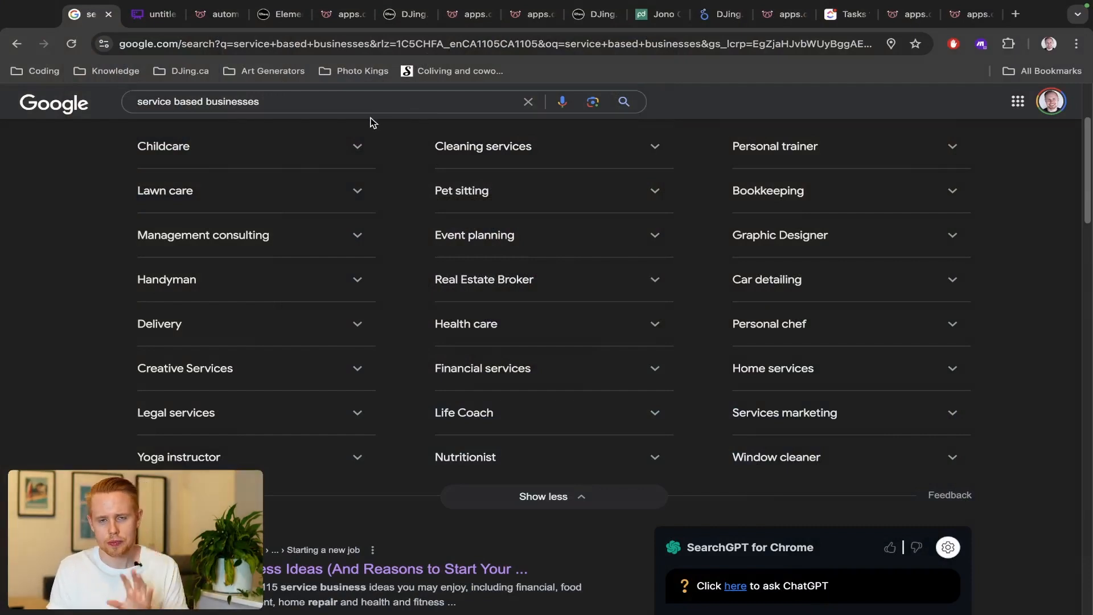
{"action": "mouse_move", "coordinate": [357, 140]}
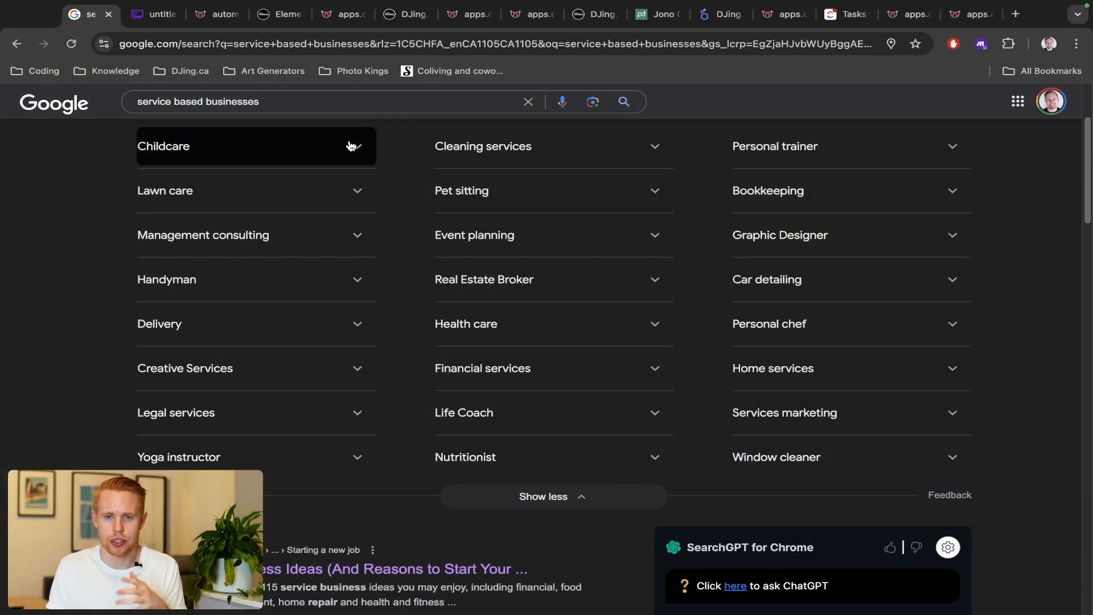
{"action": "mouse_move", "coordinate": [296, 198]}
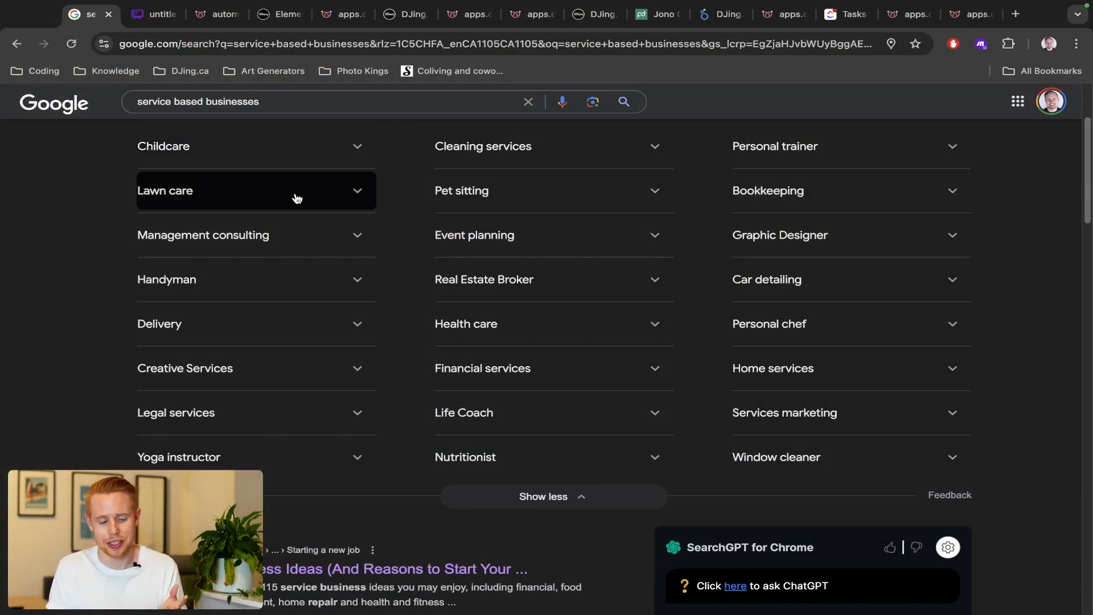
{"action": "mouse_move", "coordinate": [252, 302]}
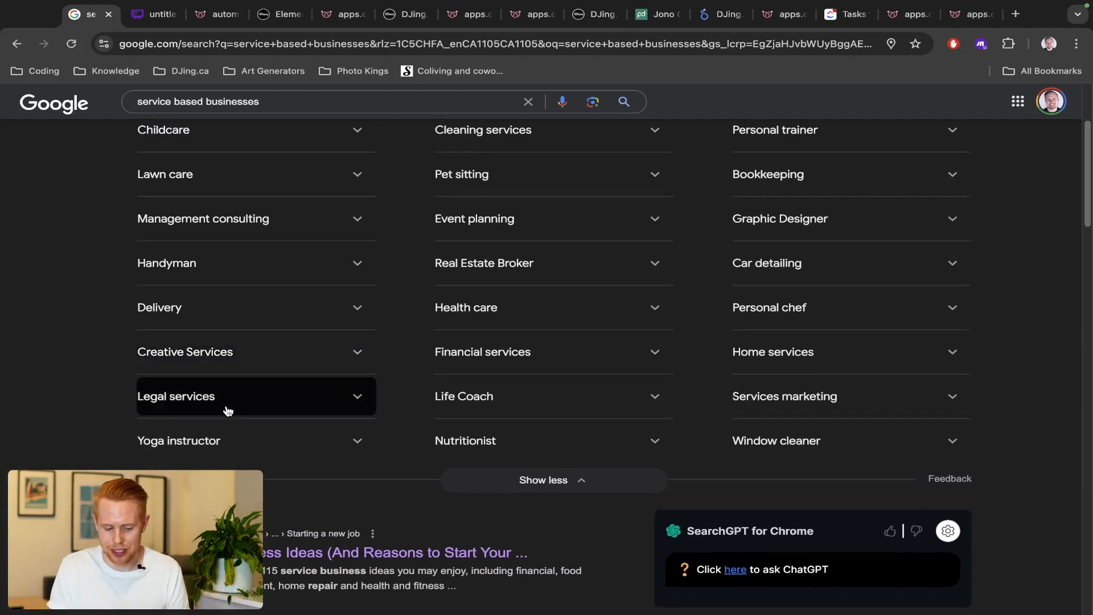
{"action": "mouse_move", "coordinate": [494, 218]}
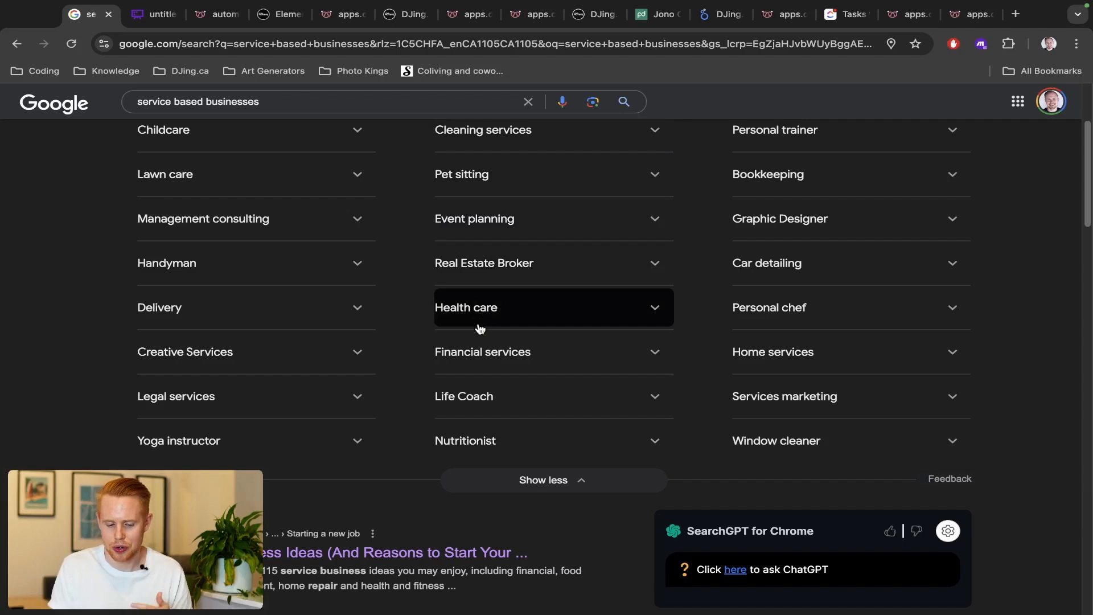
{"action": "mouse_move", "coordinate": [507, 440]}
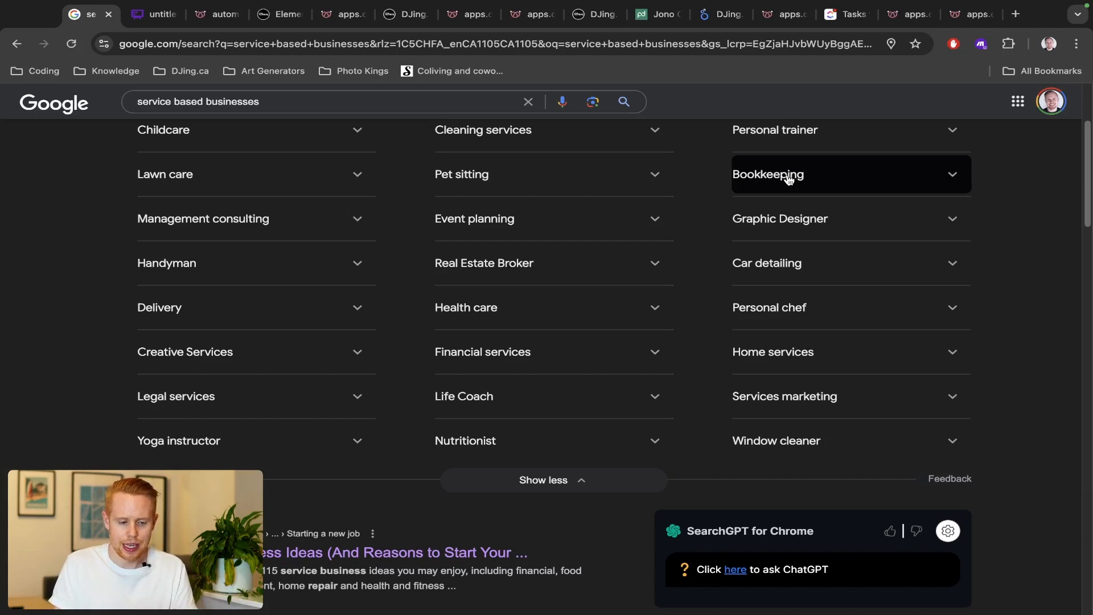
Step: Show the untitled flowchart, scrolling down to the Ready, Needs More Time and Not Interested outcomes
{"action": "left_click", "coordinate": [156, 14]}
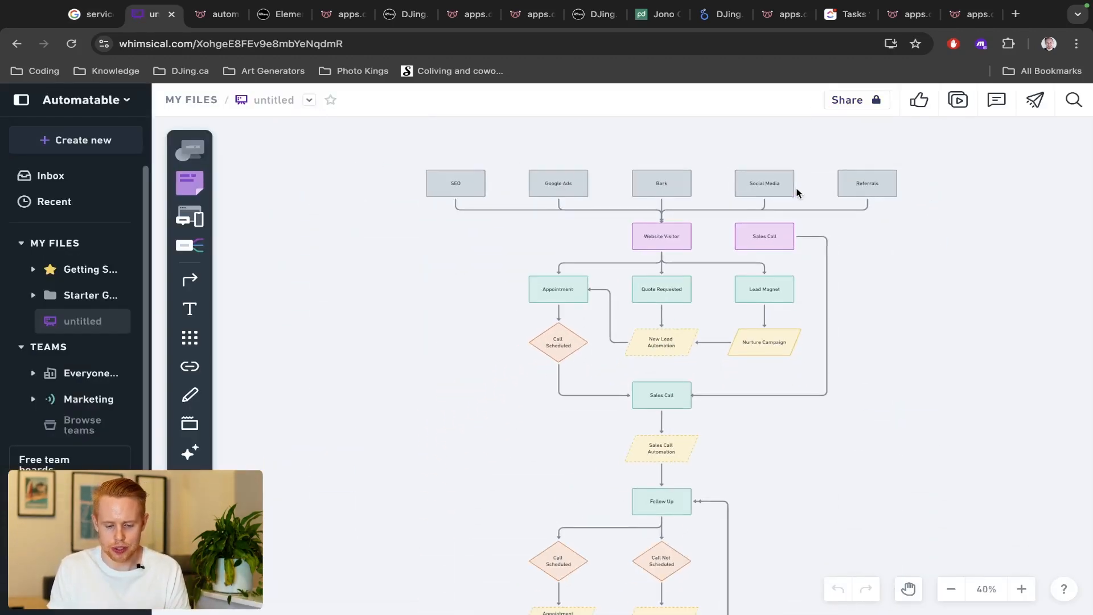
{"action": "scroll", "scroll_direction": "down", "scroll_amount": 3}
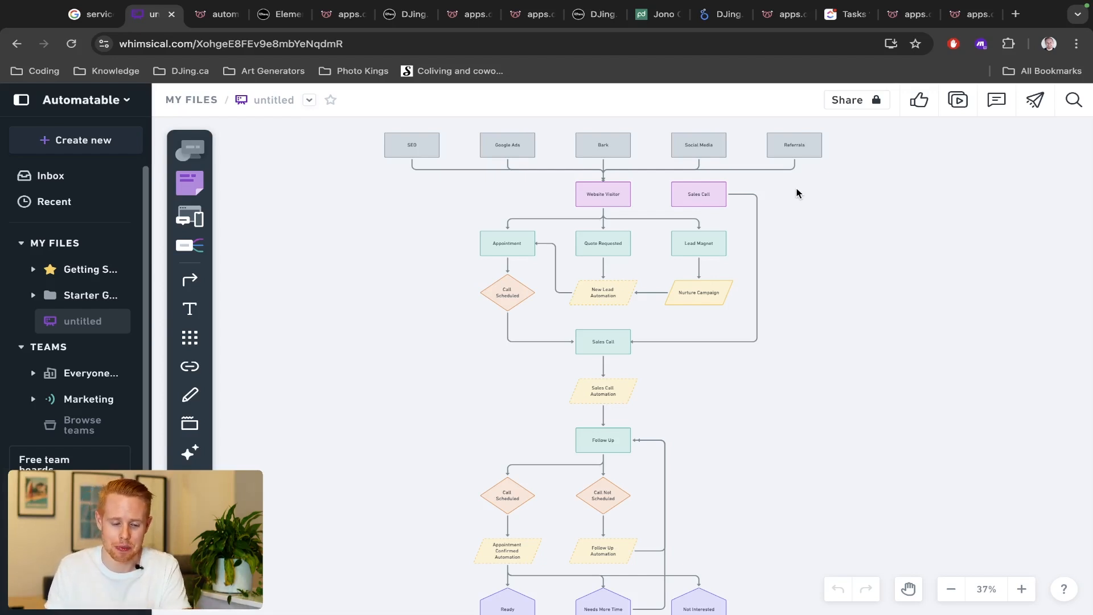
{"action": "mouse_move", "coordinate": [441, 155]}
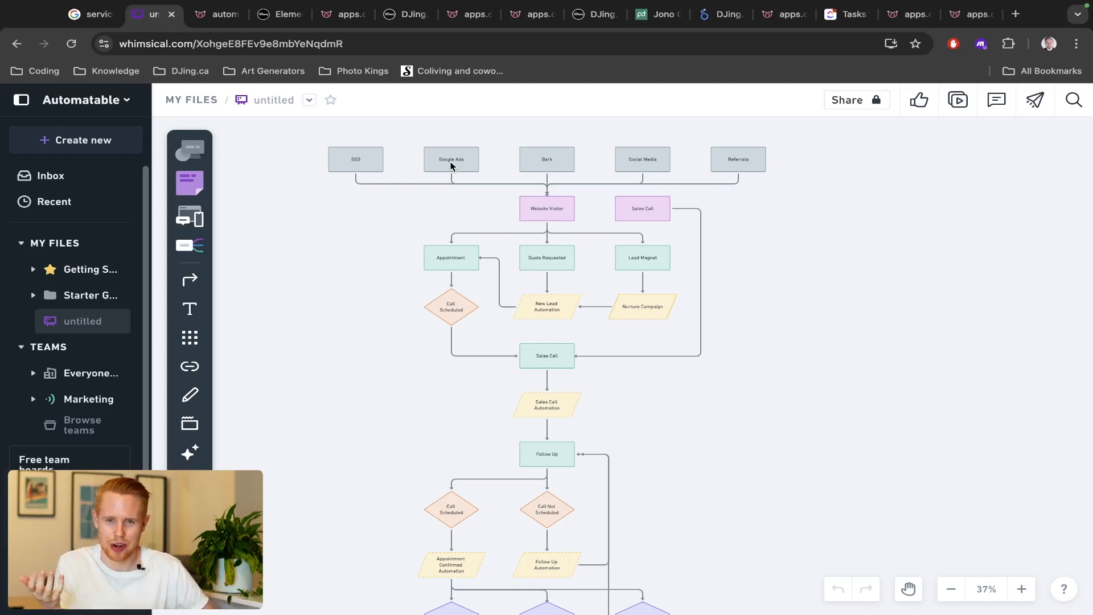
{"action": "mouse_move", "coordinate": [312, 149]}
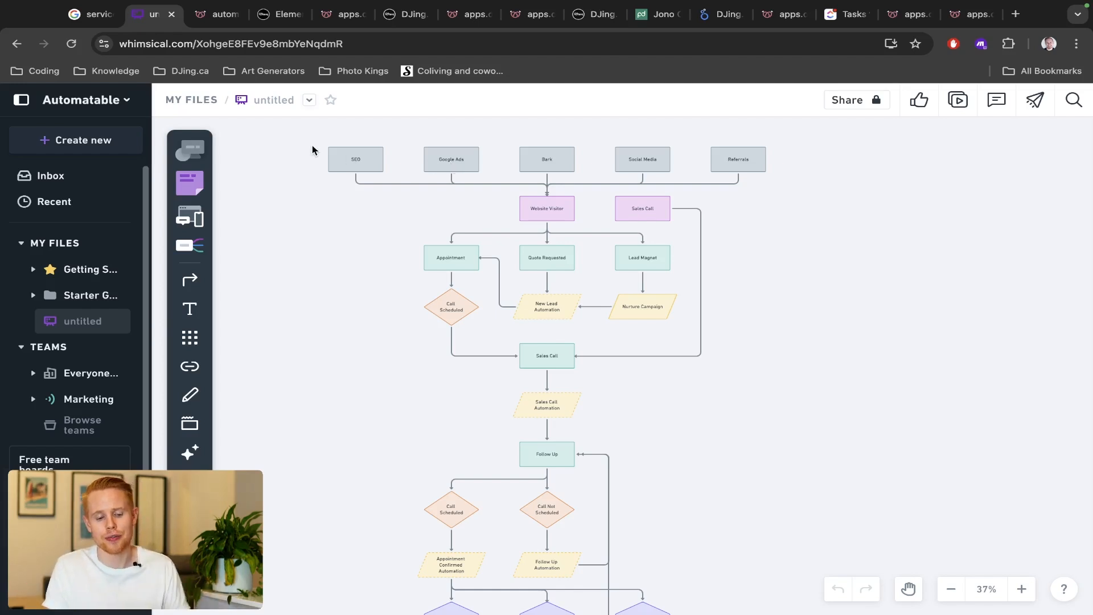
{"action": "mouse_move", "coordinate": [323, 140]}
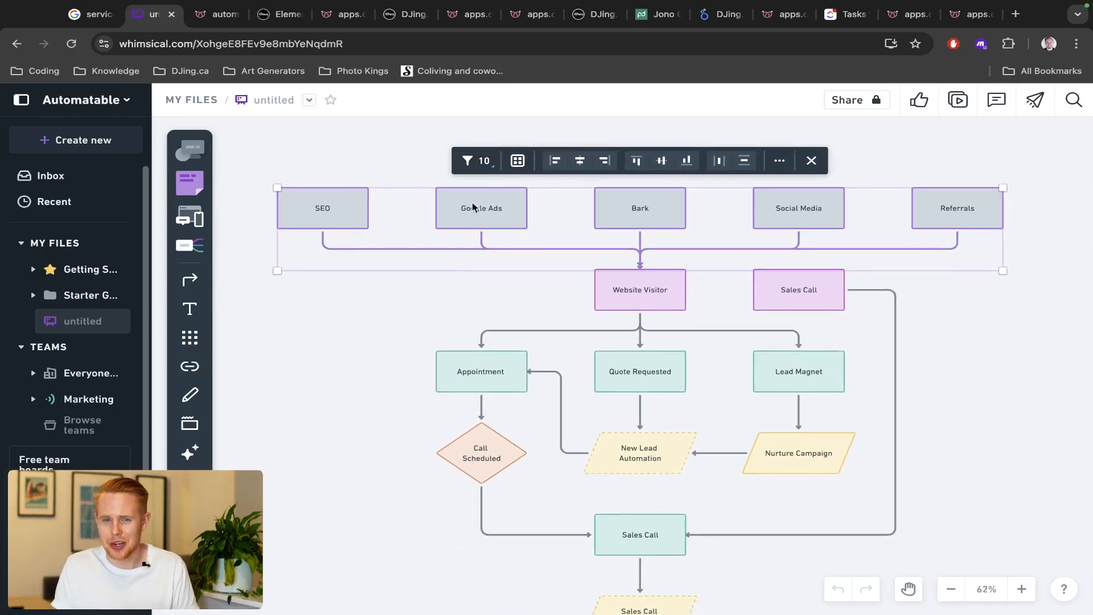
{"action": "mouse_move", "coordinate": [777, 211]}
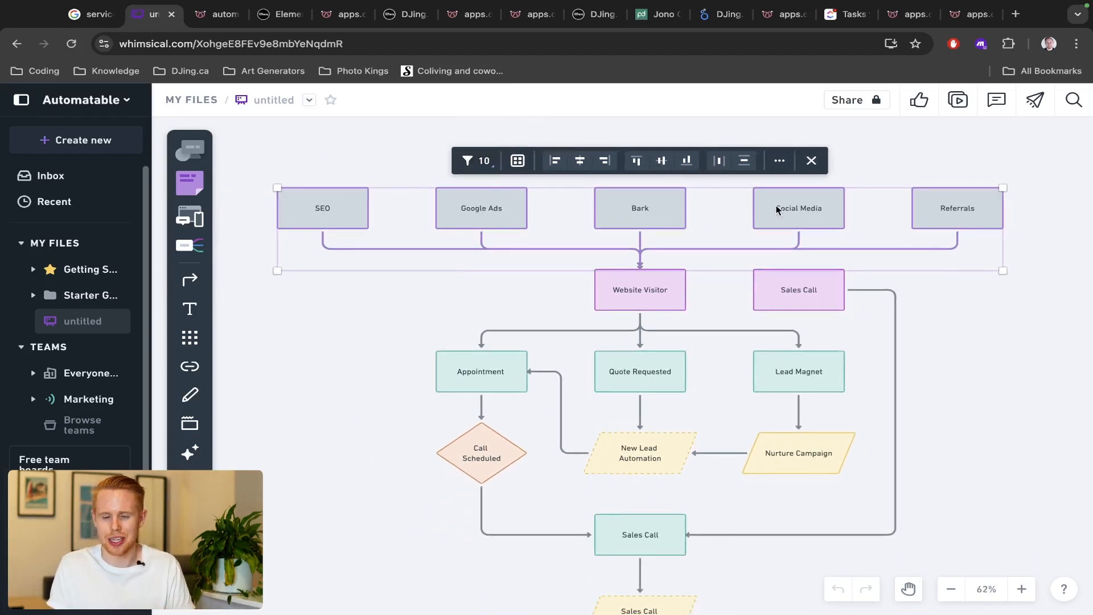
{"action": "mouse_move", "coordinate": [647, 221]}
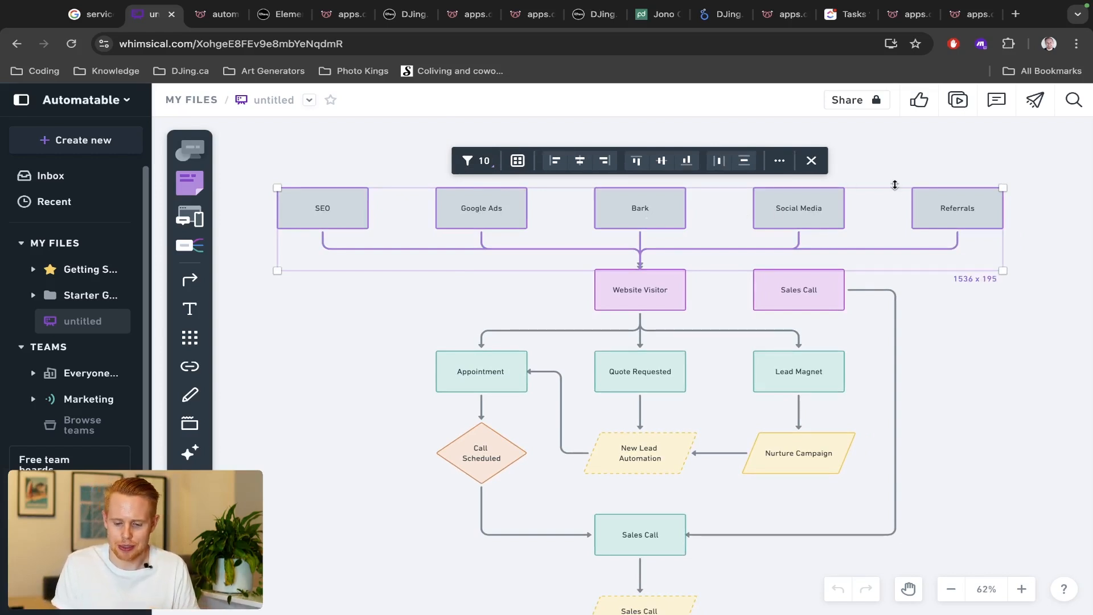
{"action": "mouse_move", "coordinate": [1024, 193]}
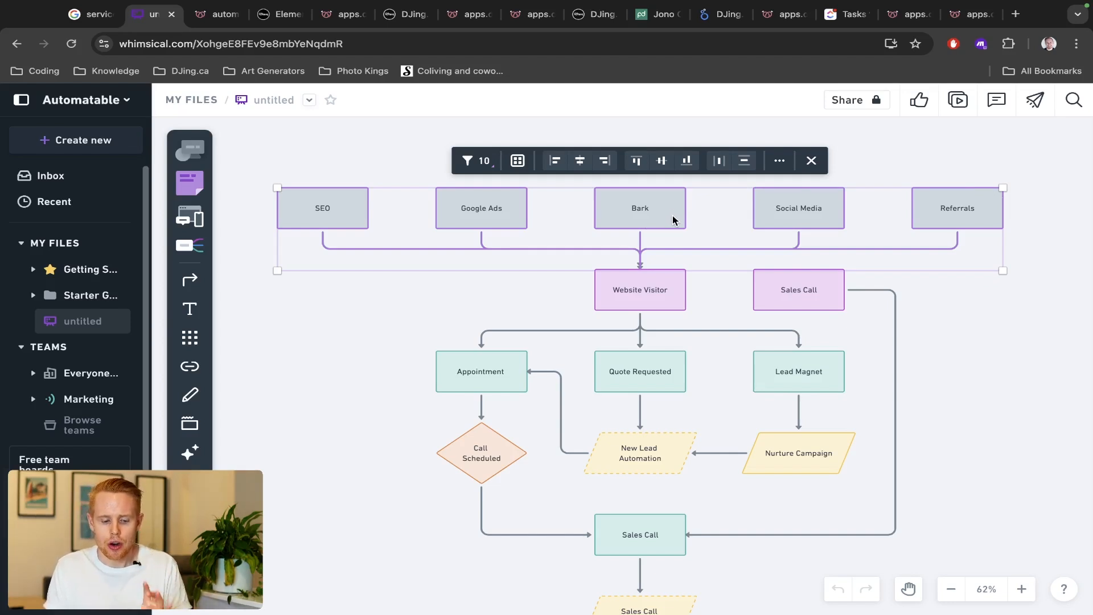
{"action": "mouse_move", "coordinate": [578, 272]}
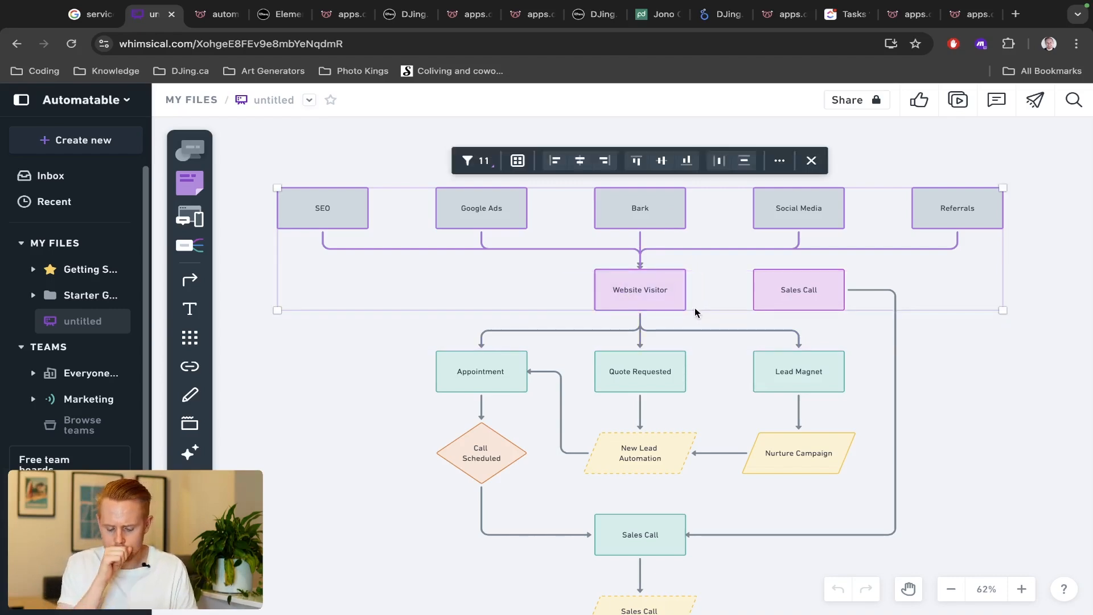
{"action": "left_click", "coordinate": [216, 14]}
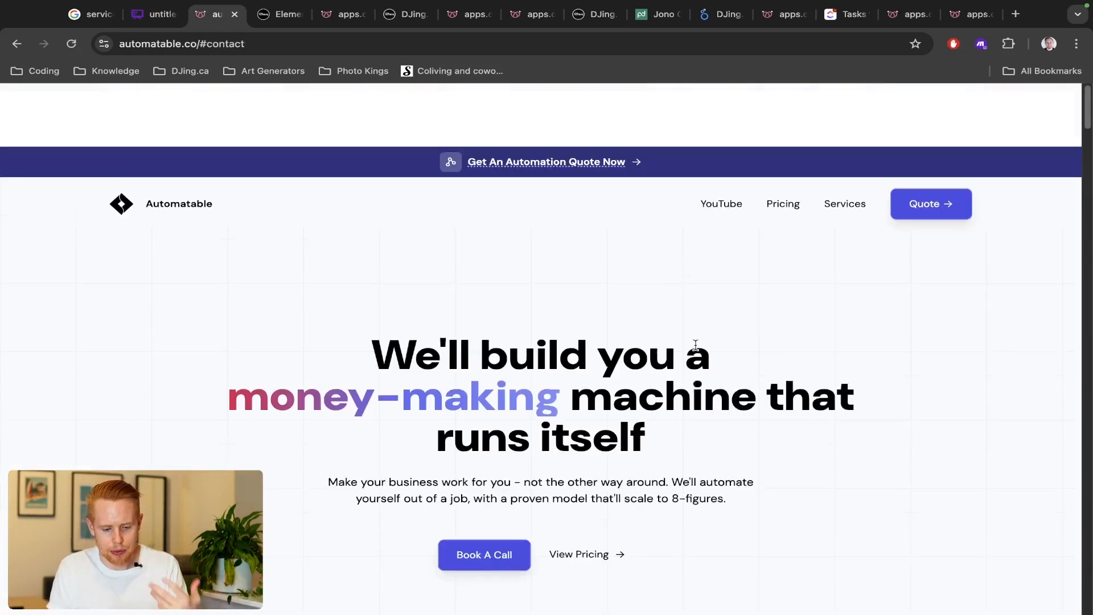
{"action": "scroll", "scroll_direction": "down", "scroll_amount": 3}
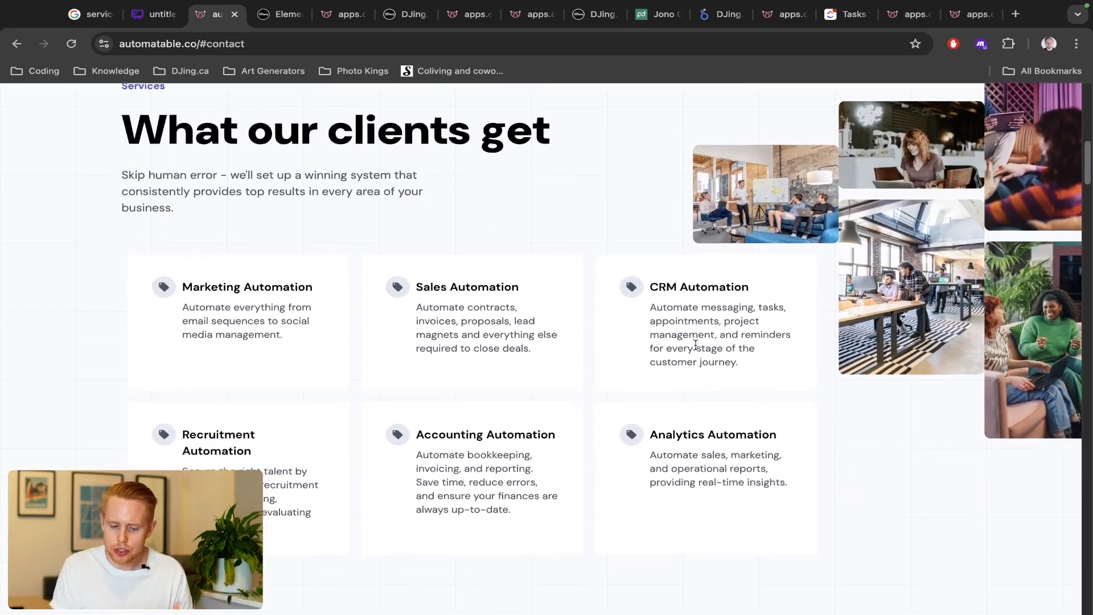
{"action": "scroll", "scroll_direction": "down", "scroll_amount": 3}
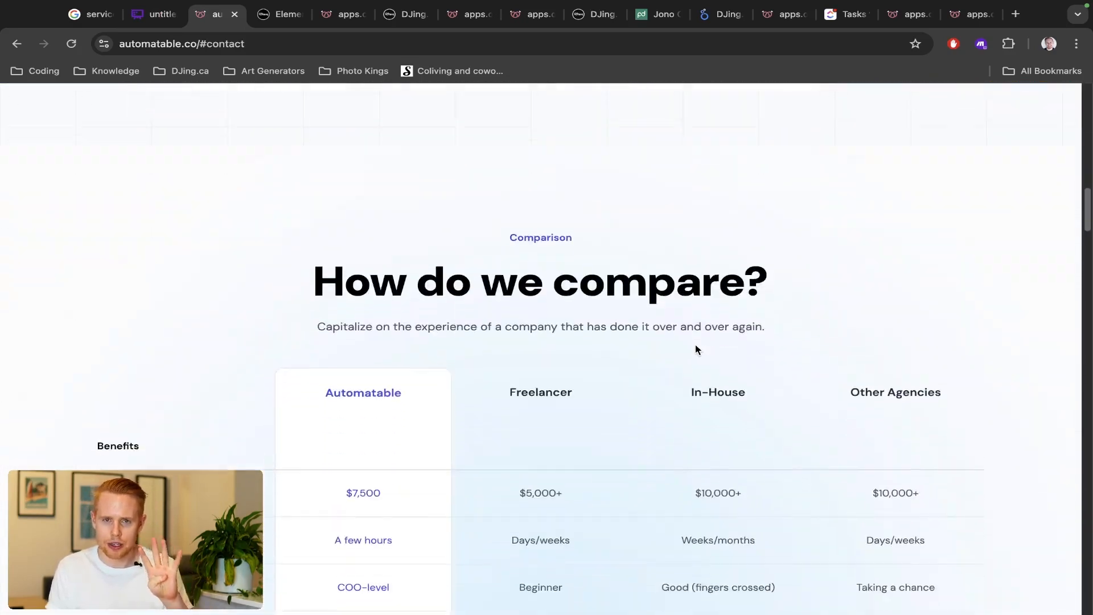
{"action": "scroll", "scroll_direction": "up", "scroll_amount": 3}
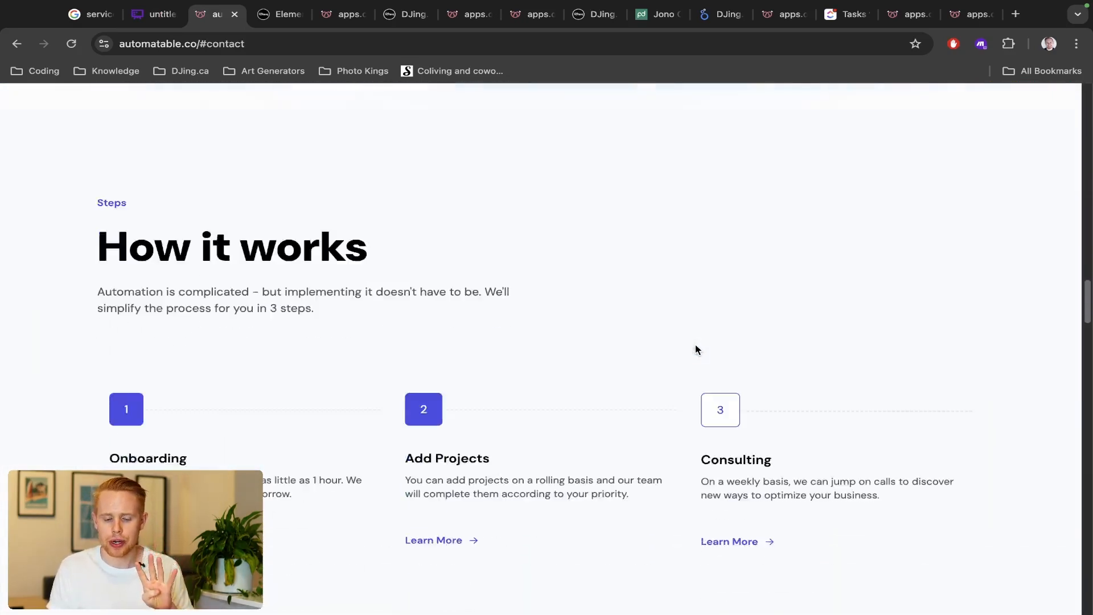
{"action": "scroll", "scroll_direction": "up", "scroll_amount": 3}
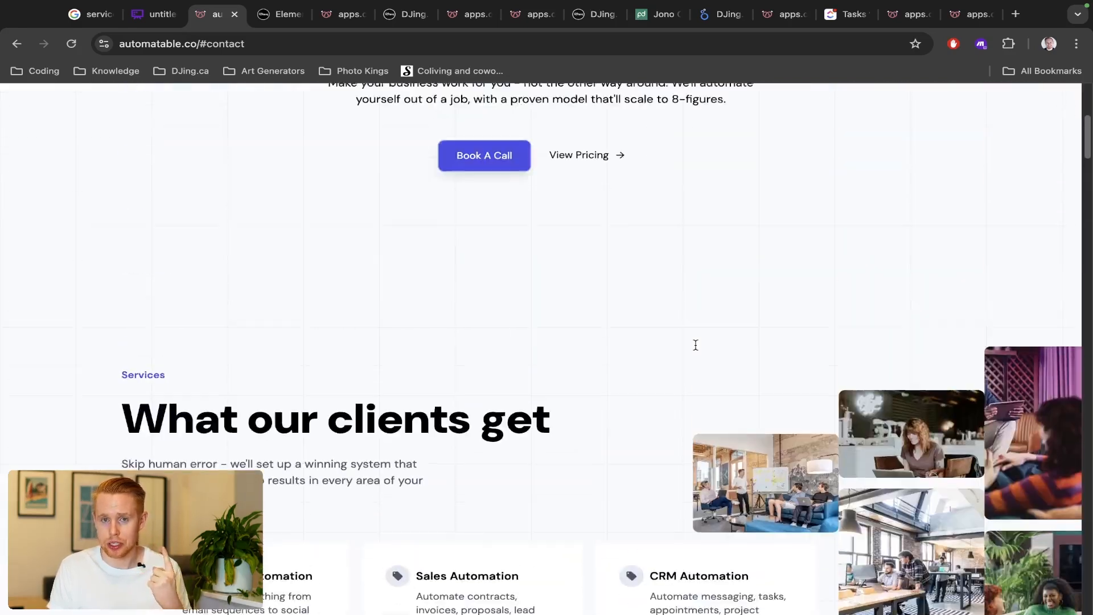
{"action": "scroll", "scroll_direction": "up", "scroll_amount": 3}
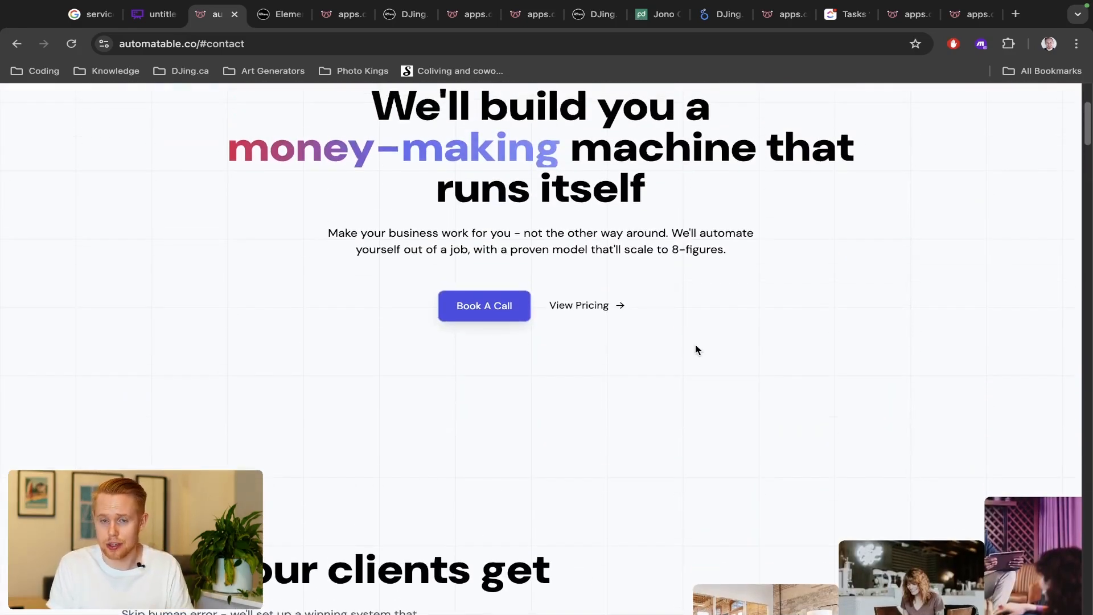
{"action": "left_click", "coordinate": [152, 13]}
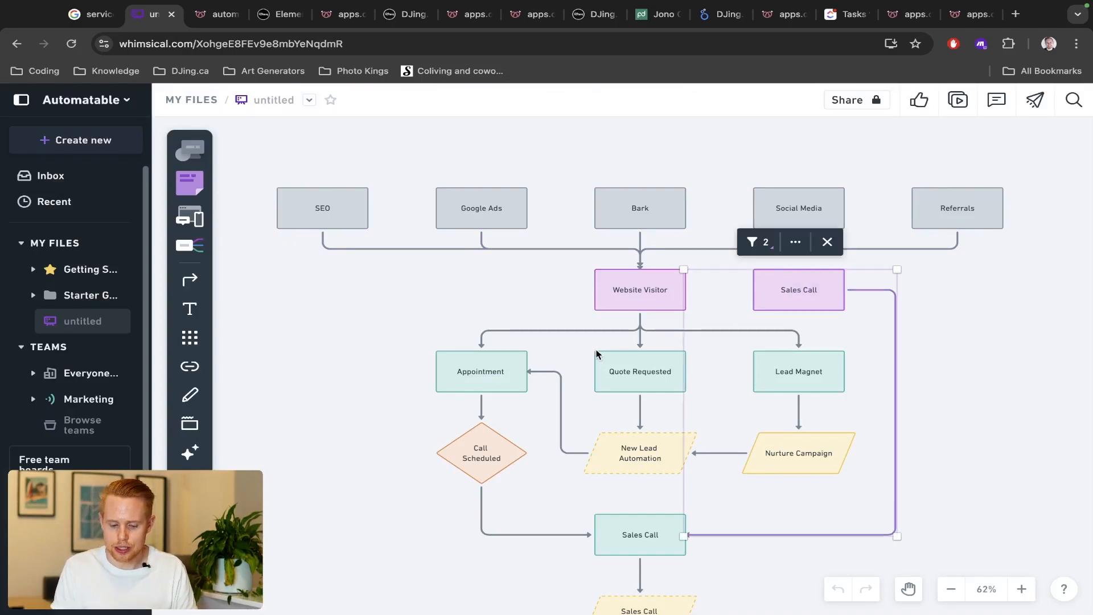
{"action": "left_click", "coordinate": [217, 14]}
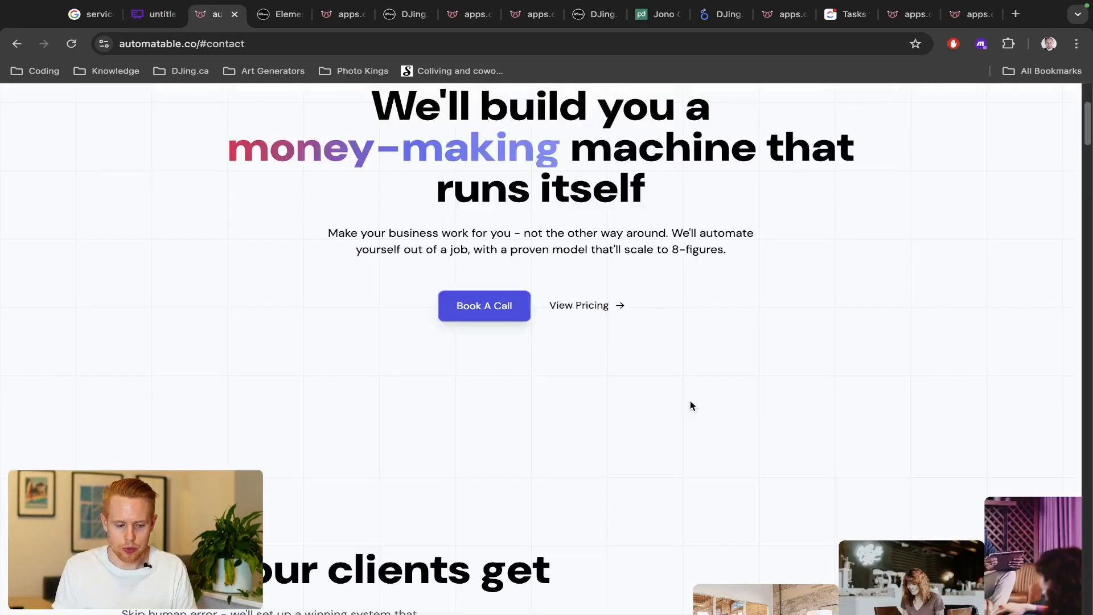
{"action": "scroll", "scroll_direction": "down", "scroll_amount": 3}
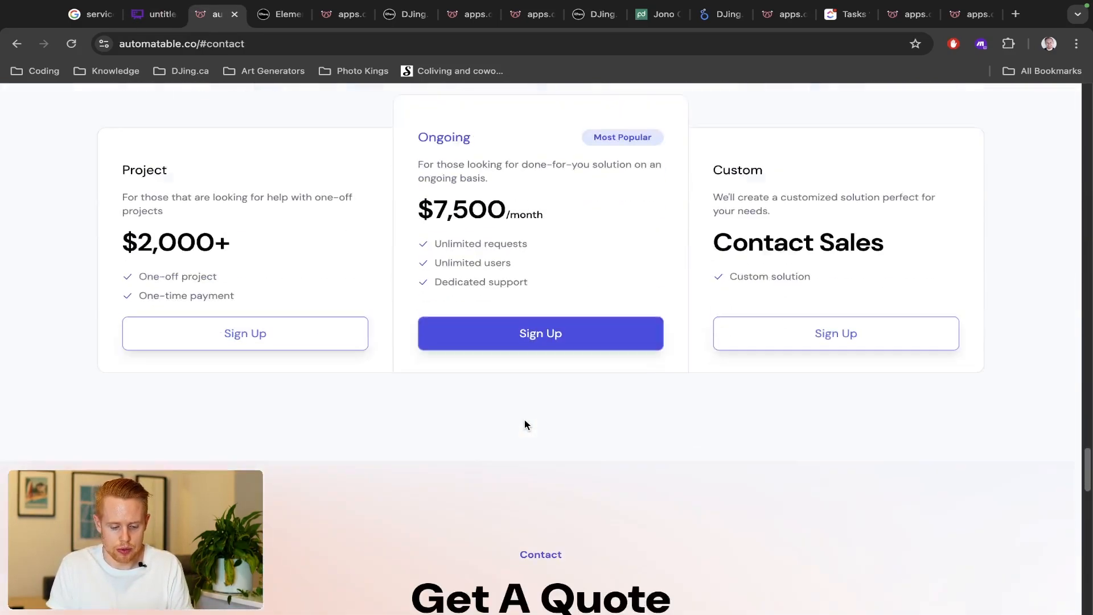
{"action": "scroll", "scroll_direction": "down", "scroll_amount": 3}
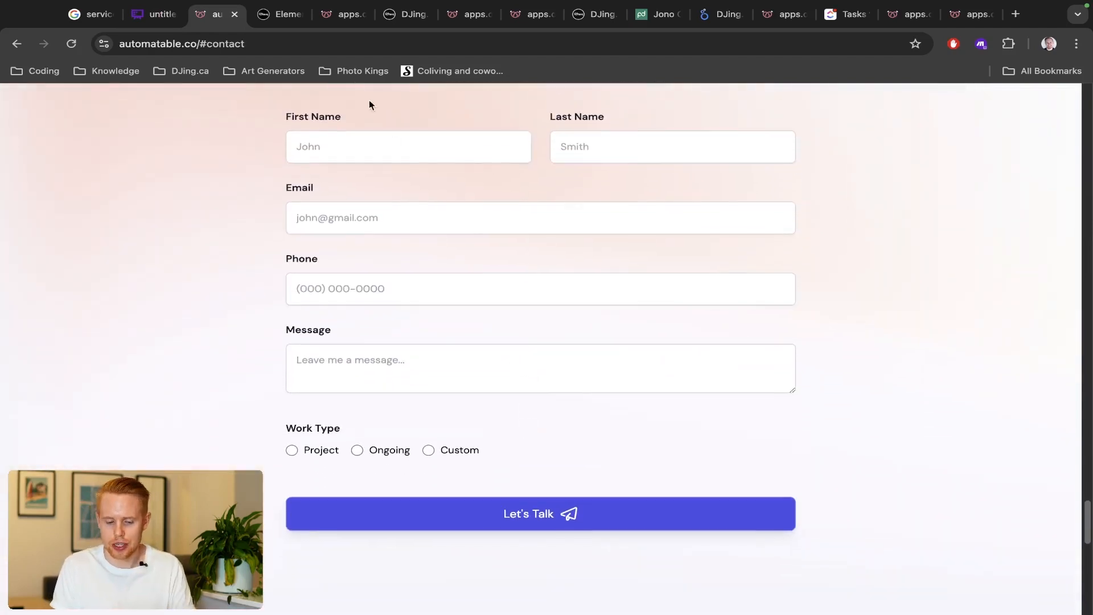
{"action": "mouse_move", "coordinate": [370, 323]}
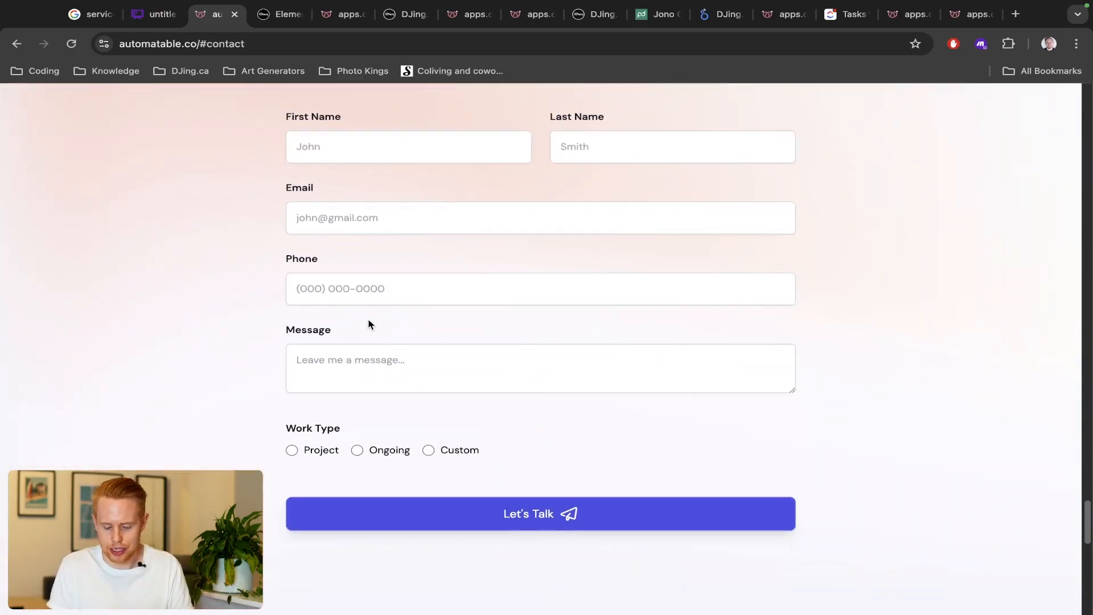
{"action": "left_click", "coordinate": [155, 14]}
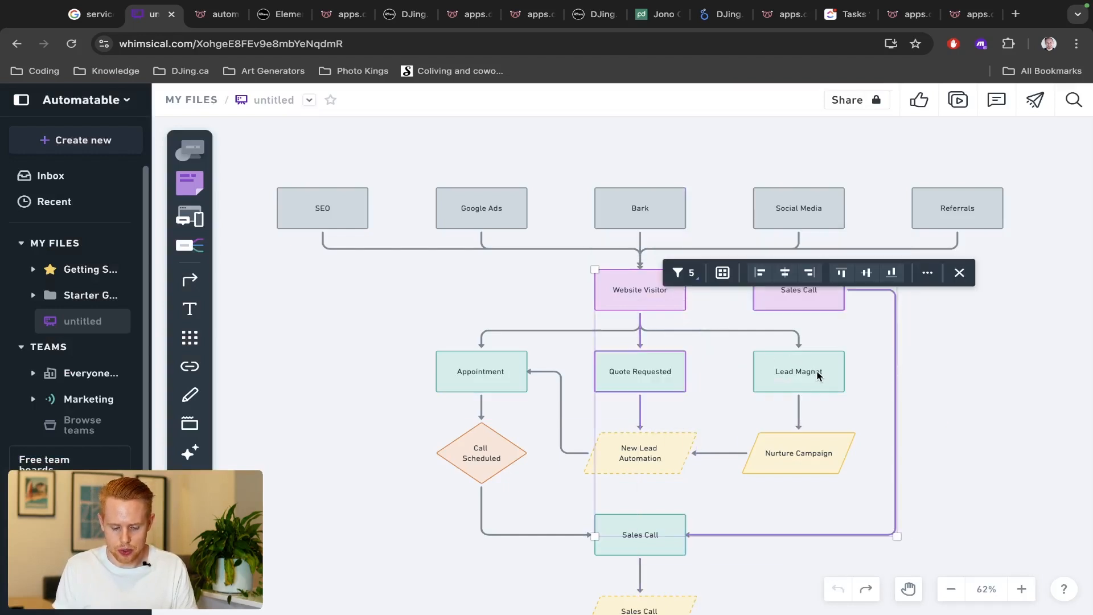
Step: Show the free e-book form, the DJing quote page and the appointment booking calendar, returning to the flowchart
{"action": "left_click", "coordinate": [274, 14]}
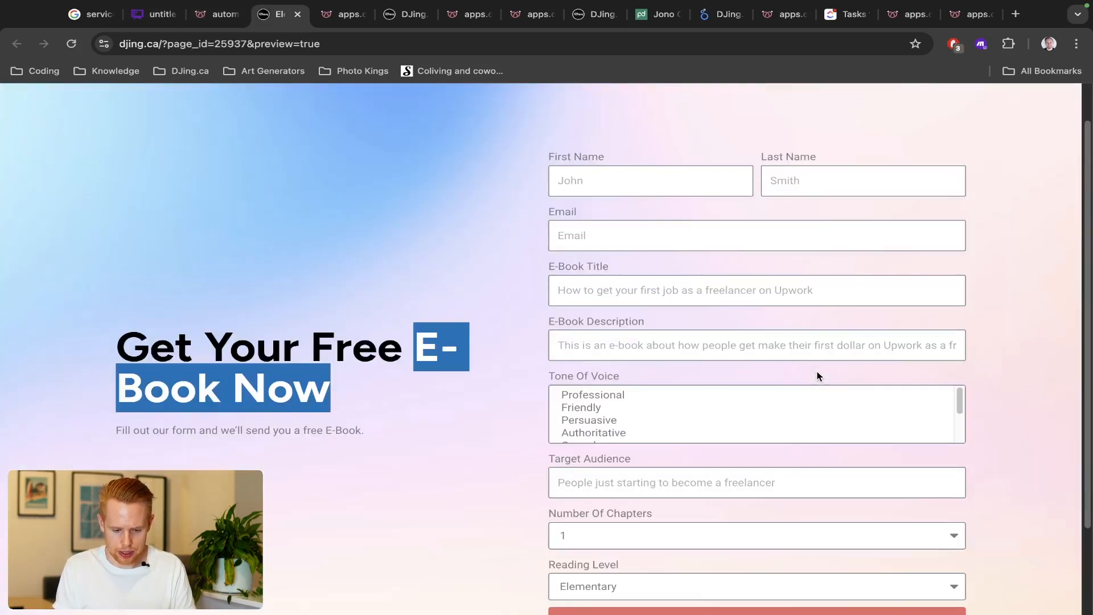
{"action": "mouse_move", "coordinate": [302, 308]}
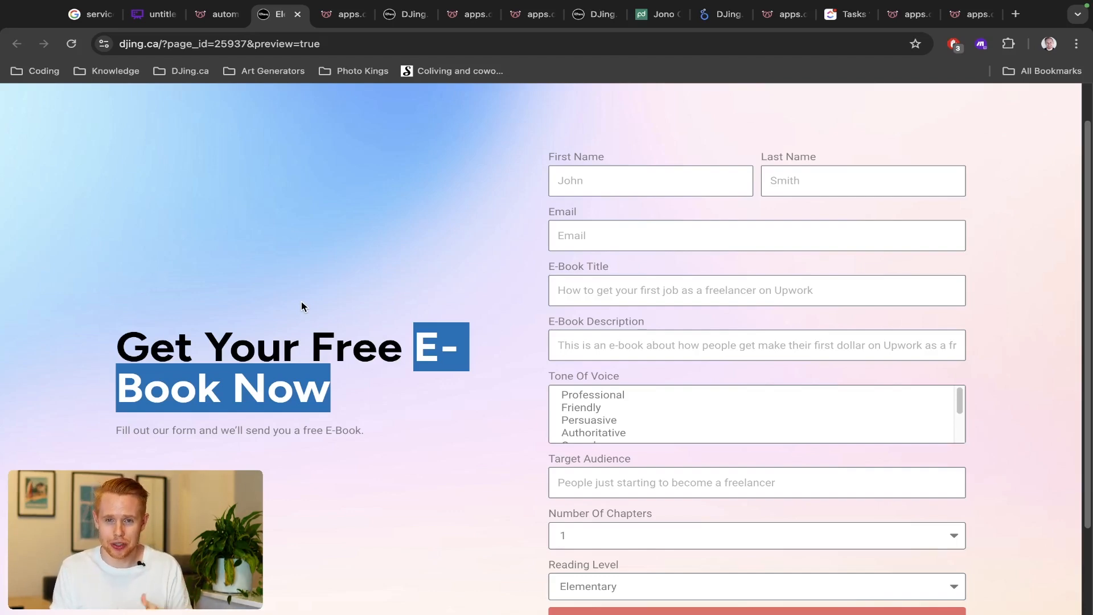
{"action": "mouse_move", "coordinate": [428, 292]}
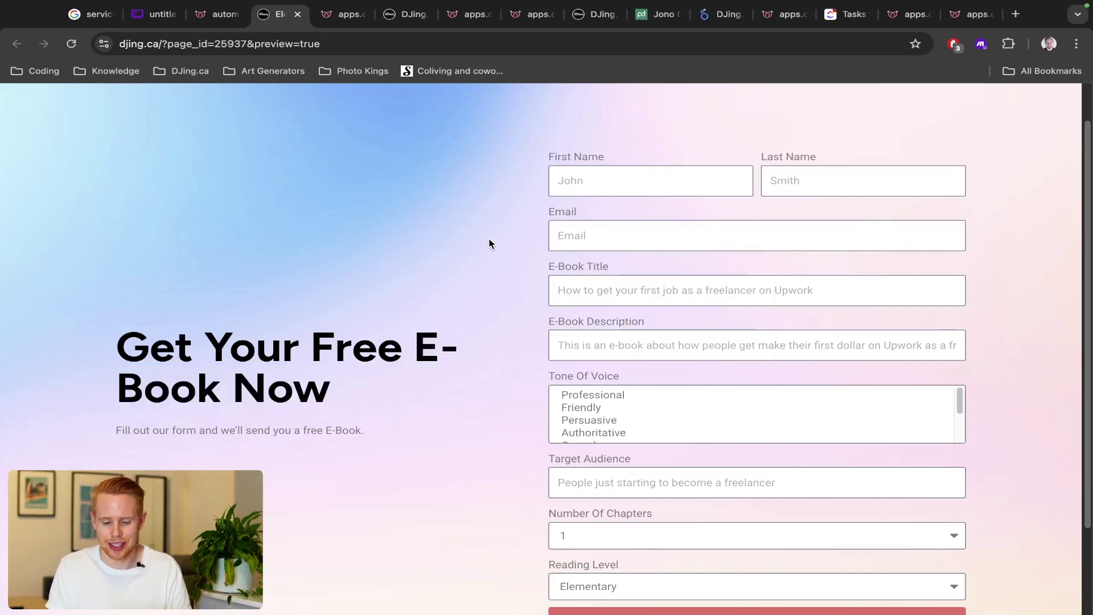
{"action": "left_click", "coordinate": [147, 14]}
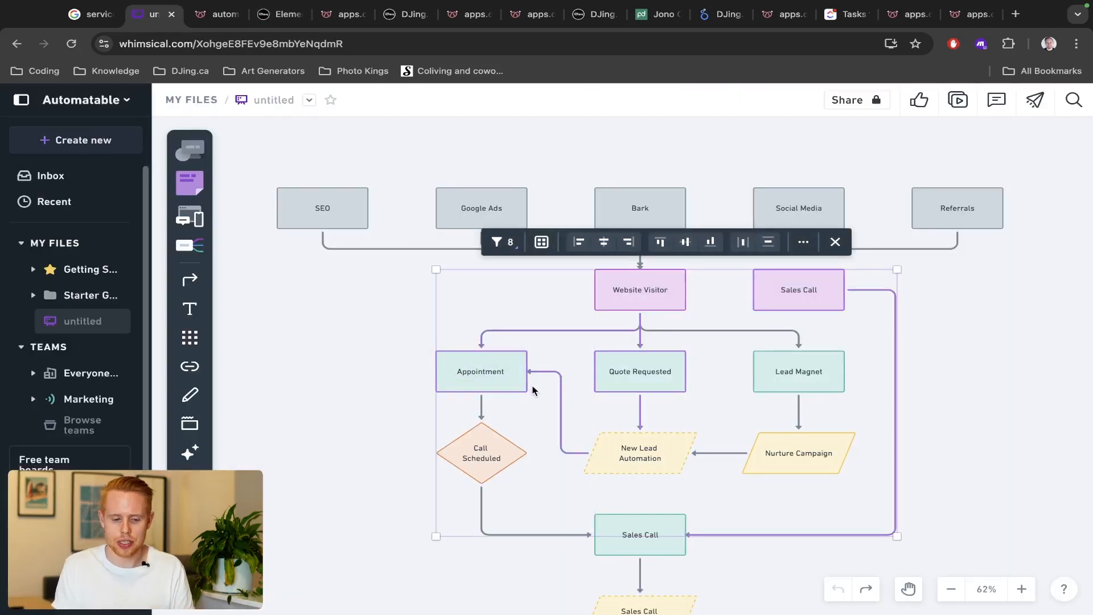
{"action": "left_click", "coordinate": [342, 13]}
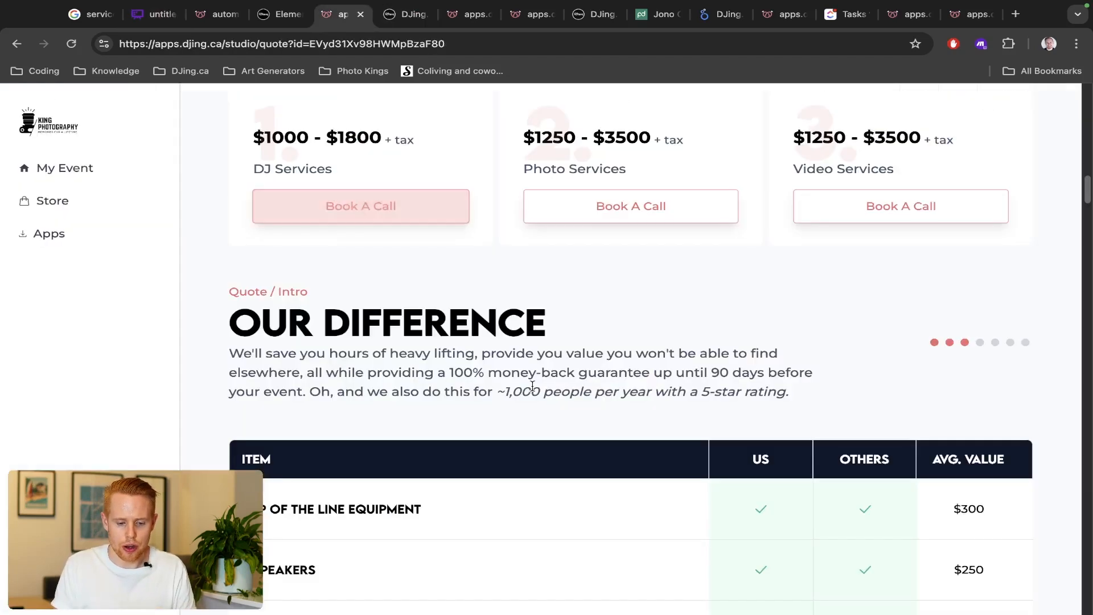
{"action": "left_click", "coordinate": [361, 206]}
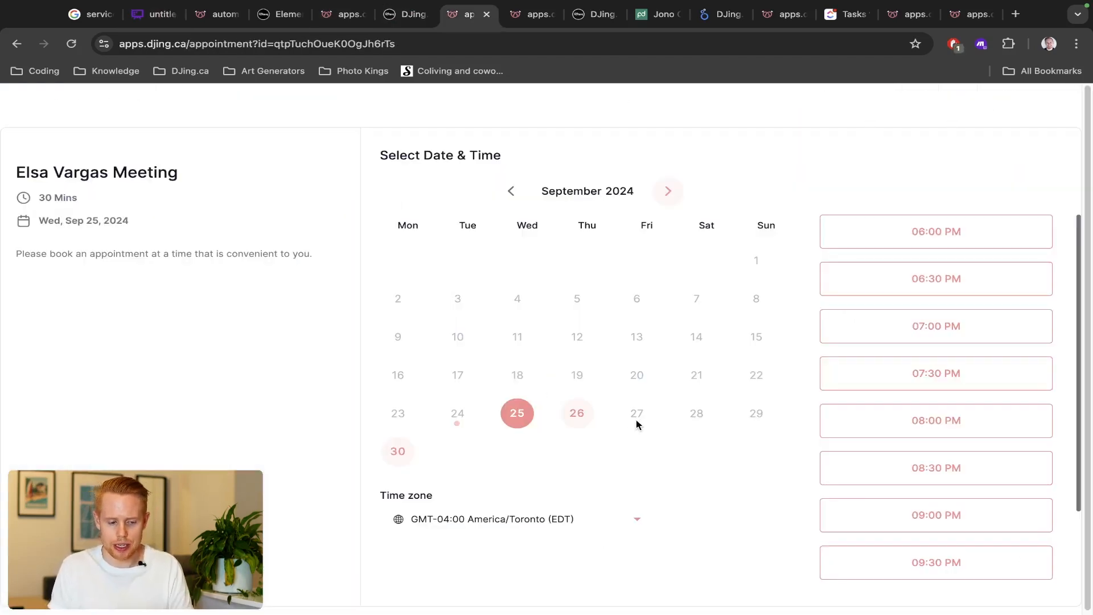
{"action": "left_click", "coordinate": [153, 14]}
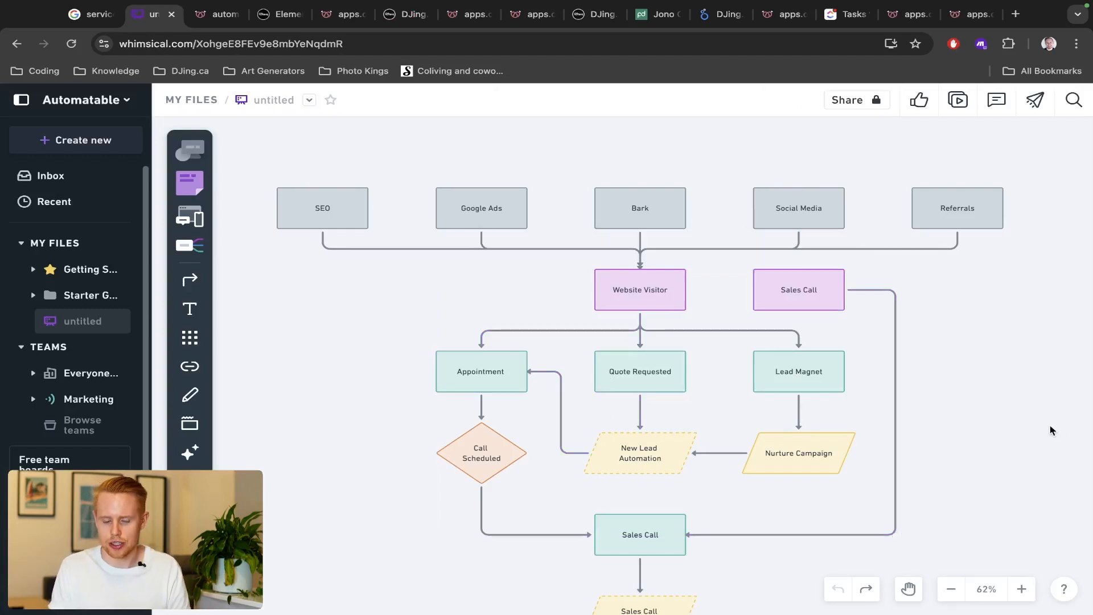
{"action": "scroll", "scroll_direction": "down", "scroll_amount": 3}
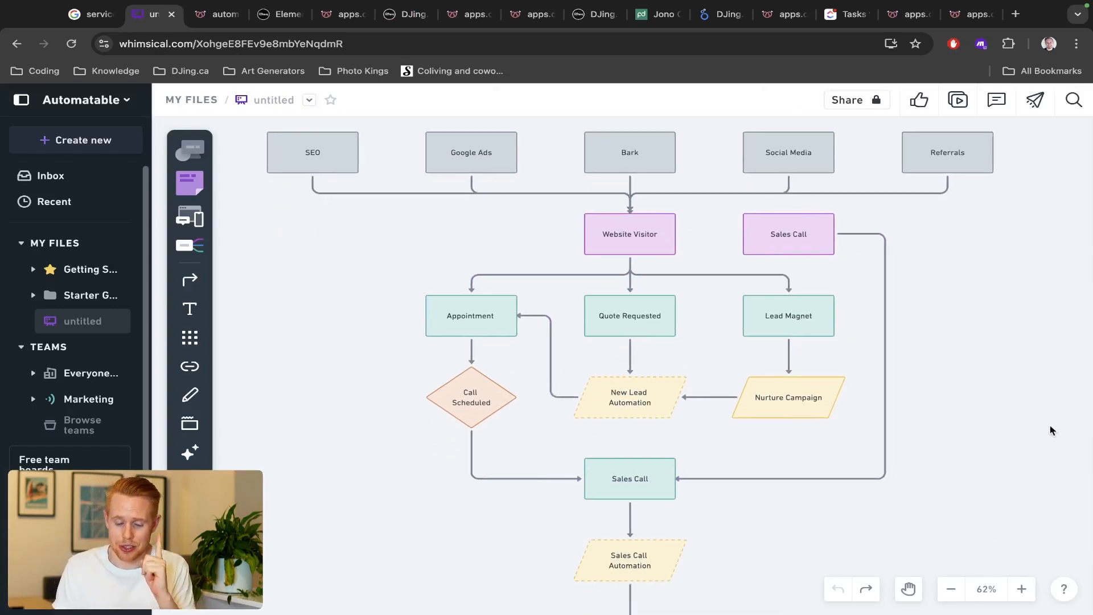
{"action": "mouse_move", "coordinate": [569, 443]}
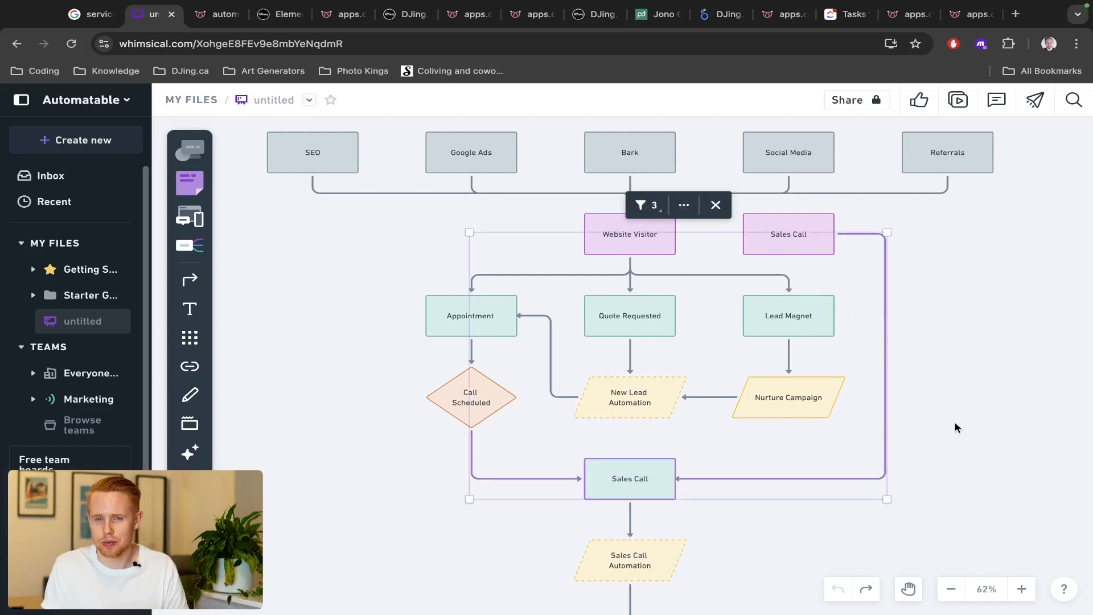
{"action": "scroll", "scroll_direction": "down", "scroll_amount": 3}
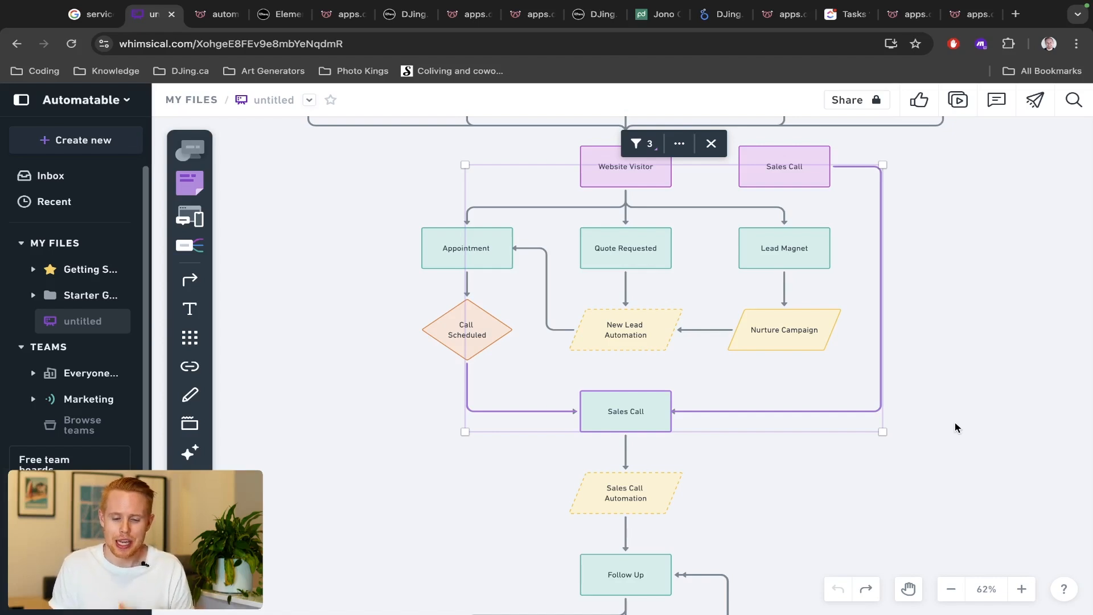
{"action": "mouse_move", "coordinate": [951, 249]}
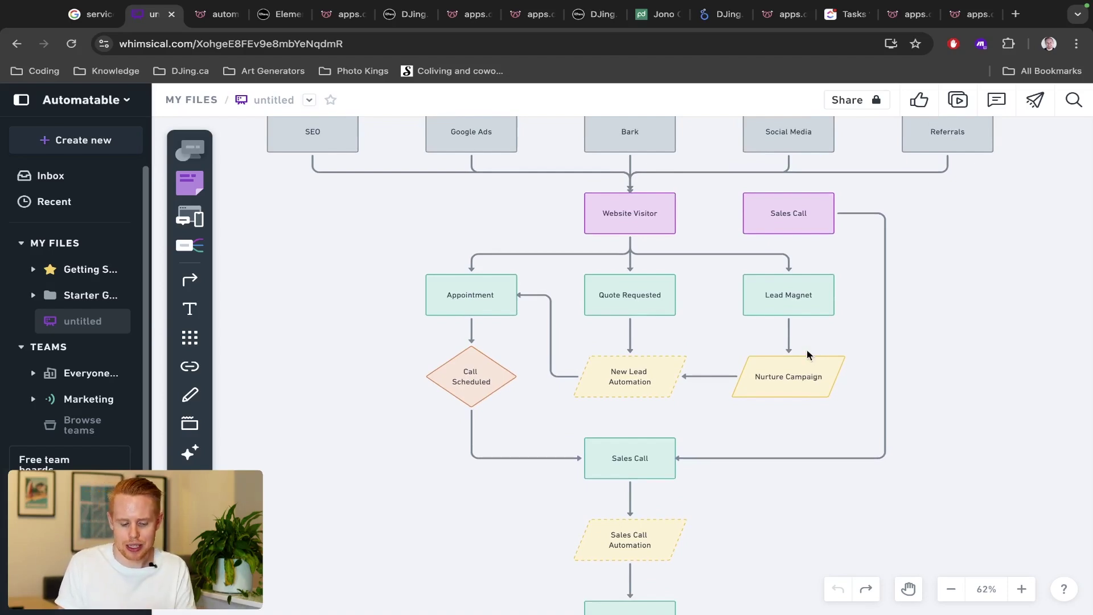
{"action": "left_click", "coordinate": [399, 14]}
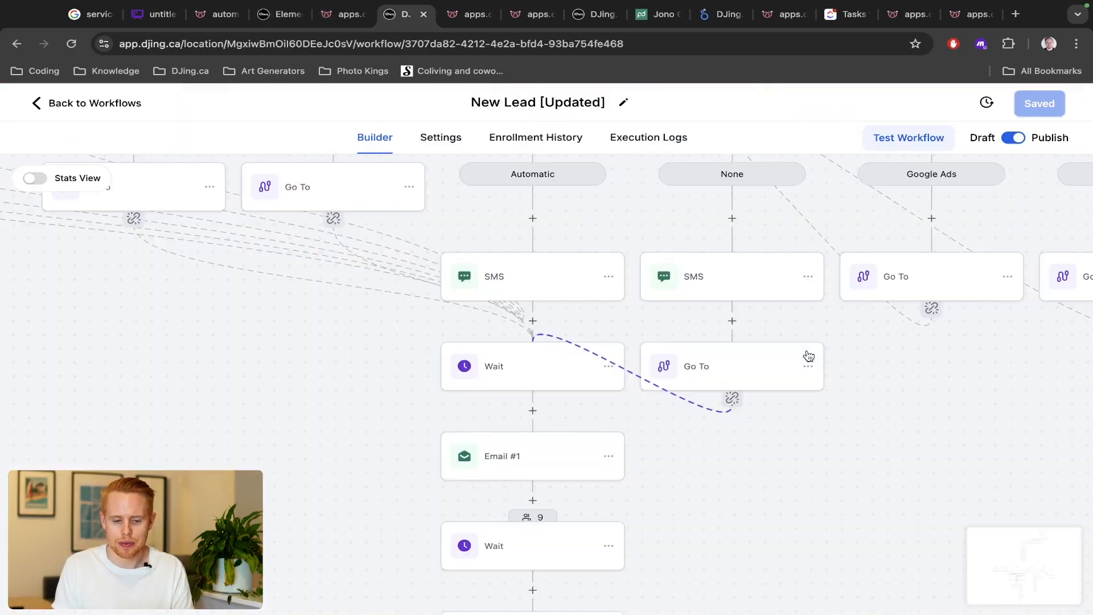
{"action": "mouse_move", "coordinate": [621, 390]}
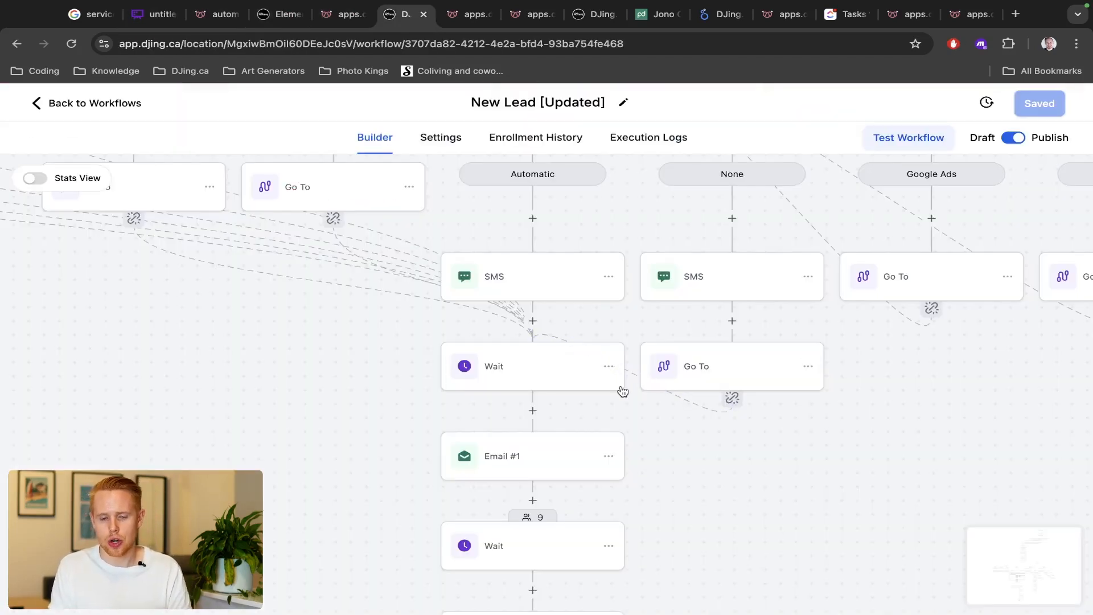
{"action": "scroll", "scroll_direction": "down", "scroll_amount": 3}
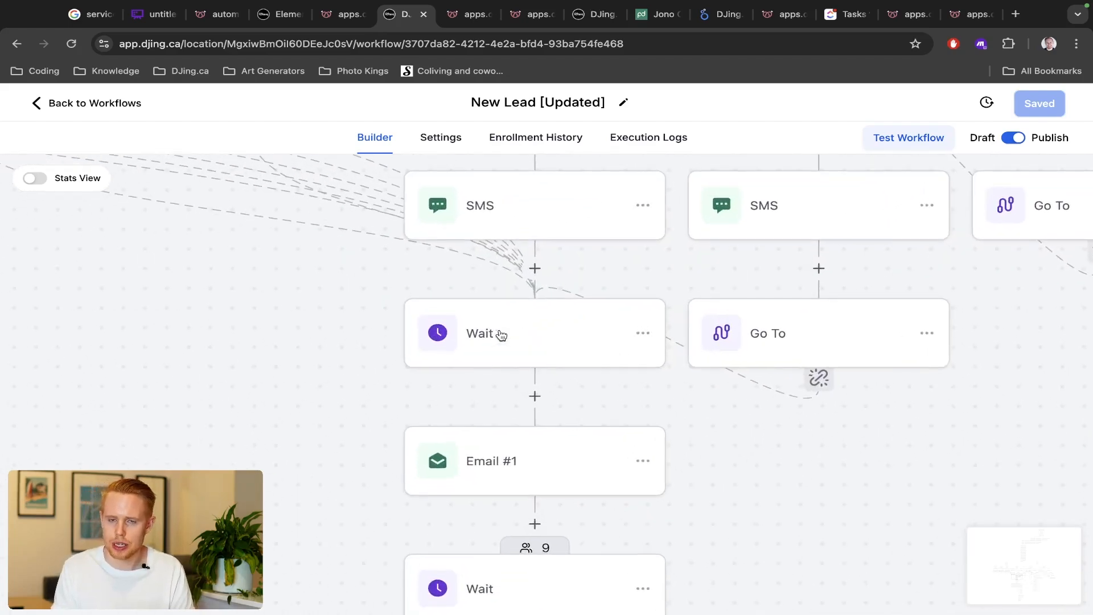
{"action": "mouse_move", "coordinate": [446, 270]}
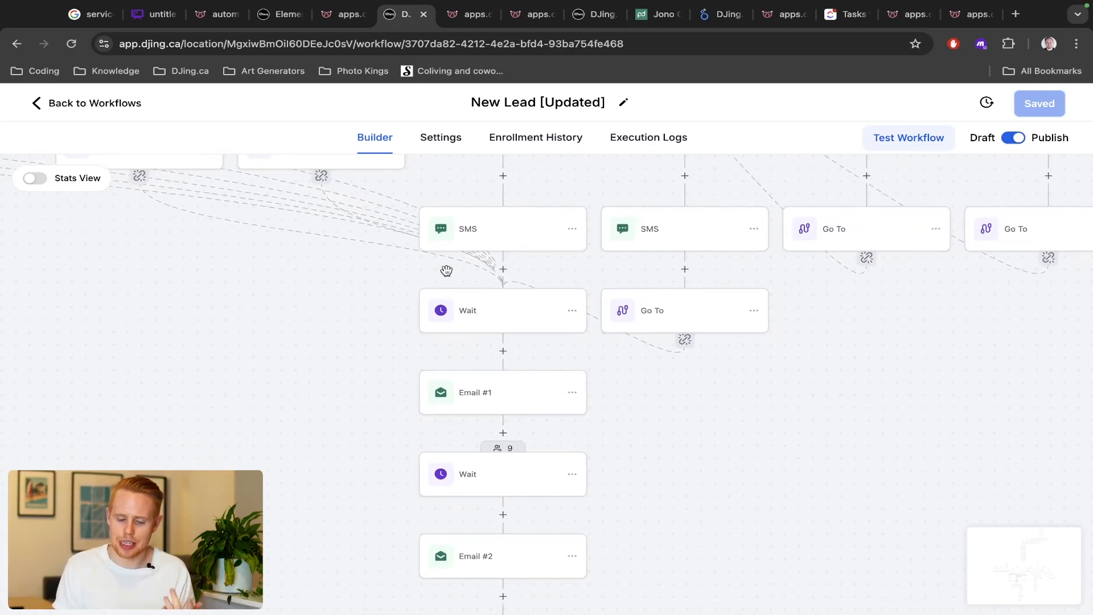
{"action": "mouse_move", "coordinate": [472, 248]}
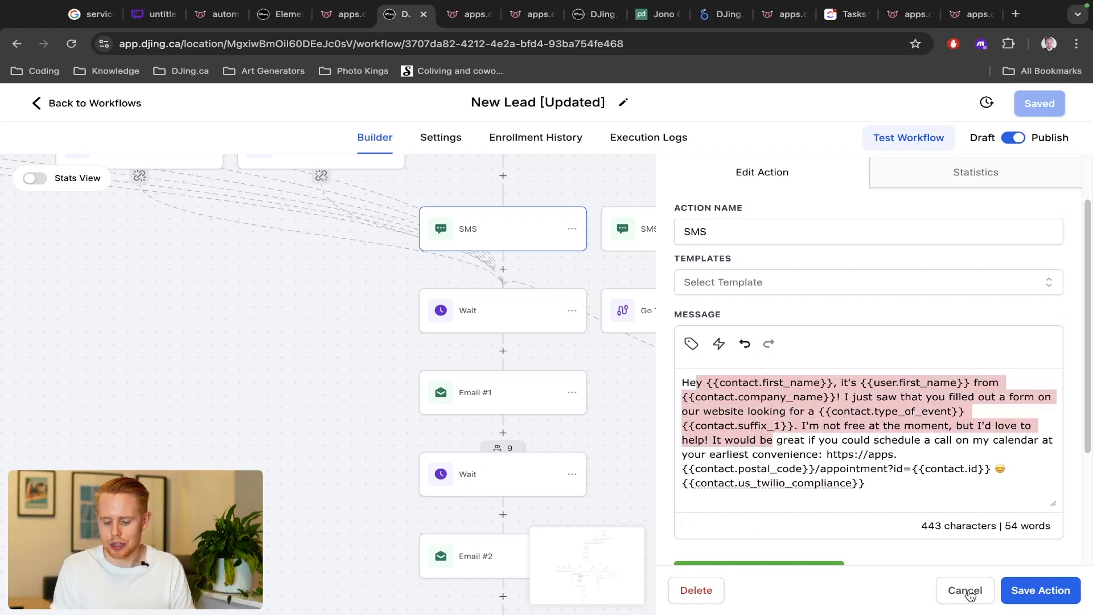
{"action": "left_click", "coordinate": [965, 590]}
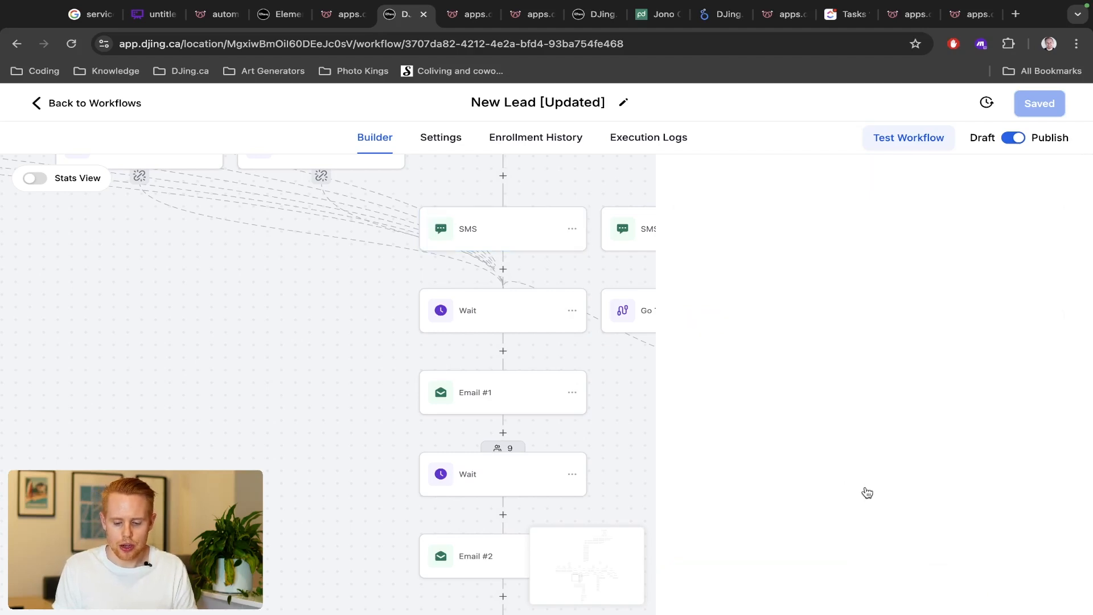
{"action": "left_click", "coordinate": [277, 13]}
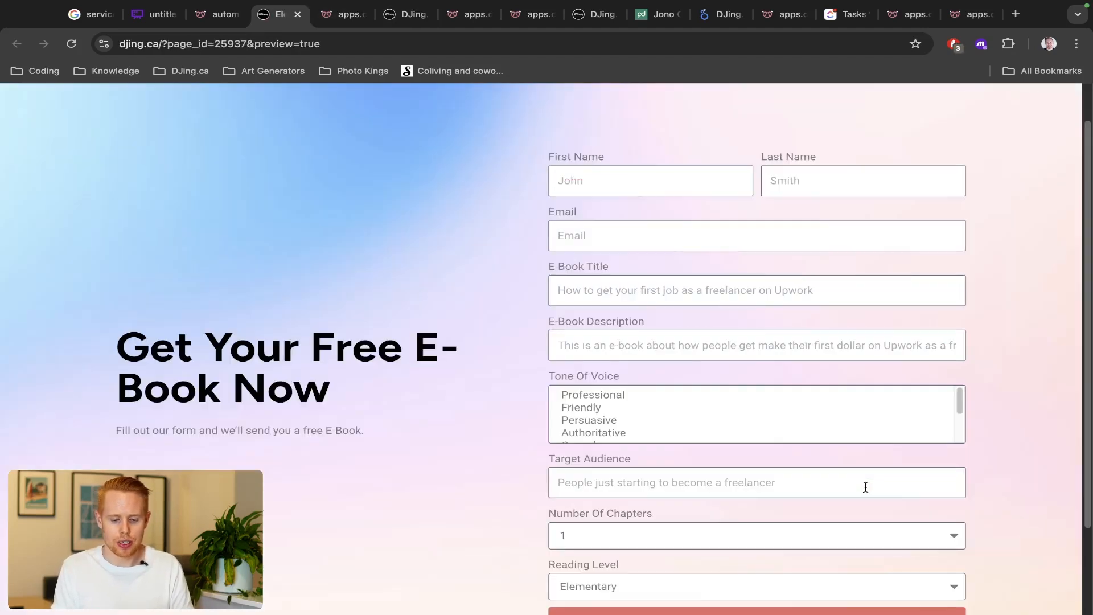
{"action": "left_click", "coordinate": [153, 14]}
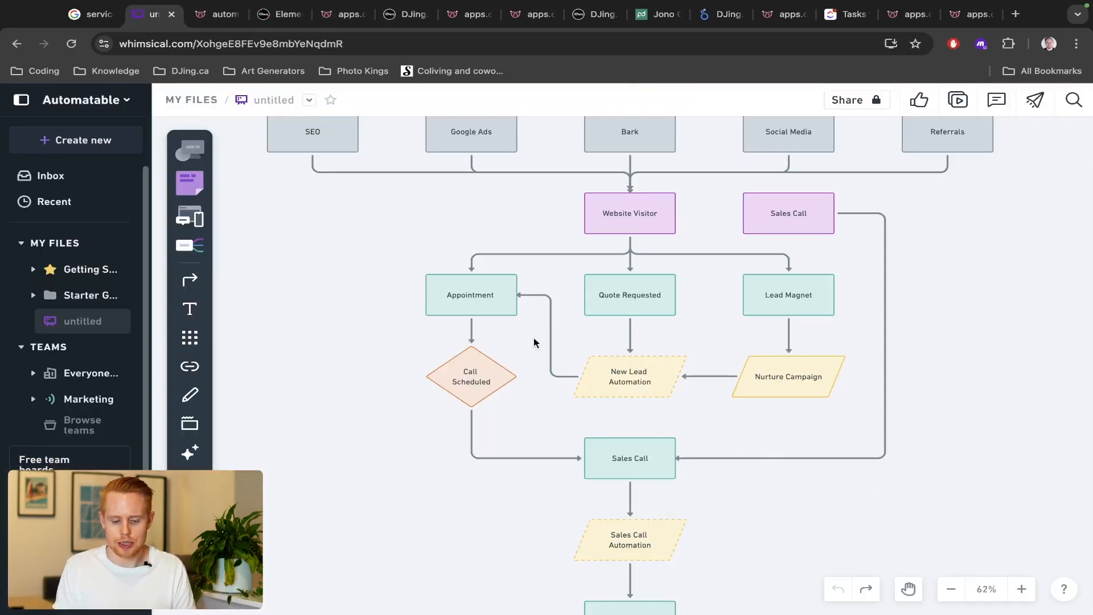
{"action": "mouse_move", "coordinate": [484, 308]}
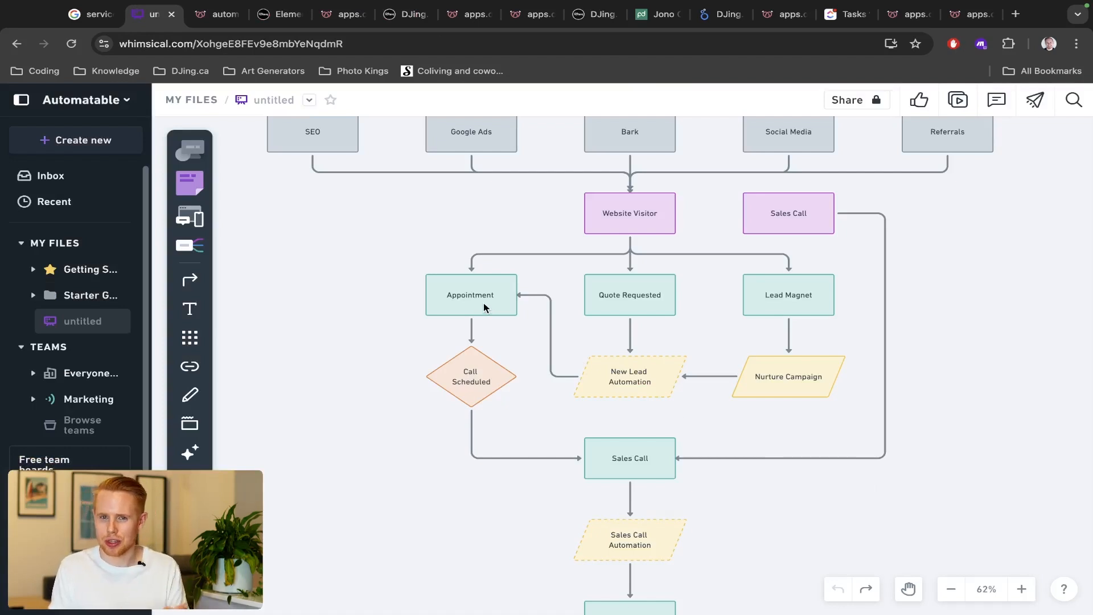
{"action": "mouse_move", "coordinate": [466, 352]}
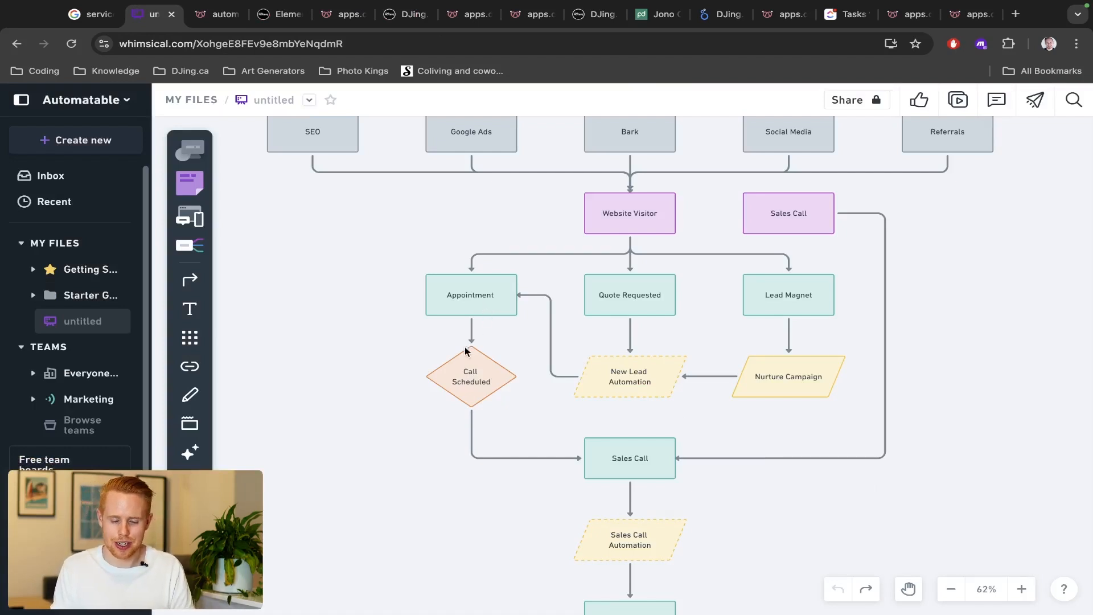
{"action": "mouse_move", "coordinate": [461, 357]}
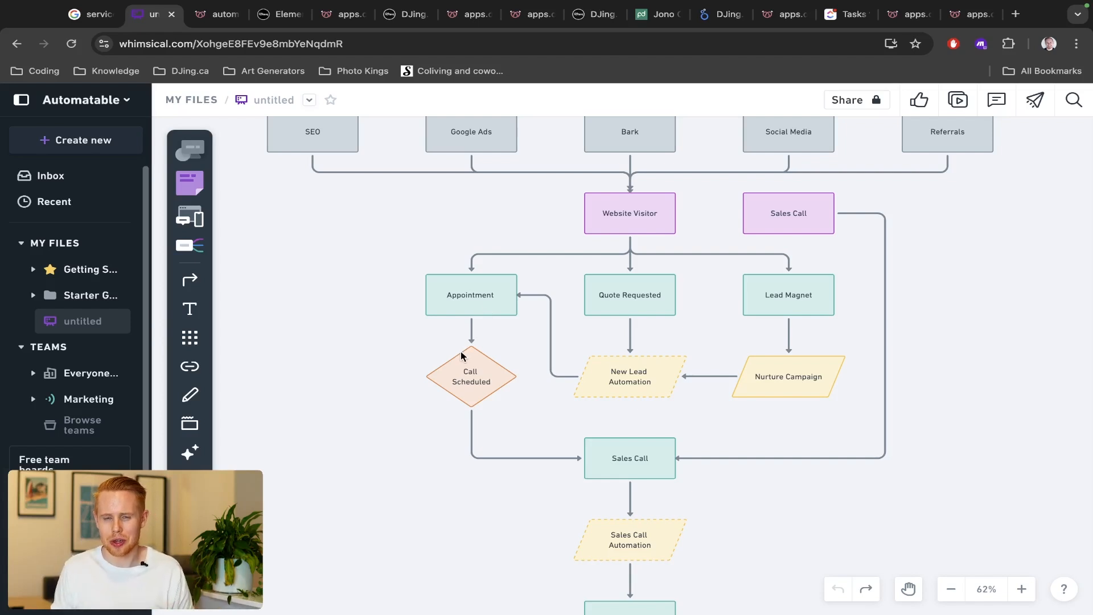
{"action": "mouse_move", "coordinate": [590, 472]}
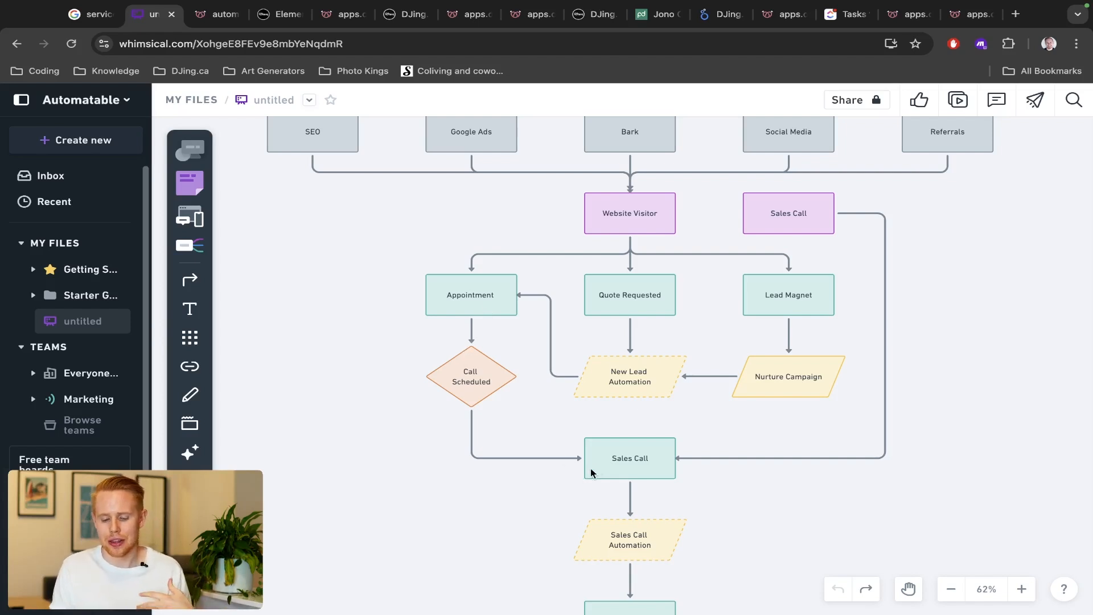
{"action": "mouse_move", "coordinate": [831, 296]}
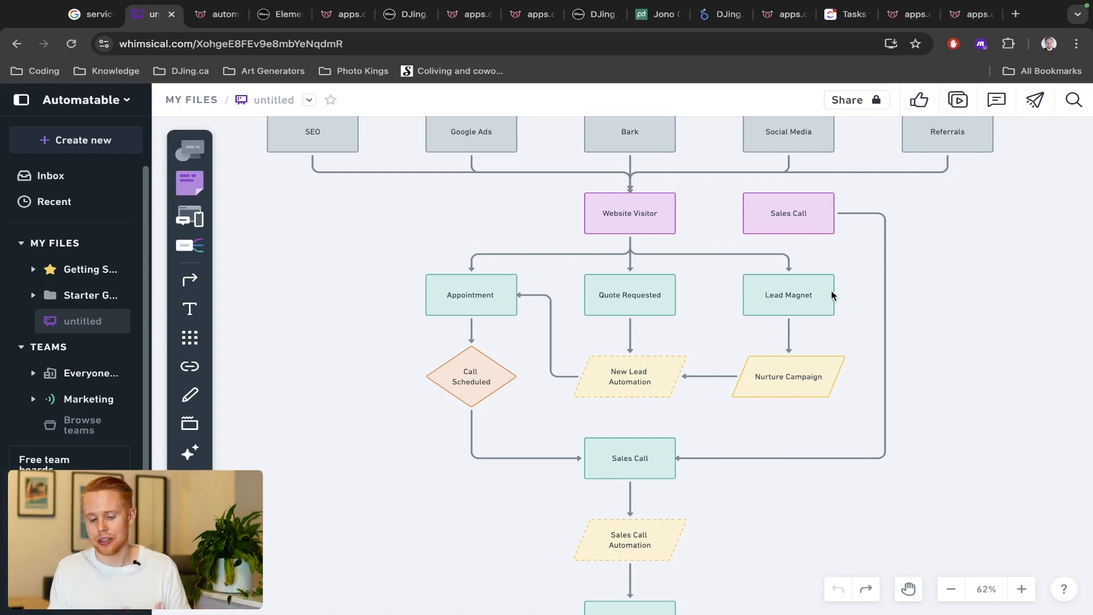
{"action": "mouse_move", "coordinate": [837, 333]}
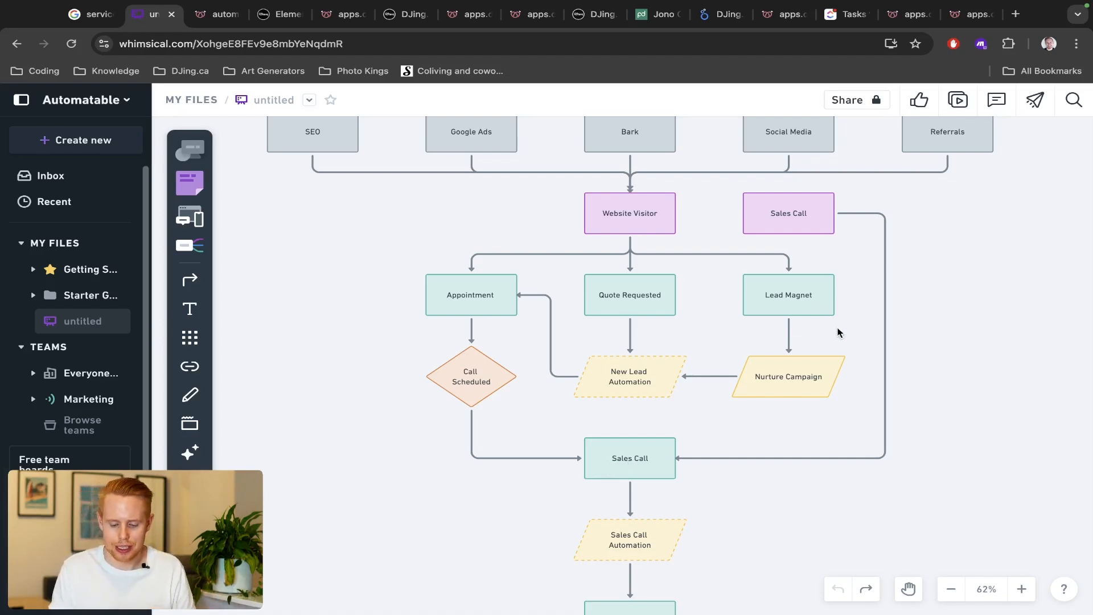
{"action": "left_click", "coordinate": [788, 377]}
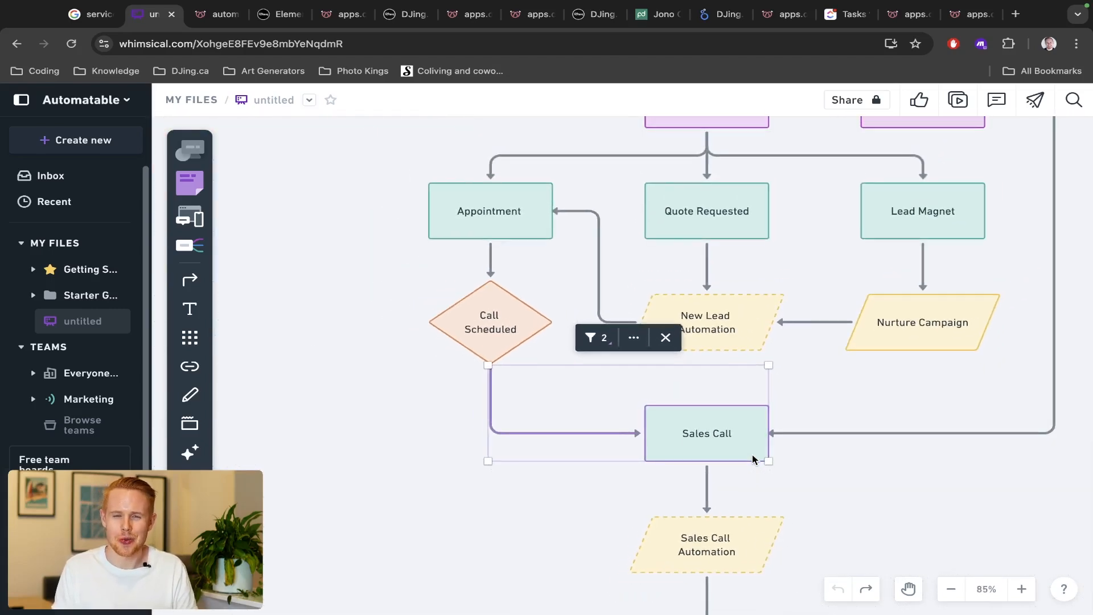
{"action": "mouse_move", "coordinate": [805, 428]}
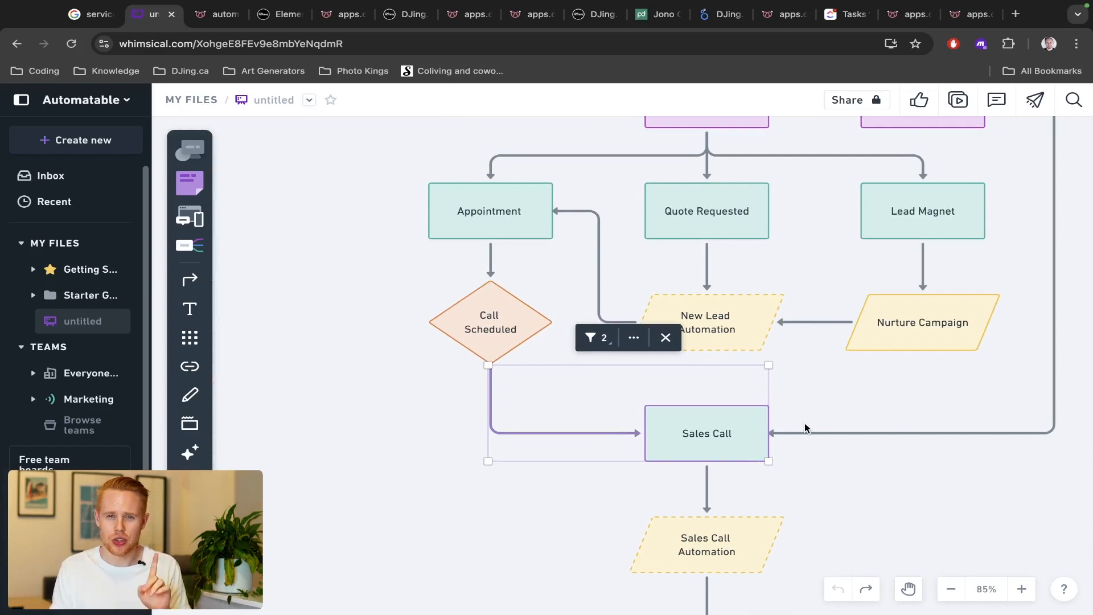
{"action": "left_click", "coordinate": [799, 496]}
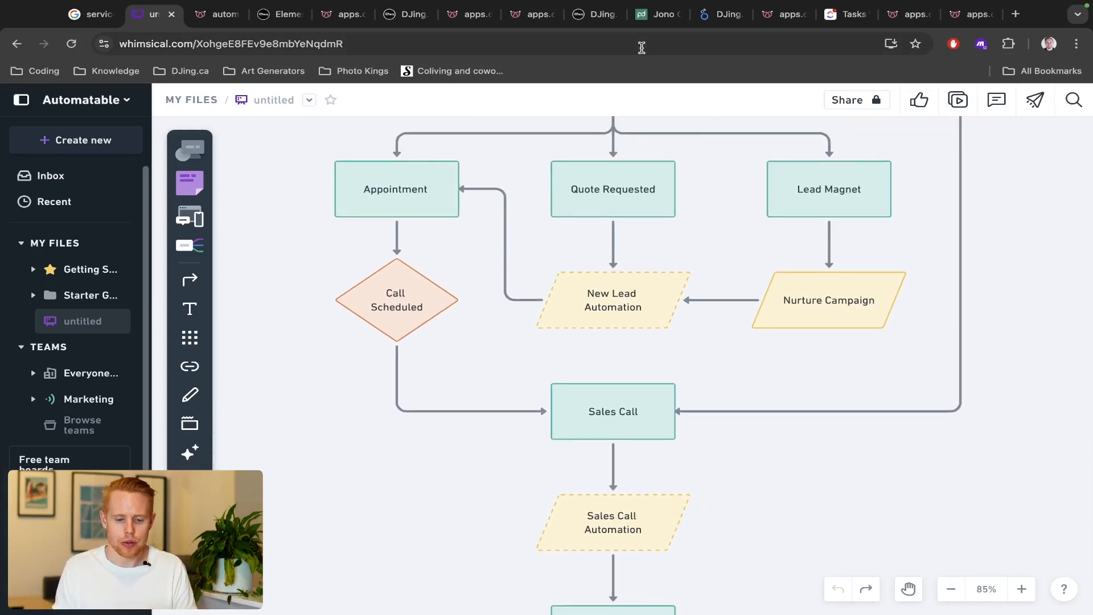
{"action": "mouse_move", "coordinate": [593, 13]}
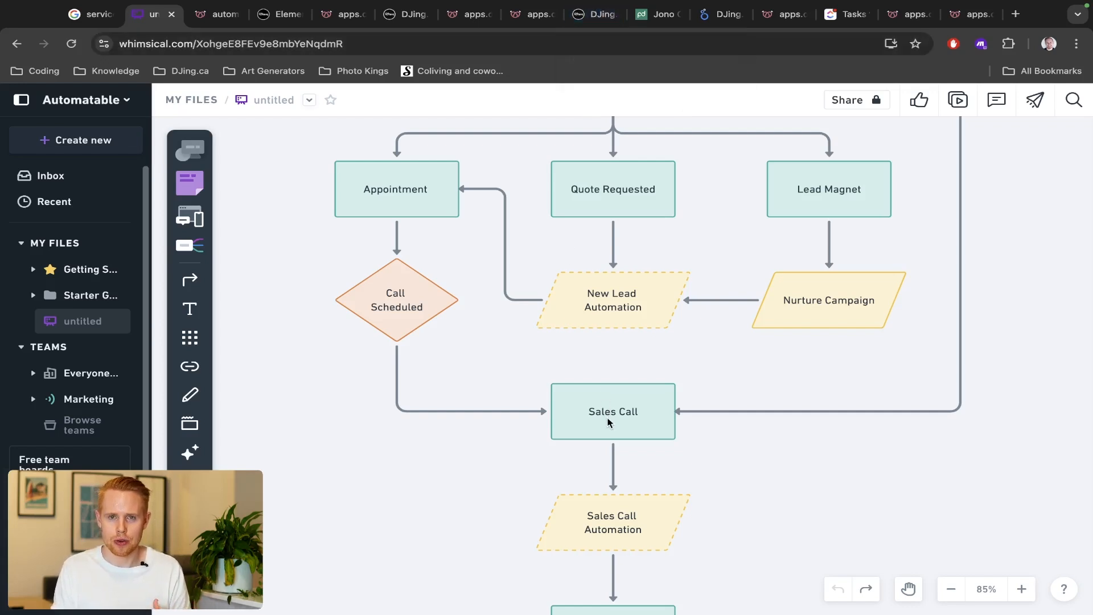
{"action": "mouse_move", "coordinate": [571, 401]}
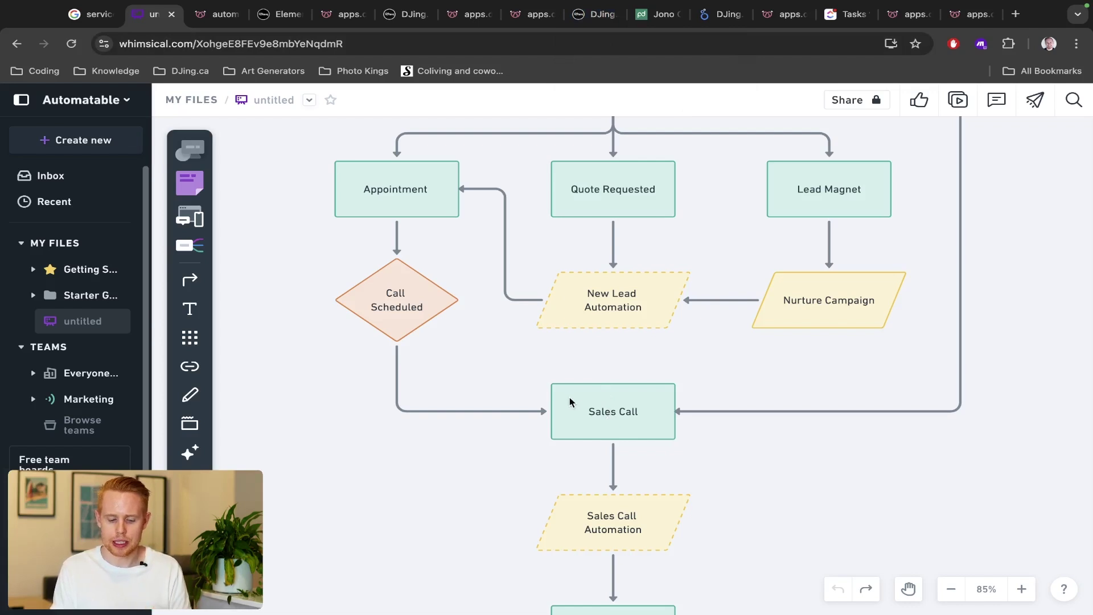
{"action": "left_click", "coordinate": [612, 410]}
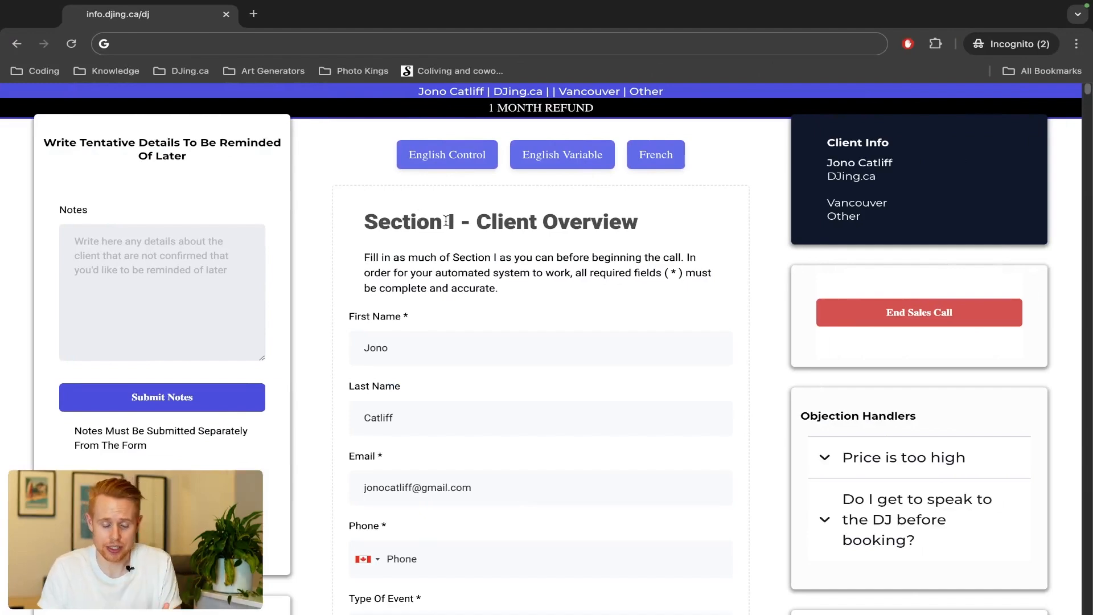
{"action": "mouse_move", "coordinate": [891, 279]}
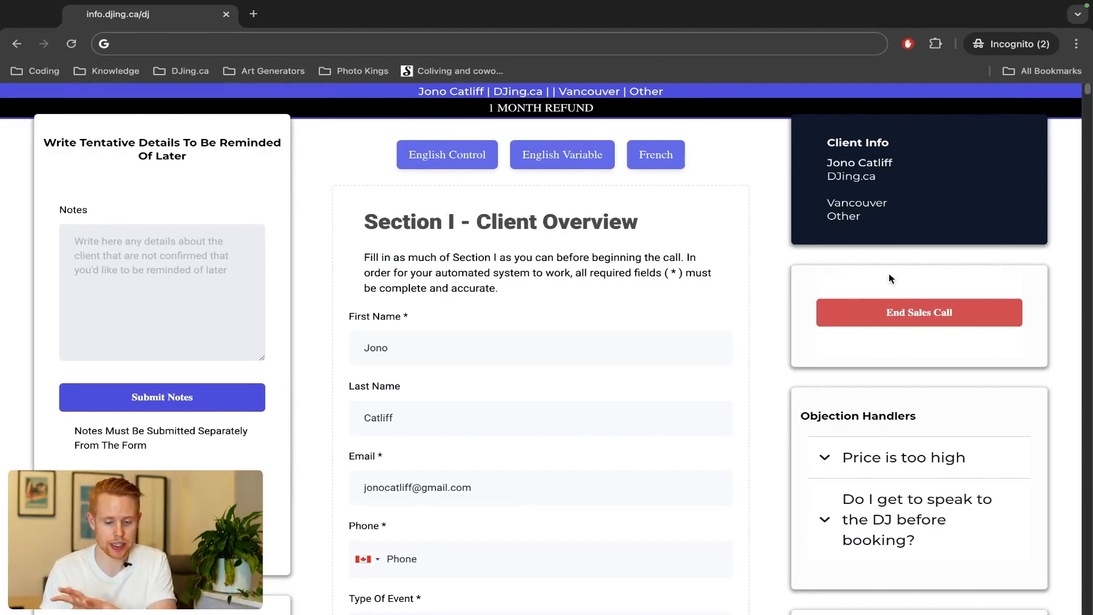
Step: Scroll the sales call form's event fields, rapport script, venue sections and follow-up date panels
{"action": "scroll", "scroll_direction": "down", "scroll_amount": 3}
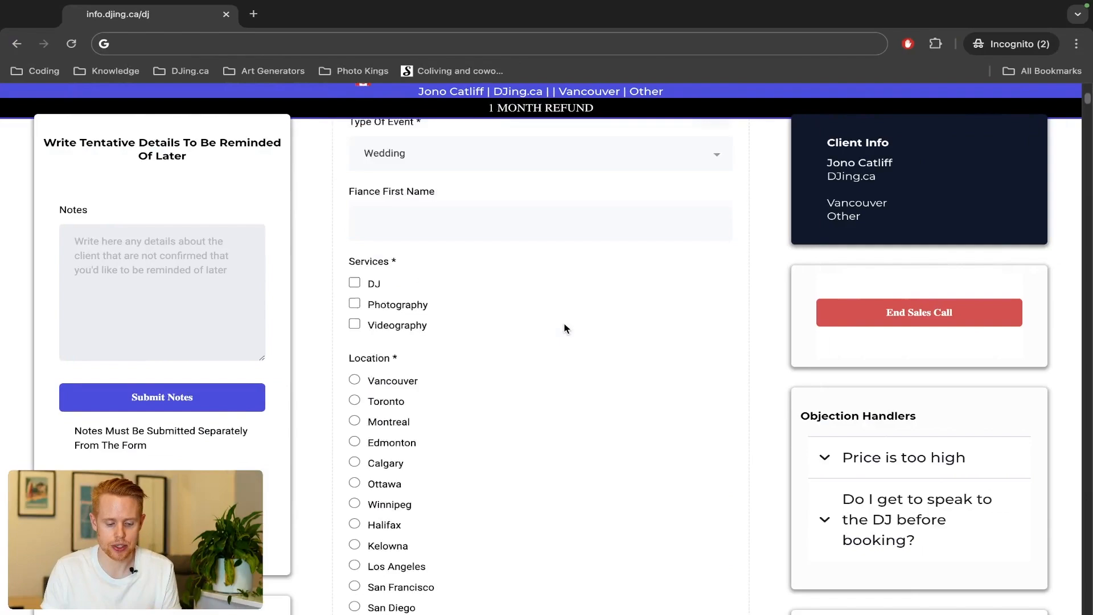
{"action": "scroll", "scroll_direction": "down", "scroll_amount": 3}
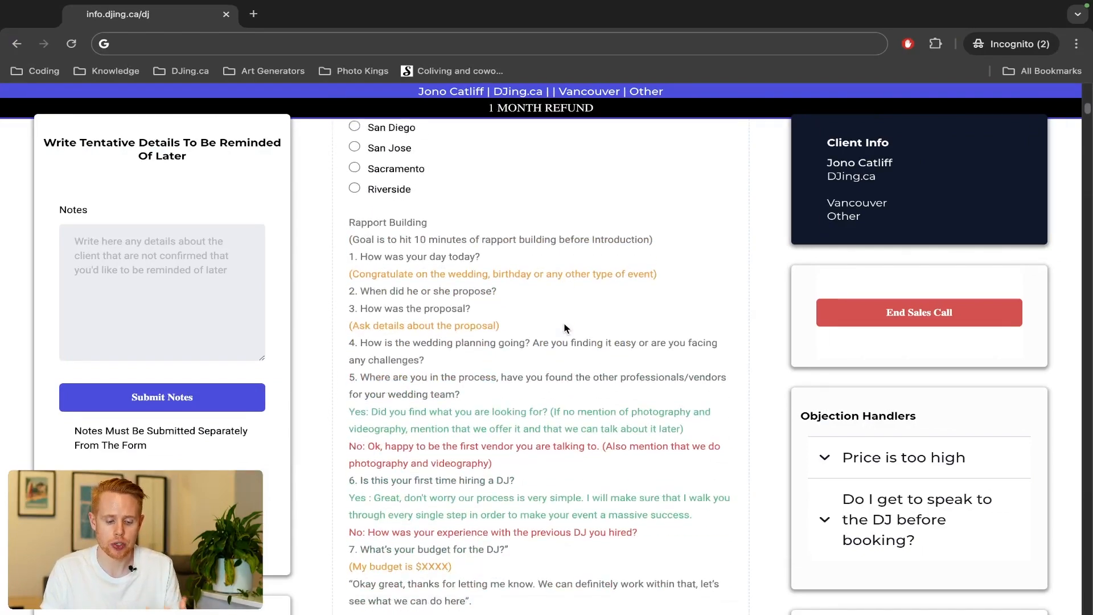
{"action": "scroll", "scroll_direction": "down", "scroll_amount": 3}
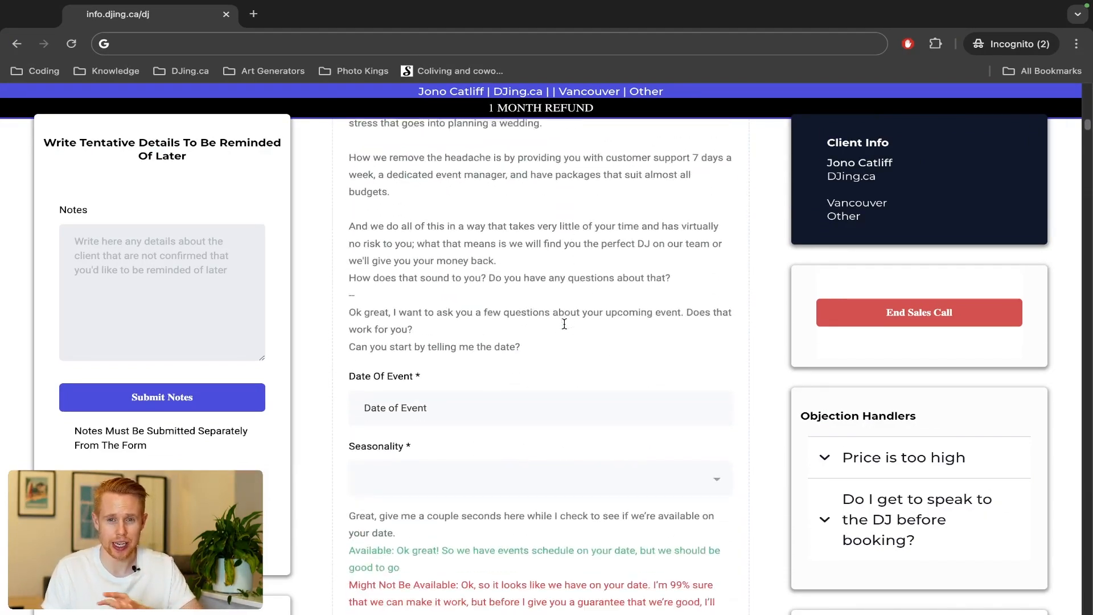
{"action": "scroll", "scroll_direction": "down", "scroll_amount": 3}
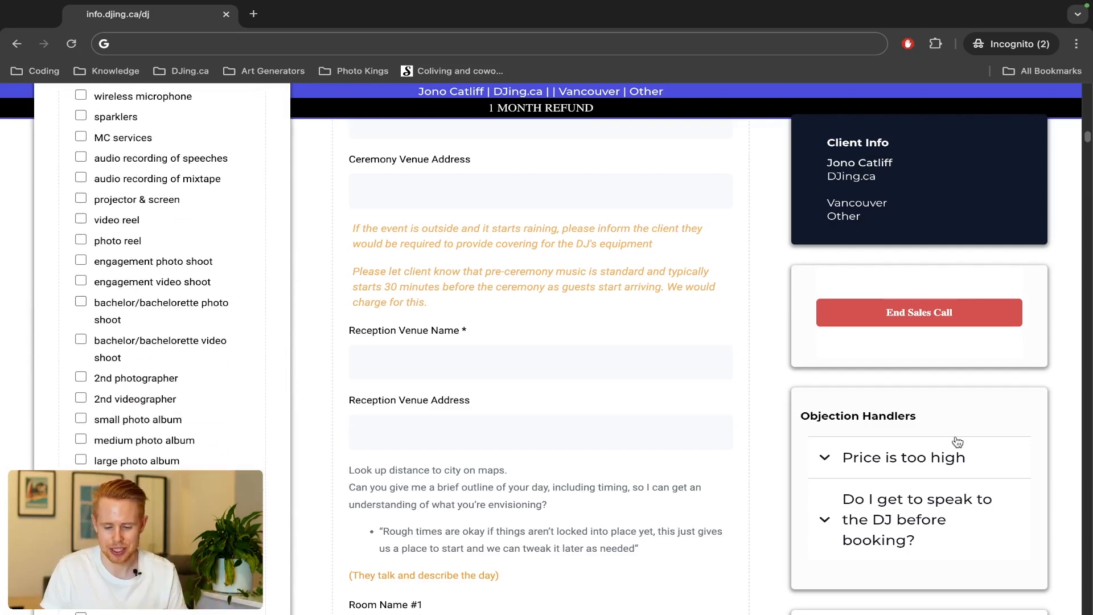
{"action": "left_click", "coordinate": [919, 311]}
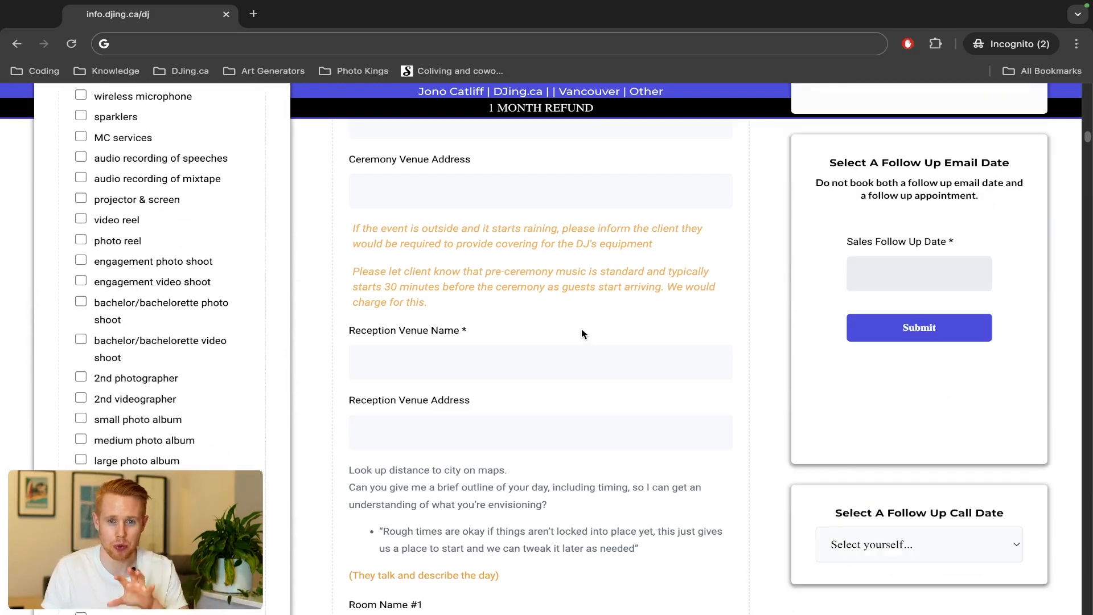
{"action": "scroll", "scroll_direction": "up", "scroll_amount": 3}
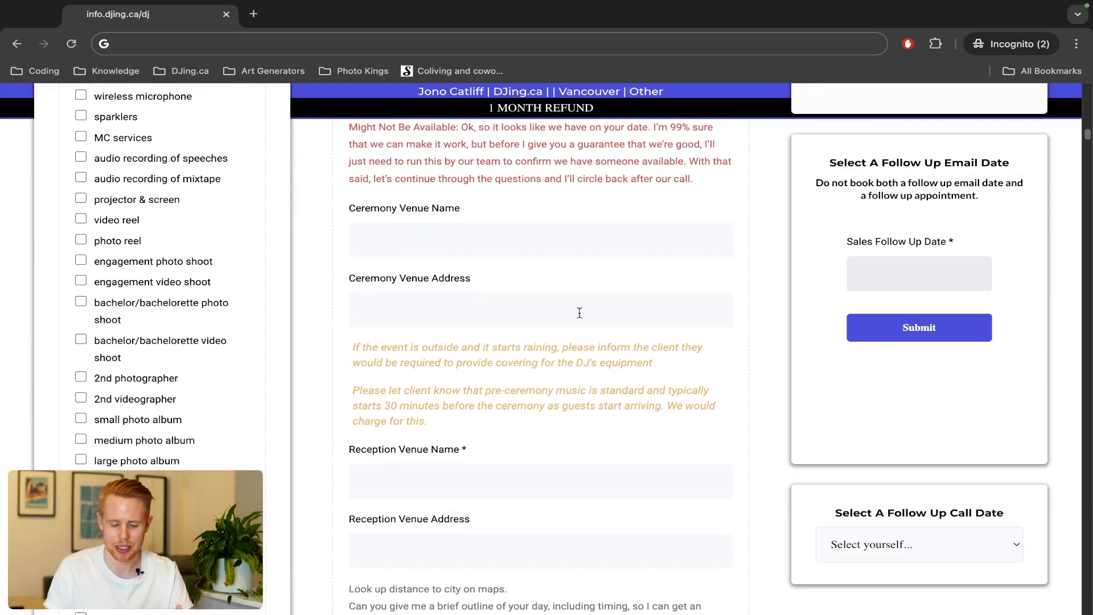
{"action": "scroll", "scroll_direction": "down", "scroll_amount": 3}
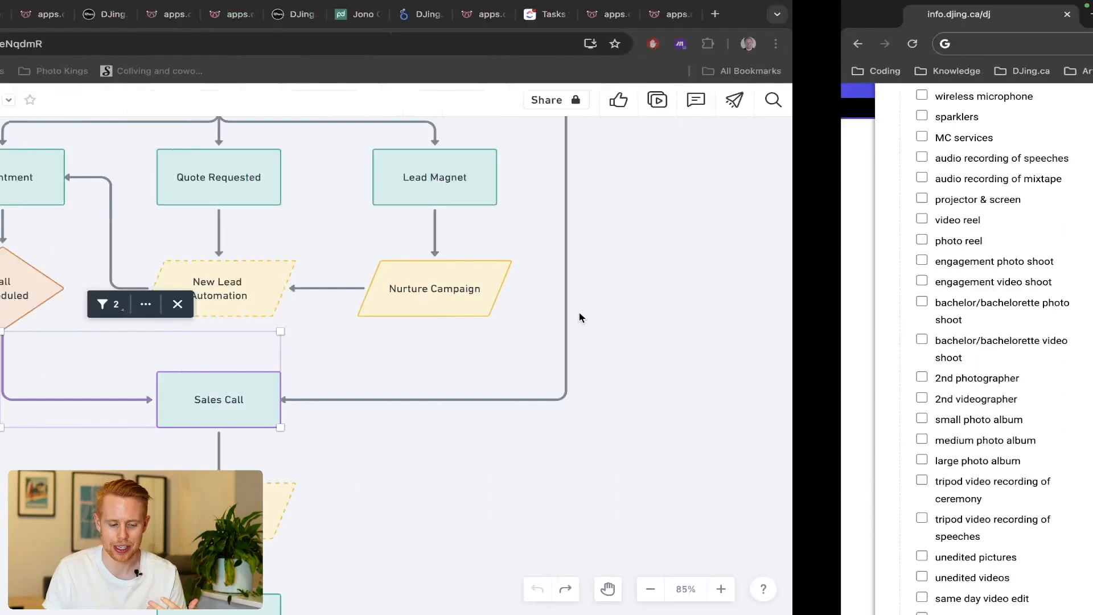
Step: Review the PandaDoc agreement's event terms, deposits and line items totalling $2,508.03, then return
{"action": "left_click", "coordinate": [658, 14]}
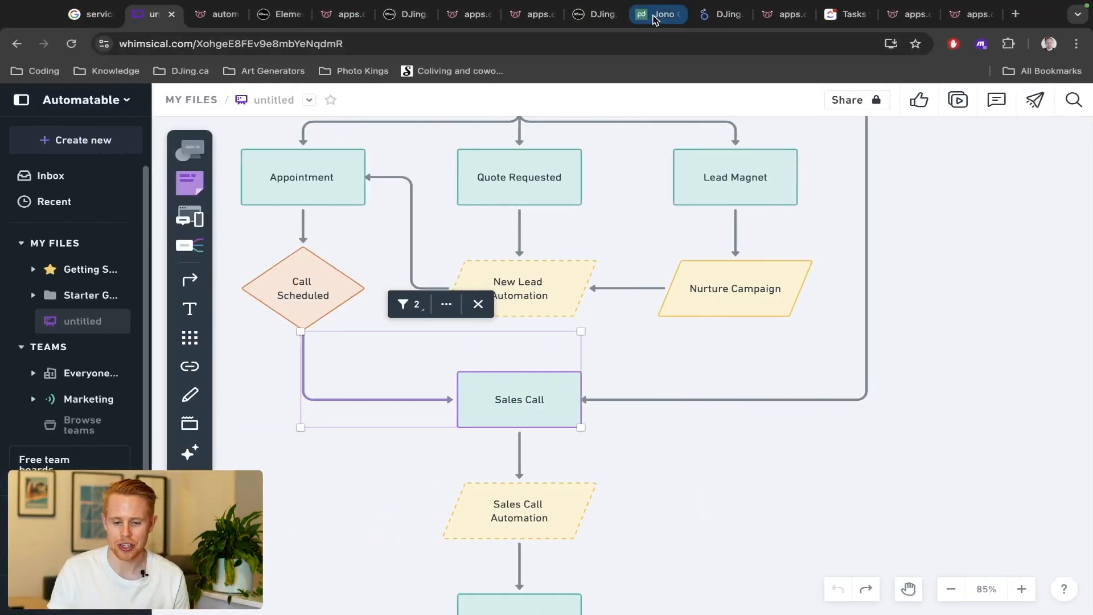
{"action": "left_click", "coordinate": [657, 14]}
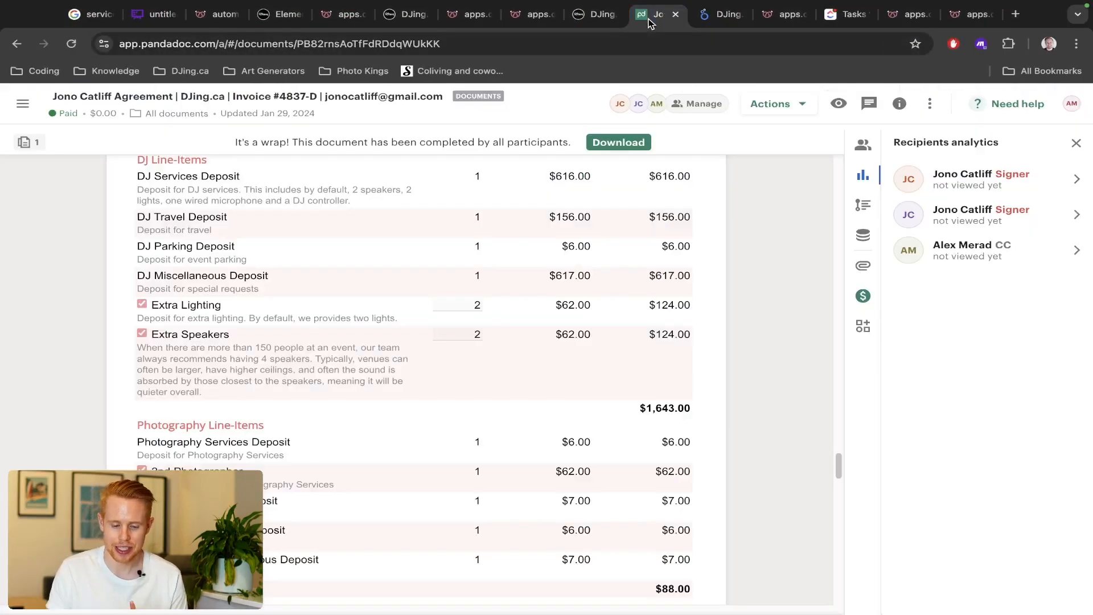
{"action": "scroll", "scroll_direction": "down", "scroll_amount": 3}
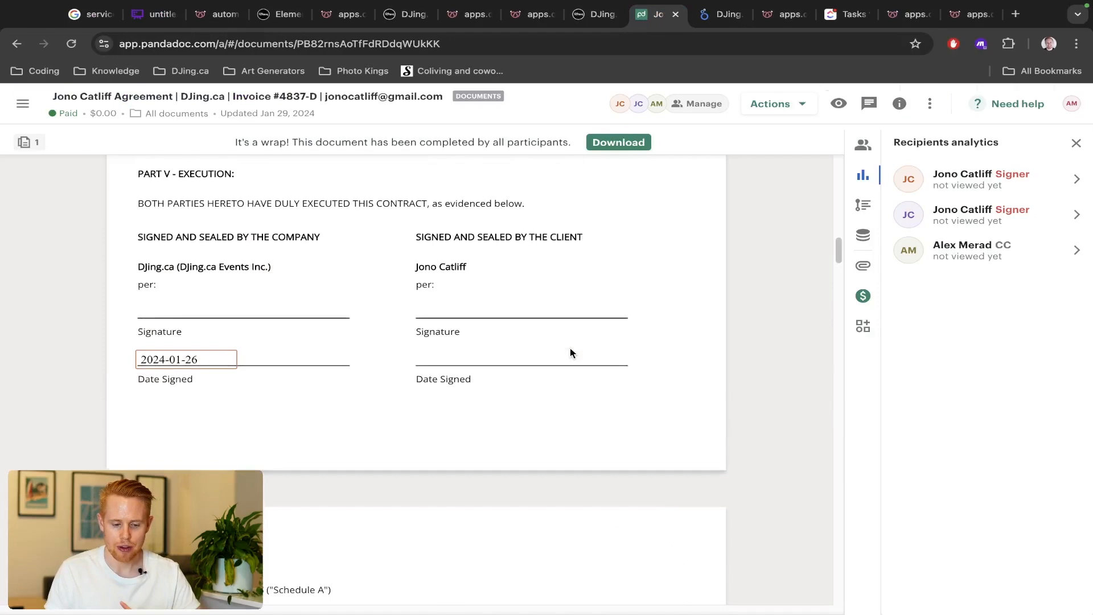
{"action": "scroll", "scroll_direction": "up", "scroll_amount": 3}
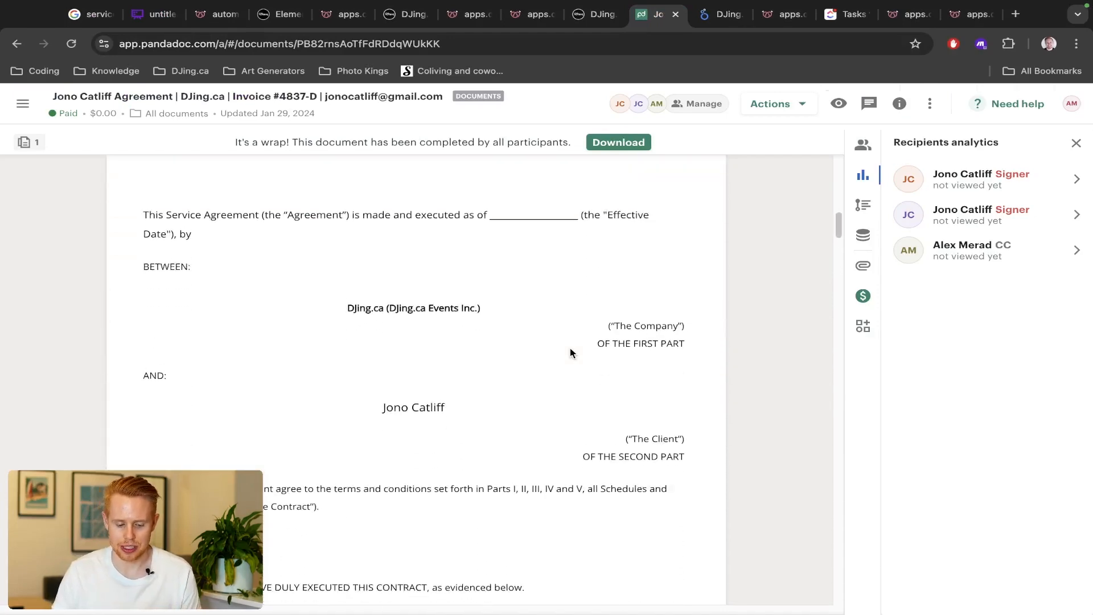
{"action": "scroll", "scroll_direction": "down", "scroll_amount": 3}
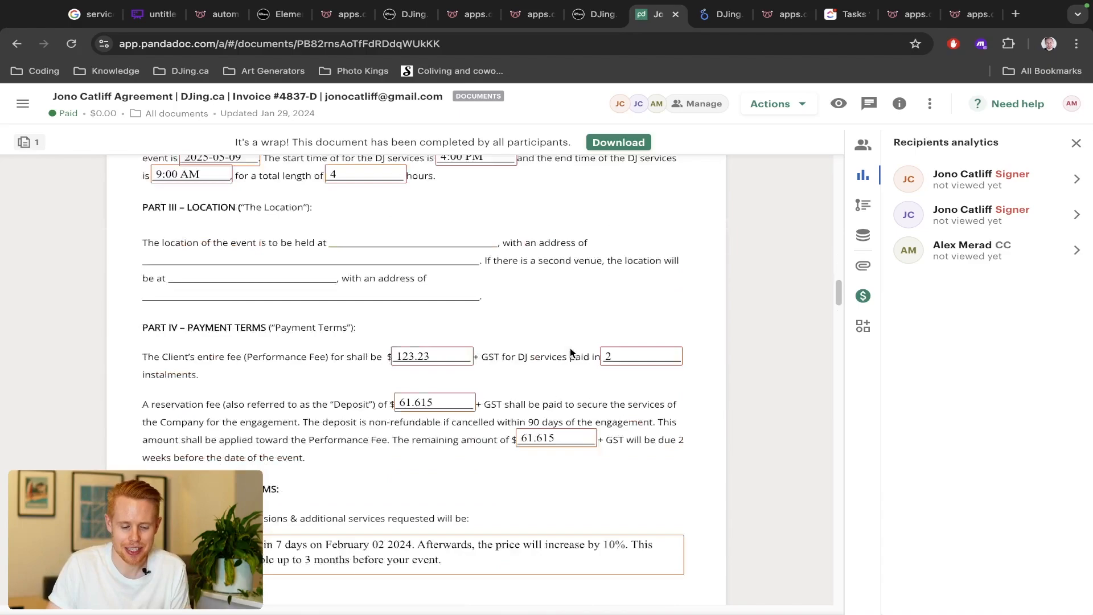
{"action": "scroll", "scroll_direction": "down", "scroll_amount": 3}
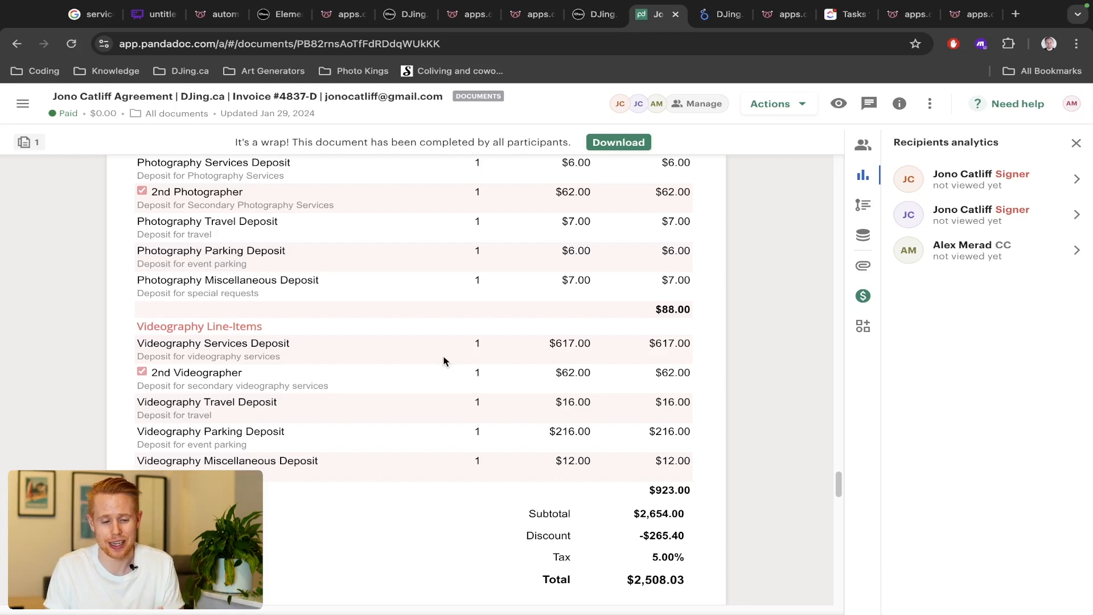
{"action": "mouse_move", "coordinate": [431, 339]}
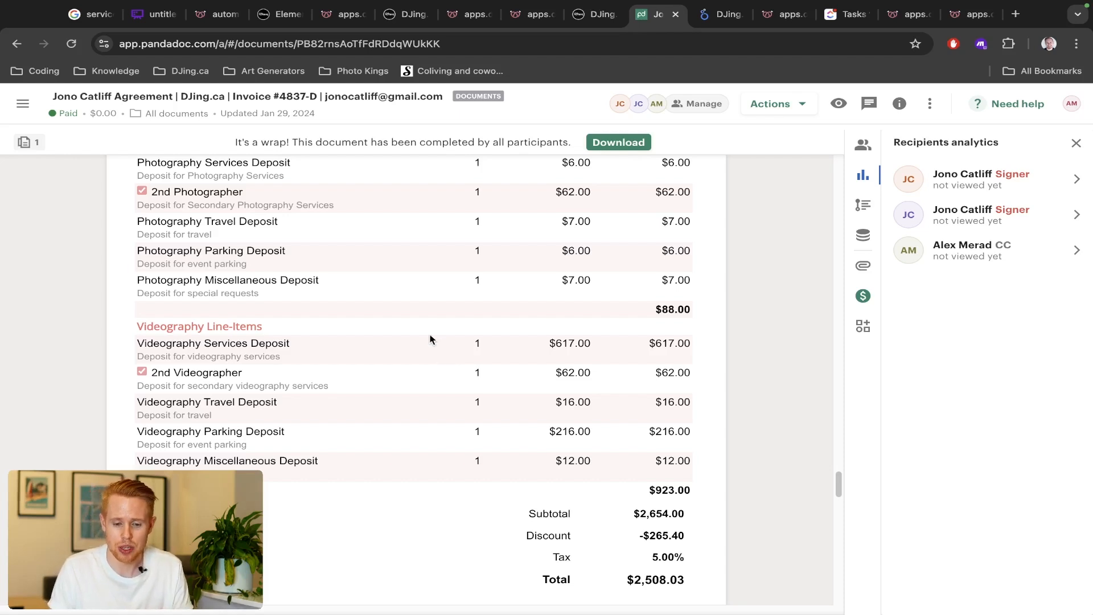
{"action": "left_click", "coordinate": [146, 13]}
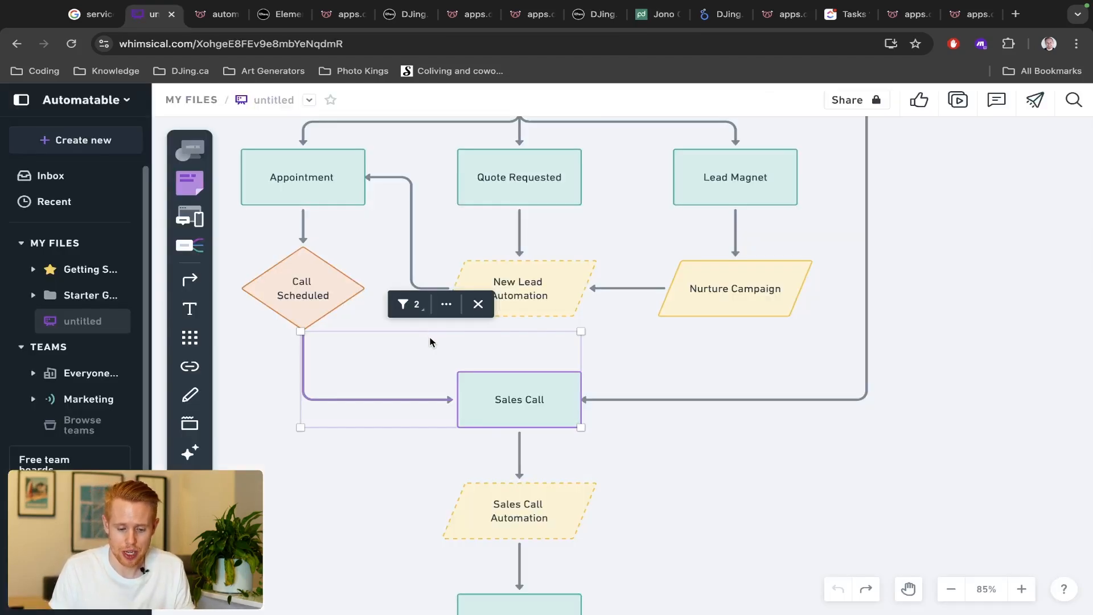
Step: Browse the proposal's overview, photo portfolio and customer testimonial videos, then open the GoHighLevel contact
{"action": "left_click", "coordinate": [531, 13]}
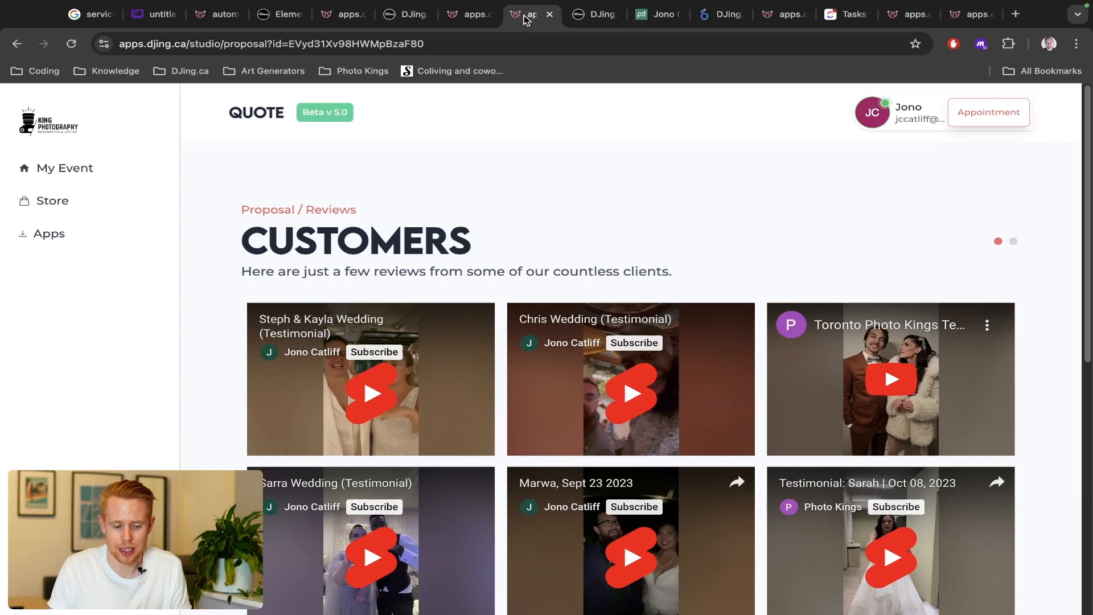
{"action": "scroll", "scroll_direction": "down", "scroll_amount": 3}
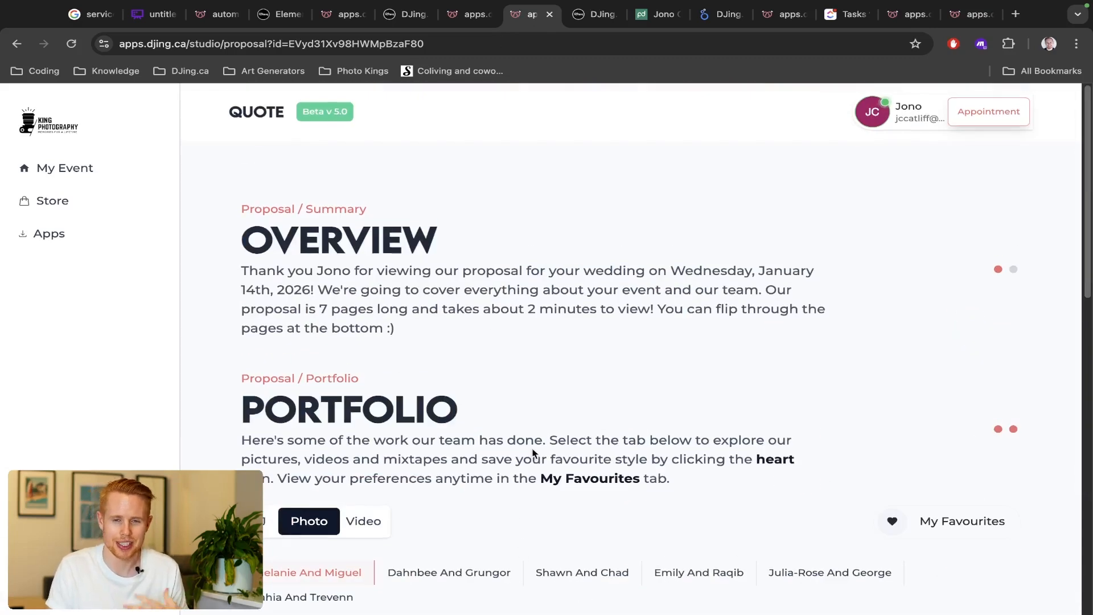
{"action": "scroll", "scroll_direction": "down", "scroll_amount": 3}
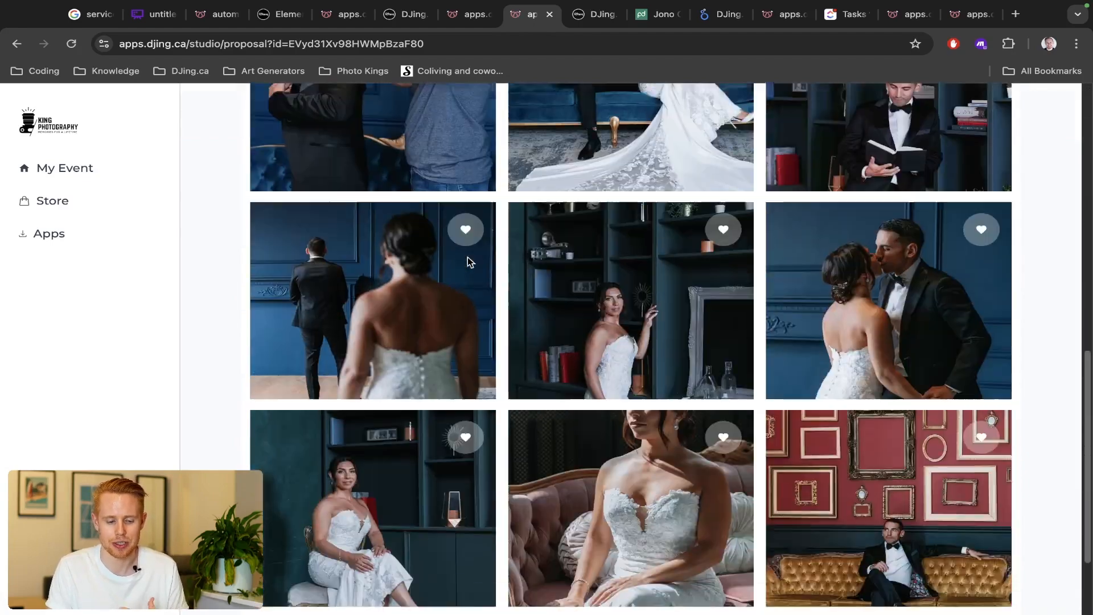
{"action": "scroll", "scroll_direction": "down", "scroll_amount": 3}
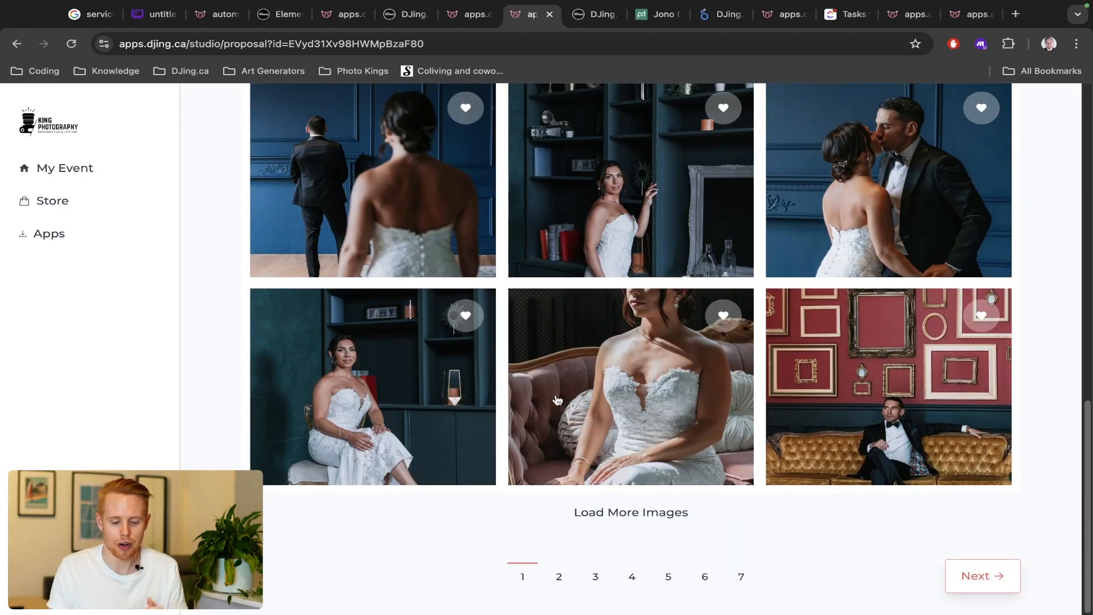
{"action": "scroll", "scroll_direction": "down", "scroll_amount": 3}
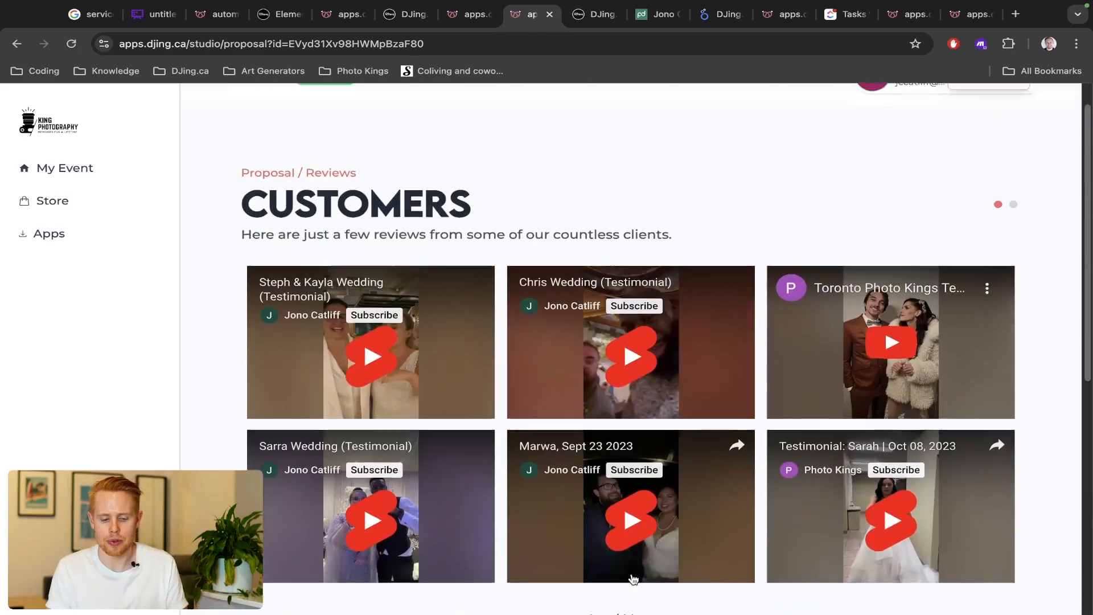
{"action": "scroll", "scroll_direction": "up", "scroll_amount": 3}
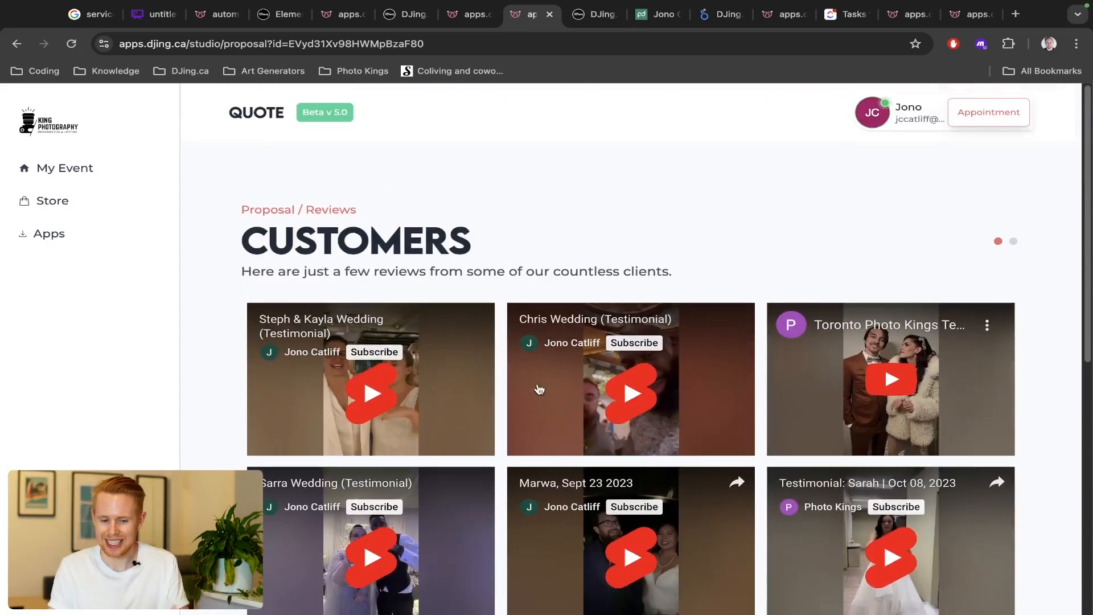
{"action": "left_click", "coordinate": [592, 14]}
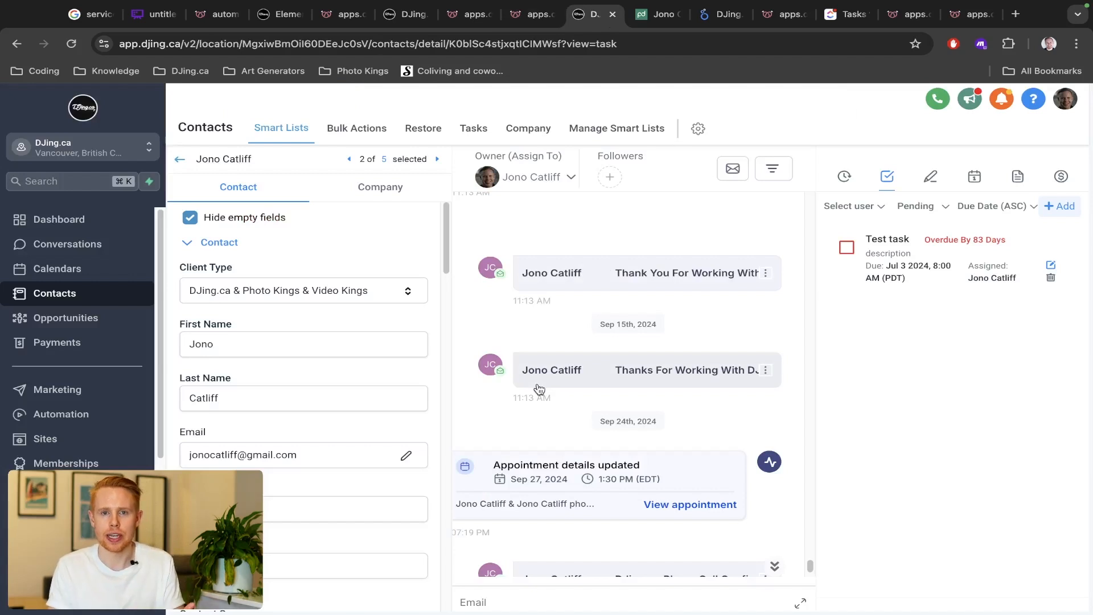
{"action": "mouse_move", "coordinate": [558, 404]}
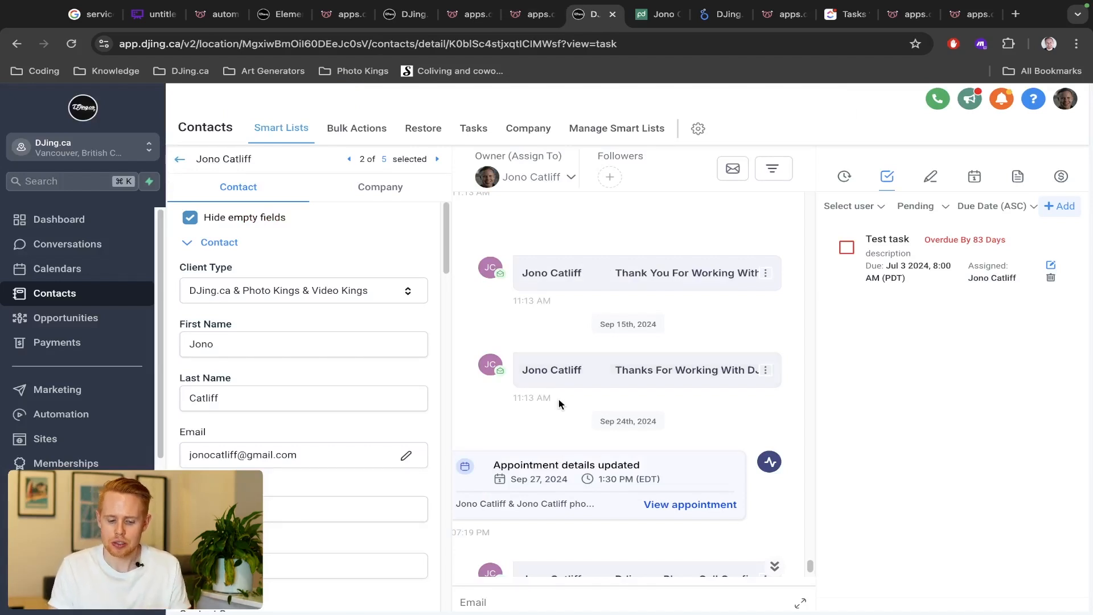
Step: Scroll the contact's conversation history with appointment updates, then return to the flowchart
{"action": "scroll", "scroll_direction": "down", "scroll_amount": 3}
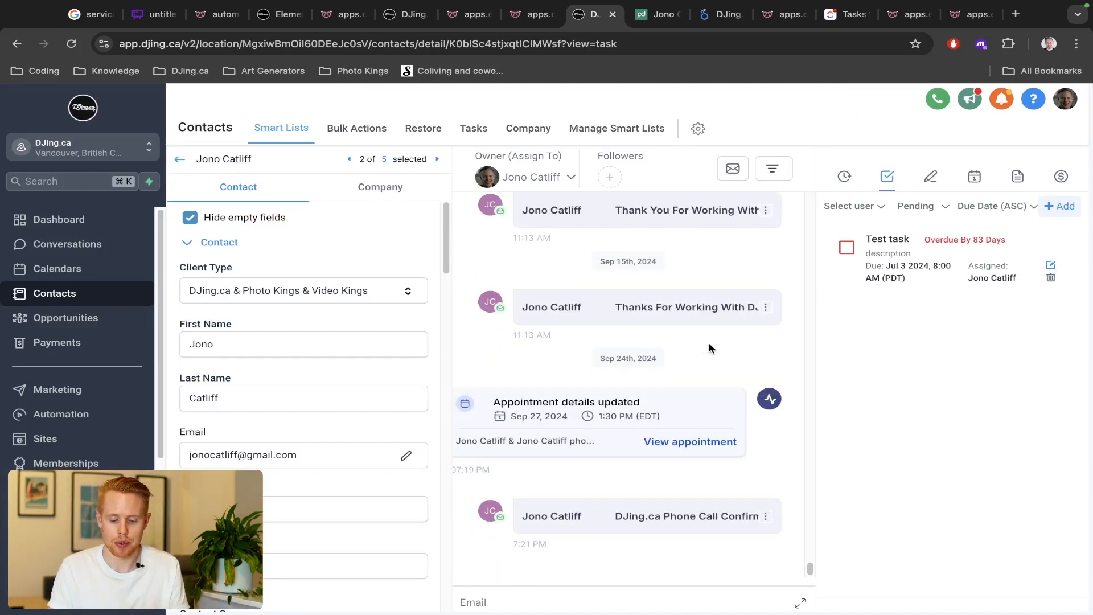
{"action": "left_click", "coordinate": [152, 14]}
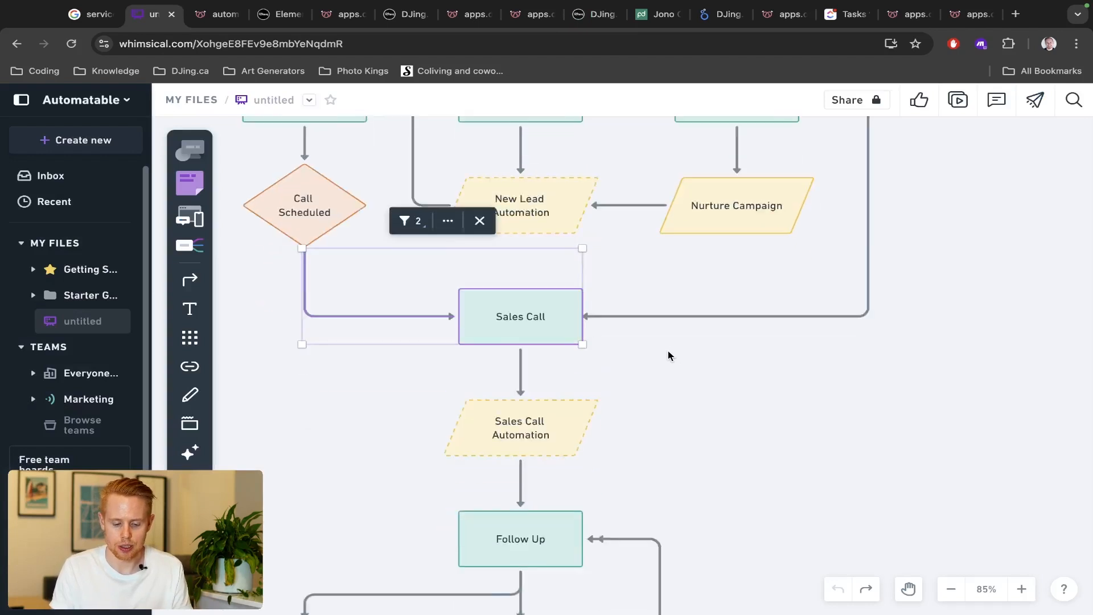
Step: Scroll the sales call form's follow-up email and call date panels, then return to Follow Up branches
{"action": "scroll", "scroll_direction": "down", "scroll_amount": 3}
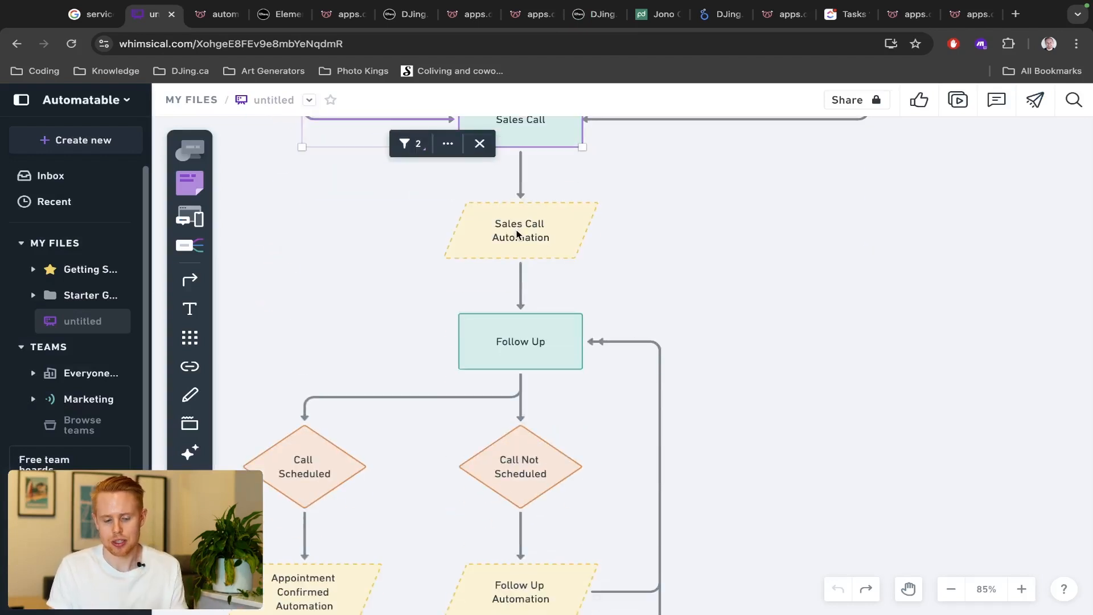
{"action": "mouse_move", "coordinate": [525, 324]}
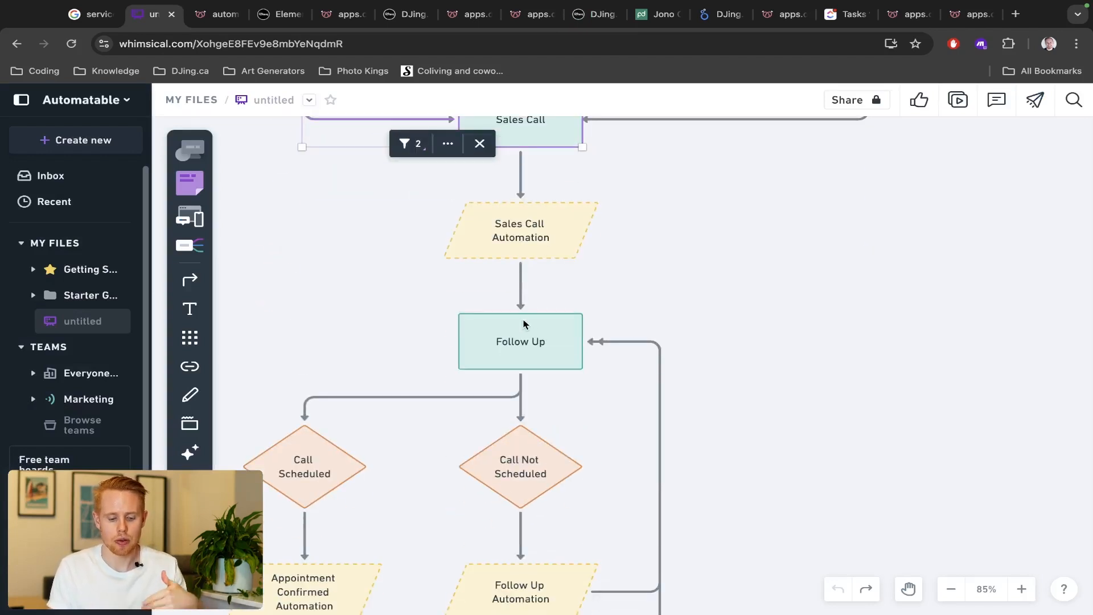
{"action": "mouse_move", "coordinate": [524, 341]}
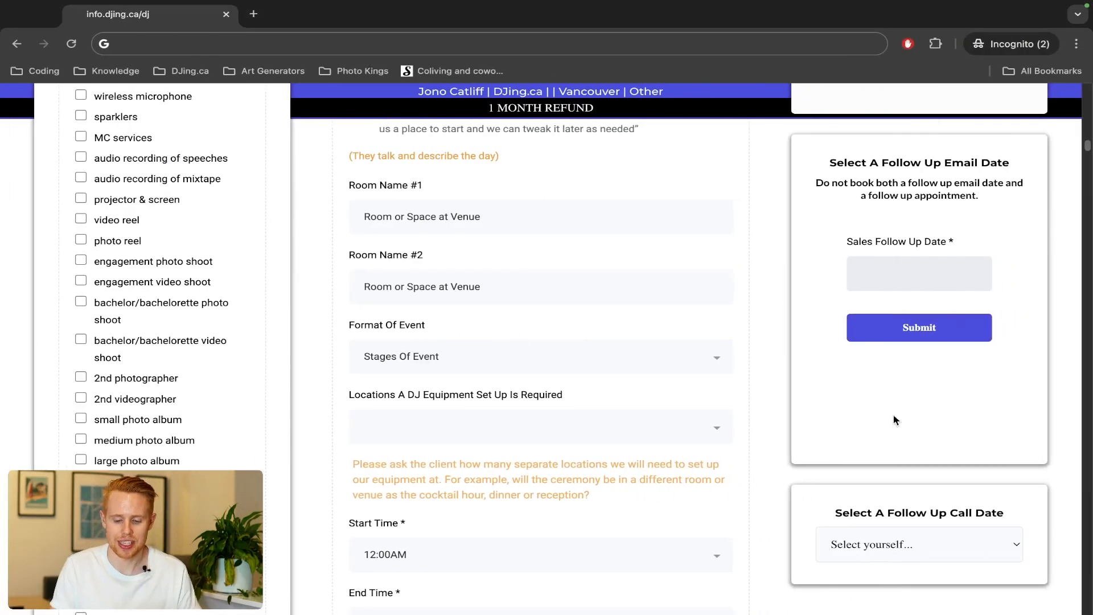
{"action": "scroll", "scroll_direction": "down", "scroll_amount": 3}
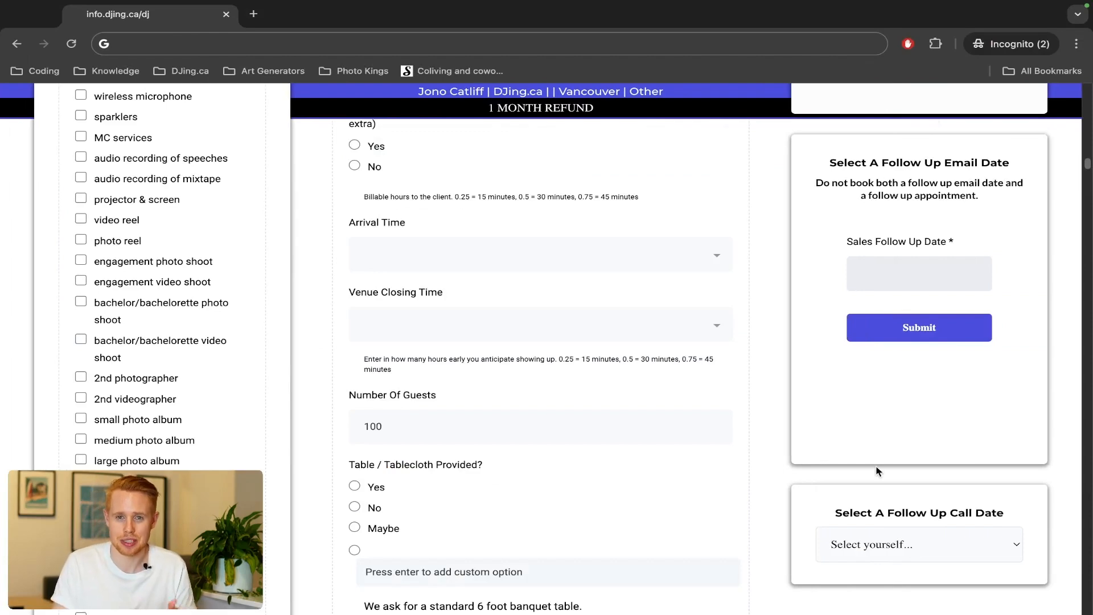
{"action": "left_click", "coordinate": [146, 13]}
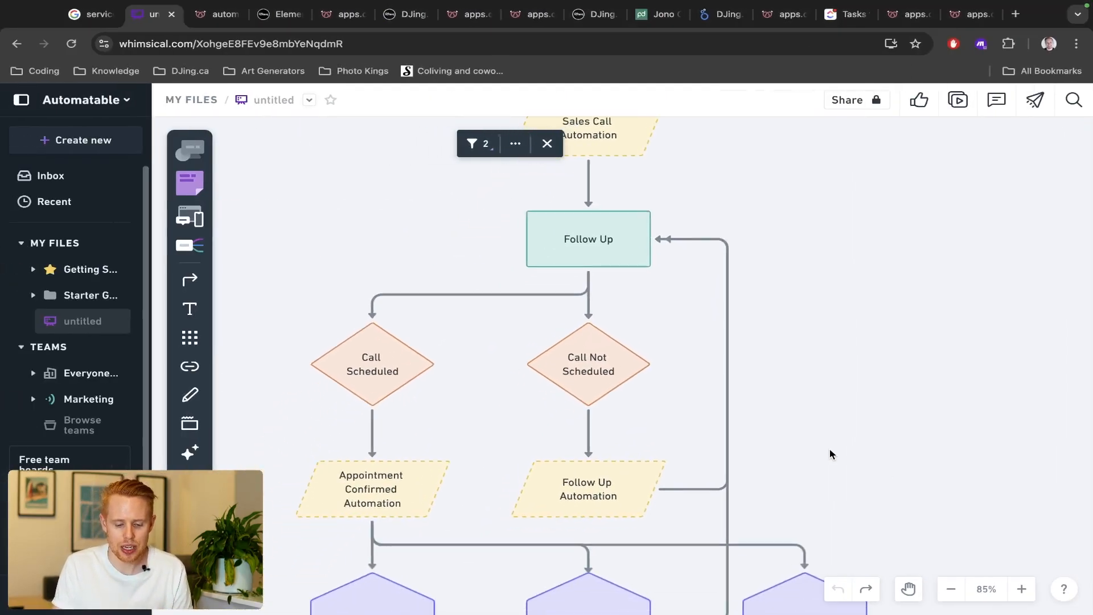
Step: Scroll the Call Scheduled and Call Not Scheduled branches, then open the GoHighLevel contact record
{"action": "left_click", "coordinate": [547, 143]}
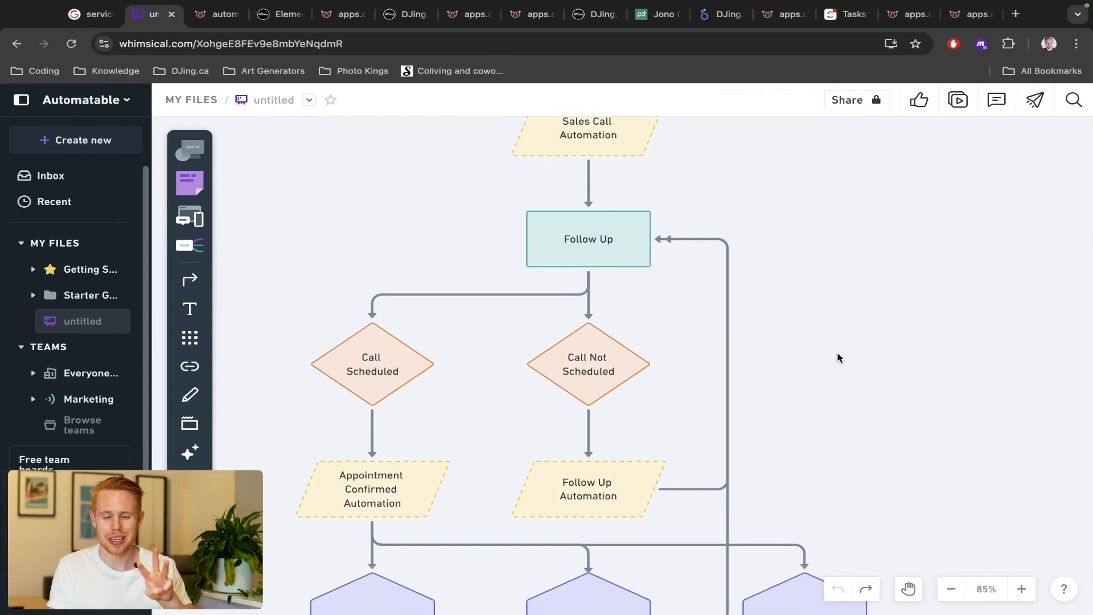
{"action": "scroll", "scroll_direction": "down", "scroll_amount": 3}
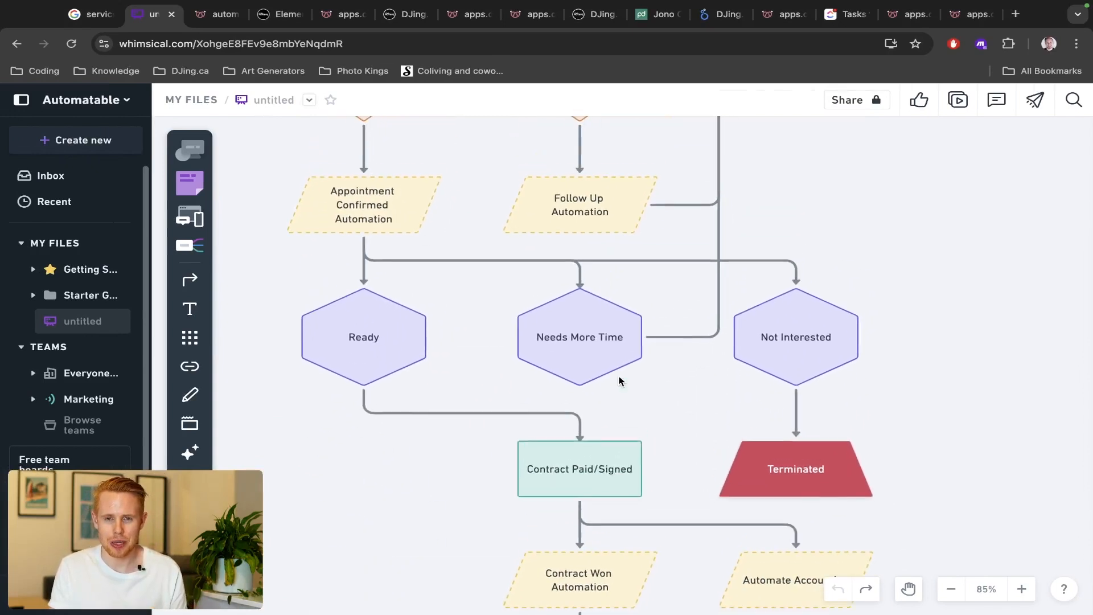
{"action": "scroll", "scroll_direction": "up", "scroll_amount": 3}
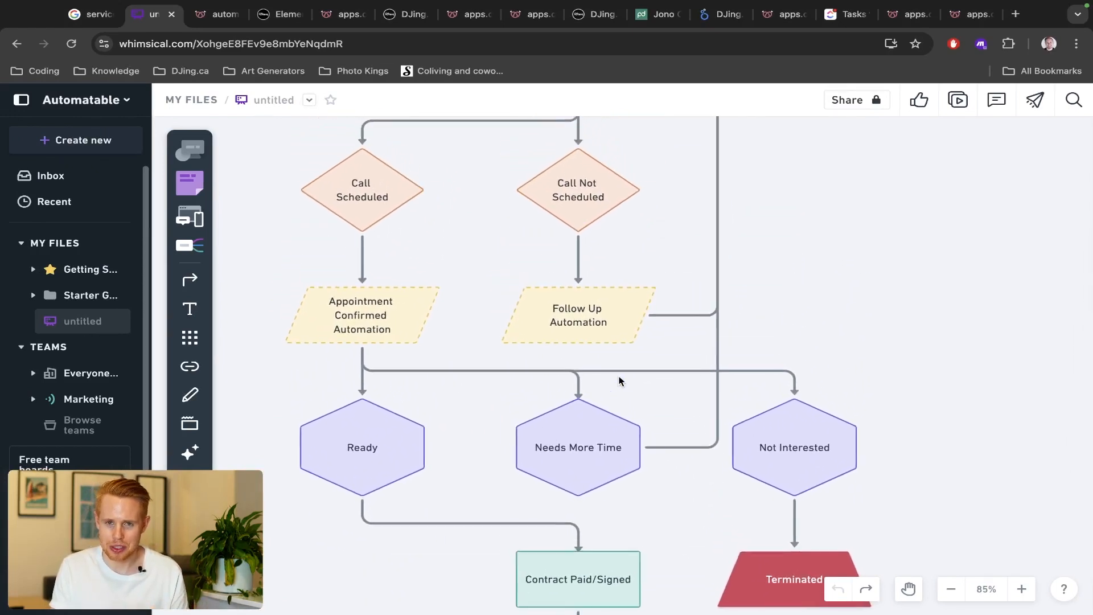
{"action": "scroll", "scroll_direction": "down", "scroll_amount": 3}
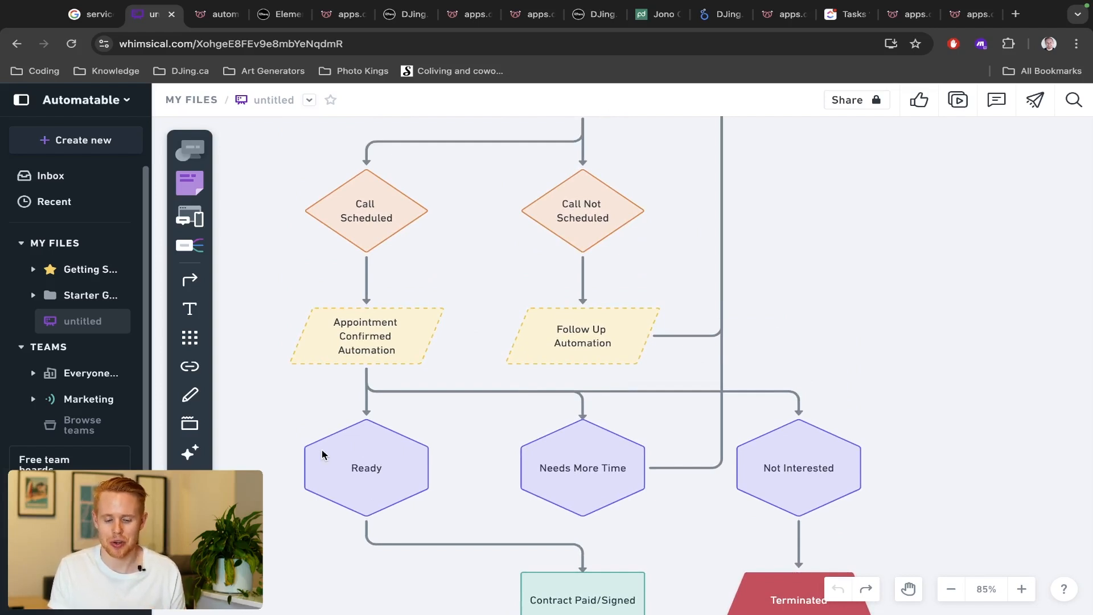
{"action": "scroll", "scroll_direction": "down", "scroll_amount": 3}
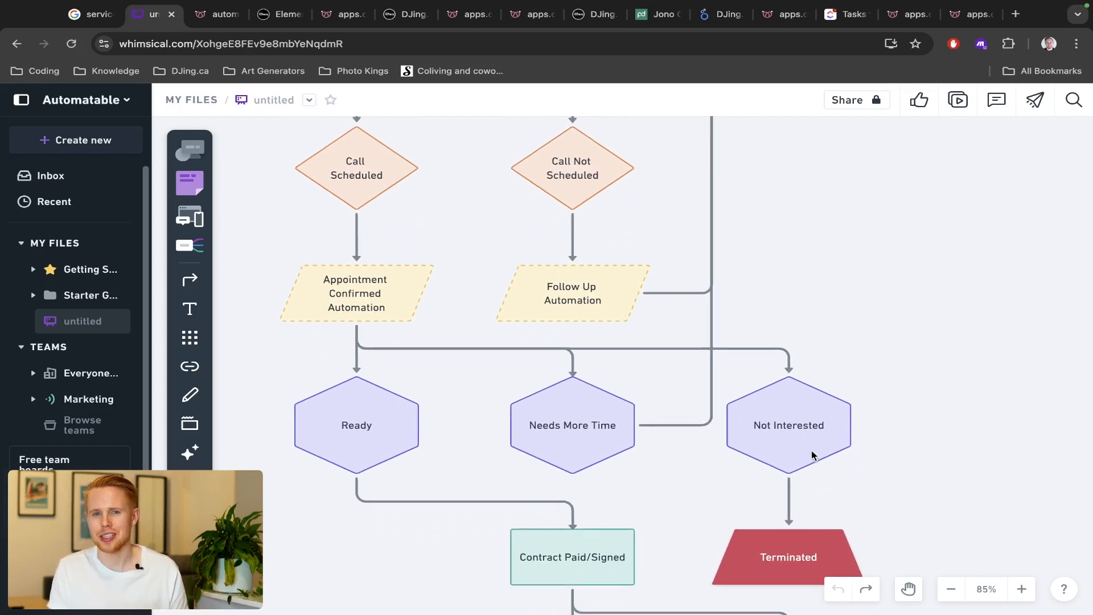
{"action": "mouse_move", "coordinate": [670, 454]}
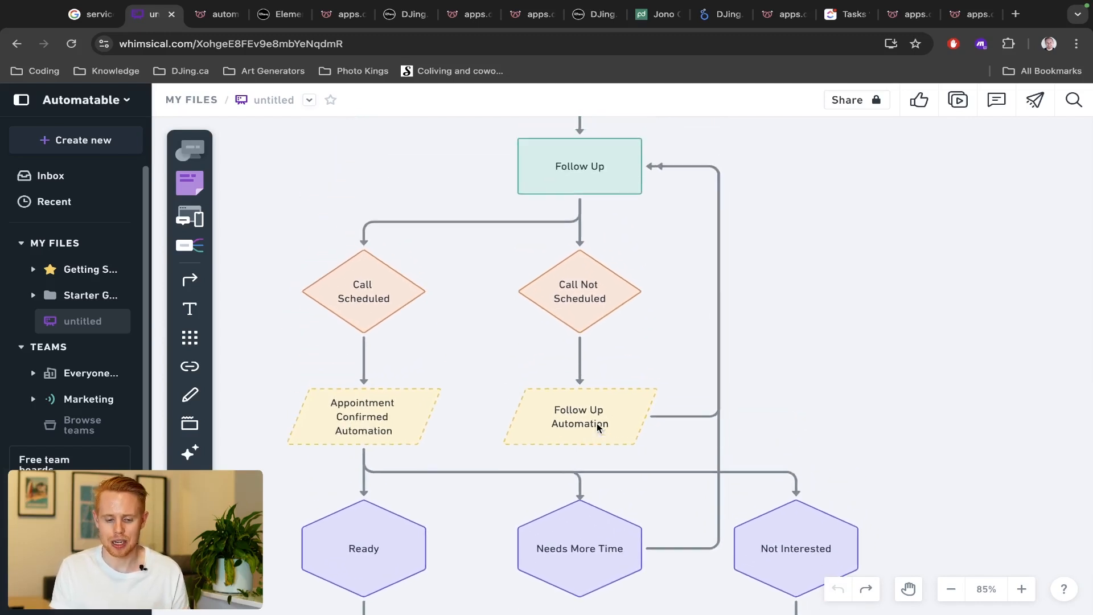
{"action": "mouse_move", "coordinate": [581, 180]}
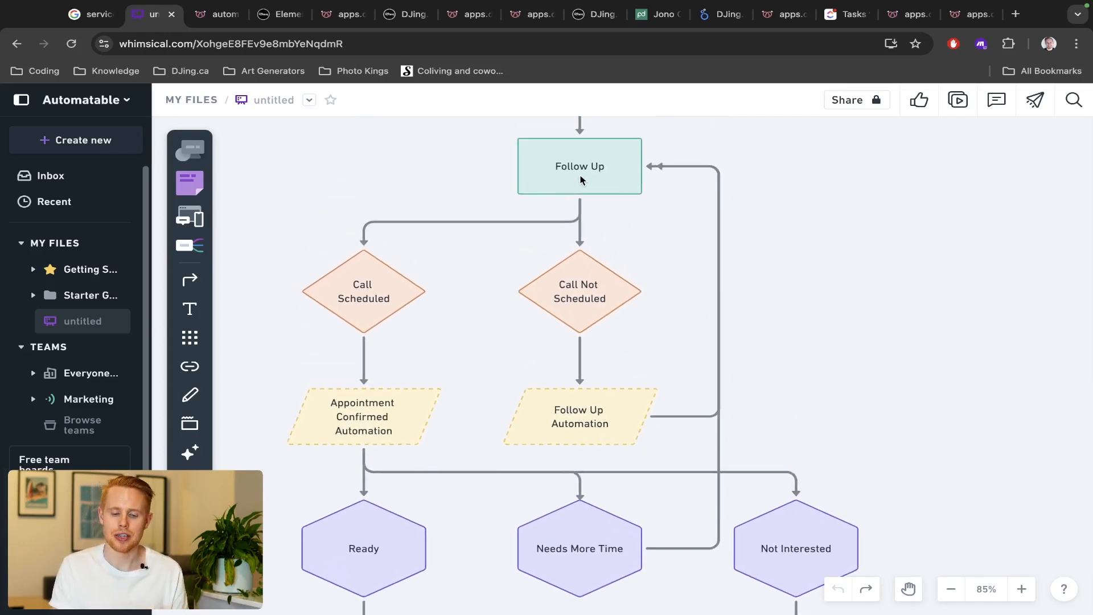
{"action": "mouse_move", "coordinate": [327, 277]}
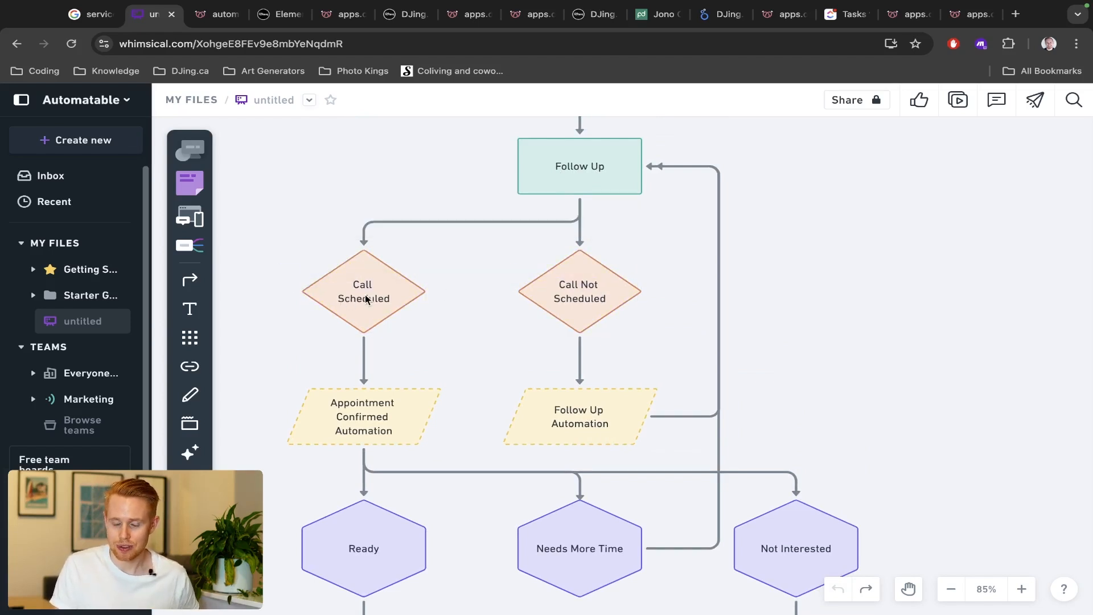
{"action": "mouse_move", "coordinate": [354, 426]}
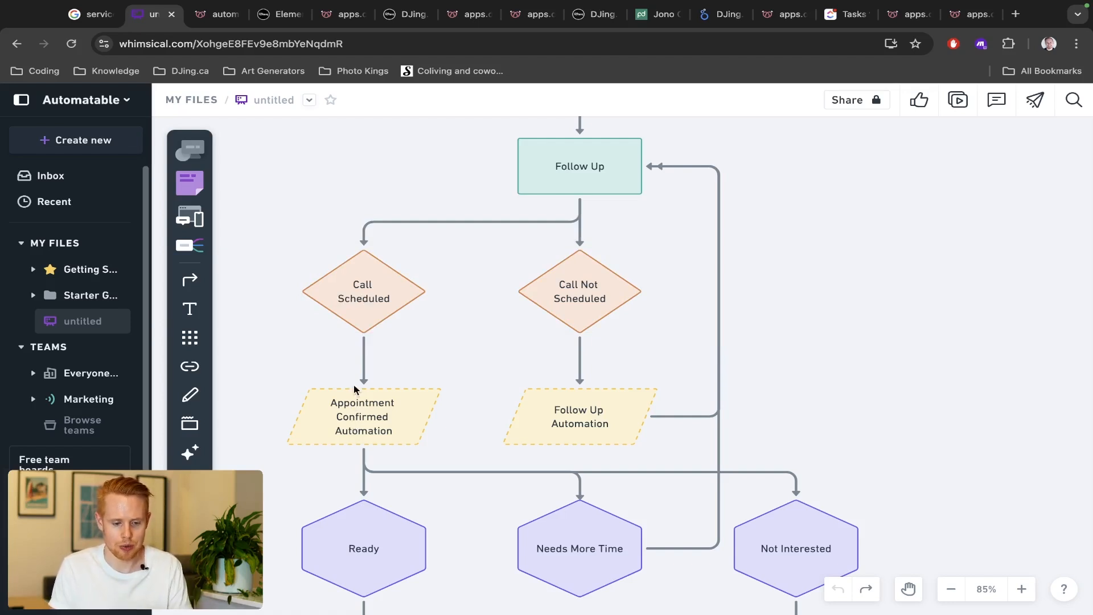
{"action": "left_click", "coordinate": [594, 14]}
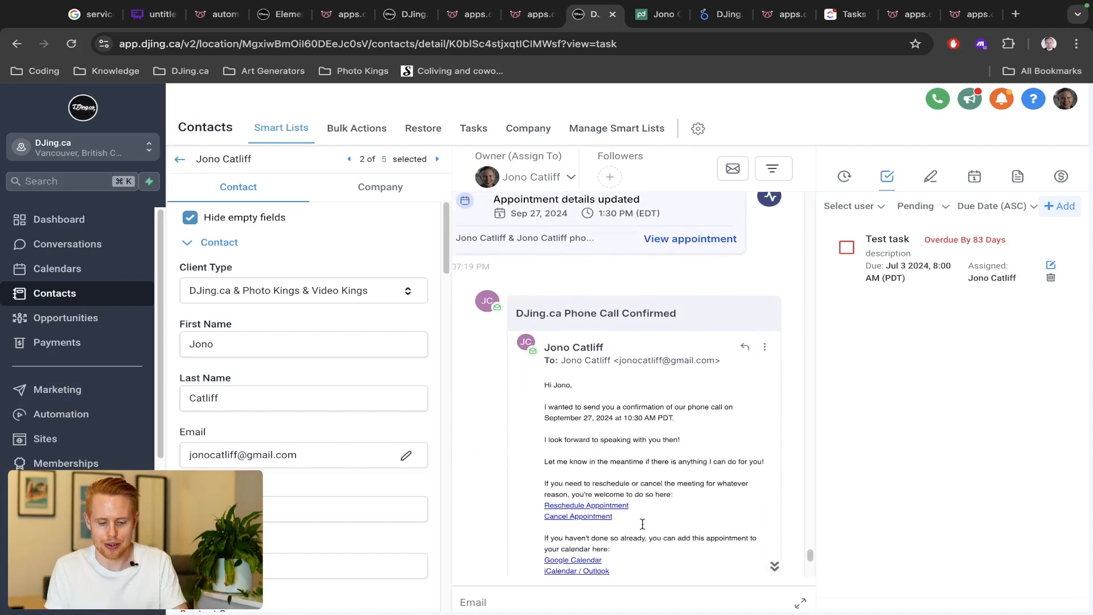
Step: Read the confirmation email's reschedule, cancel and calendar links, then return to the flowchart
{"action": "scroll", "scroll_direction": "down", "scroll_amount": 3}
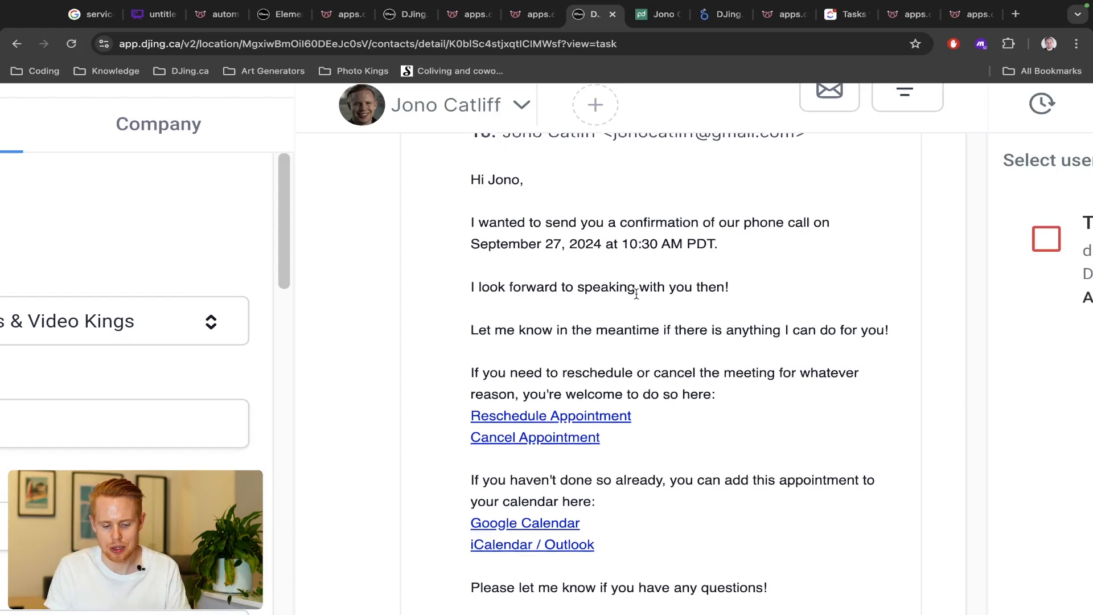
{"action": "scroll", "scroll_direction": "down", "scroll_amount": 3}
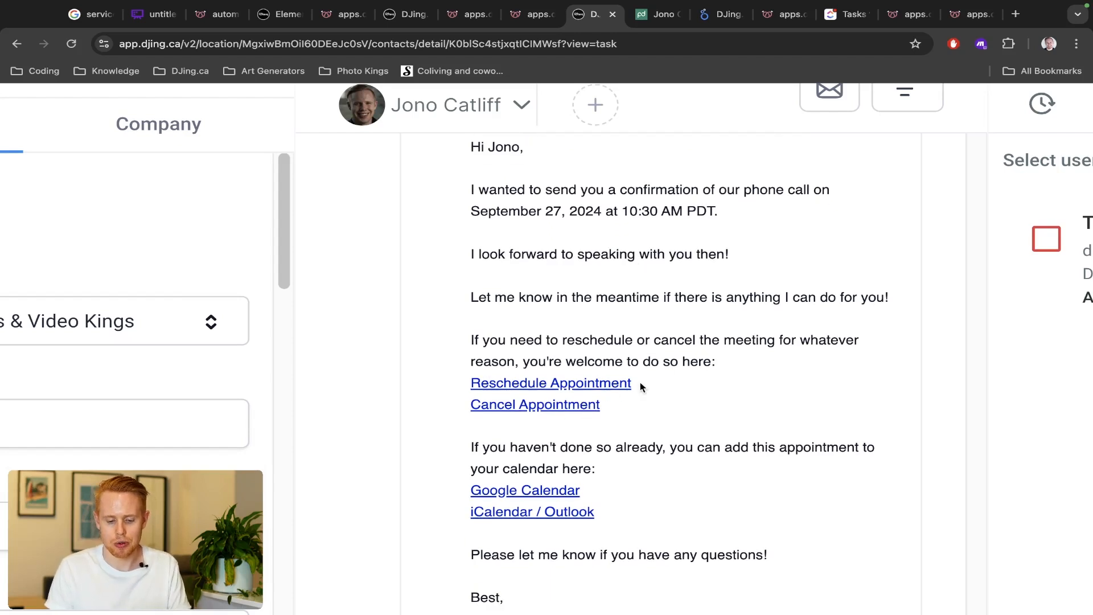
{"action": "mouse_move", "coordinate": [632, 405]}
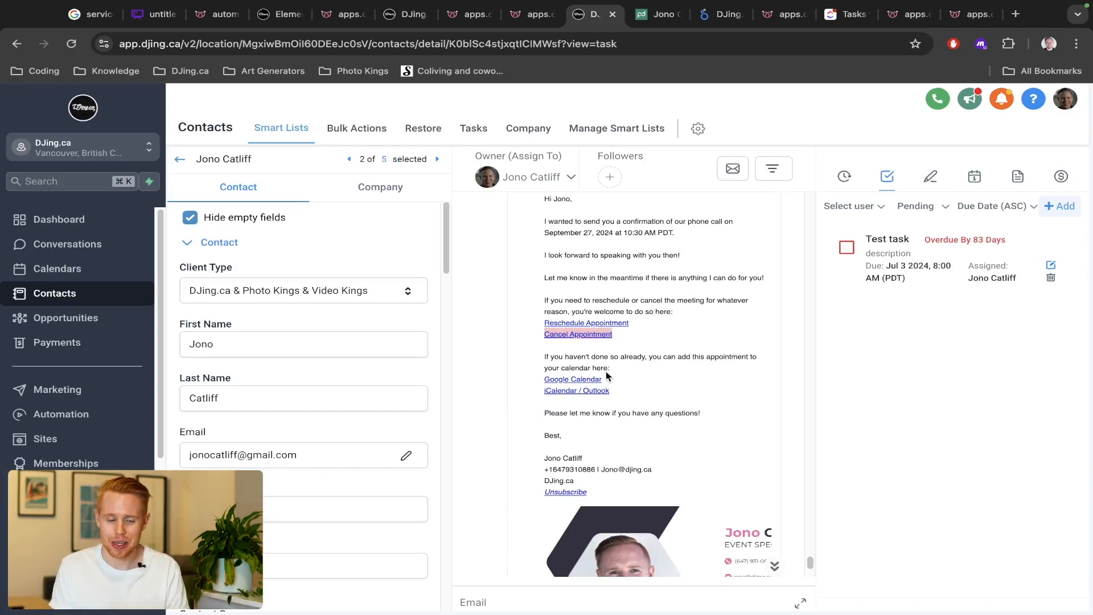
{"action": "left_click", "coordinate": [153, 13]}
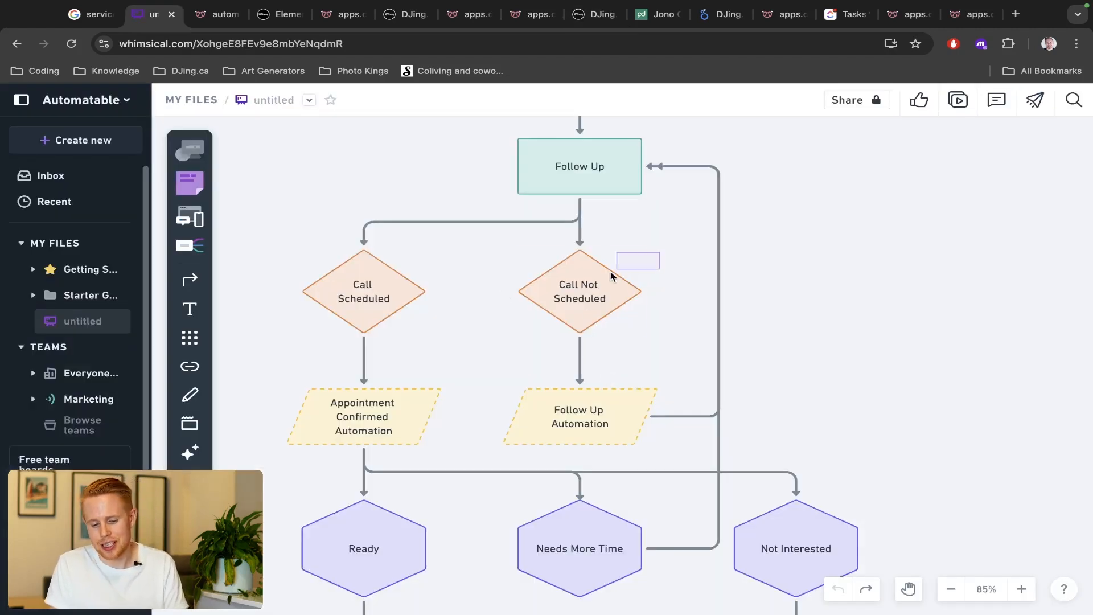
Step: Select and deselect the Call Not Scheduled decision shape and a neighbouring shape
{"action": "left_click", "coordinate": [579, 291]}
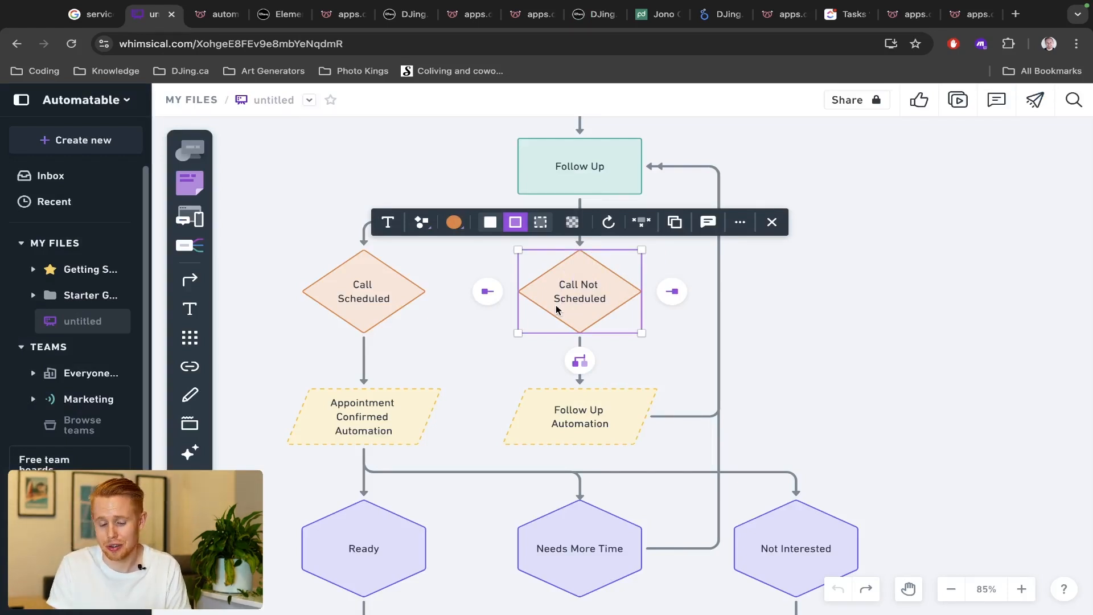
{"action": "left_click", "coordinate": [637, 393]}
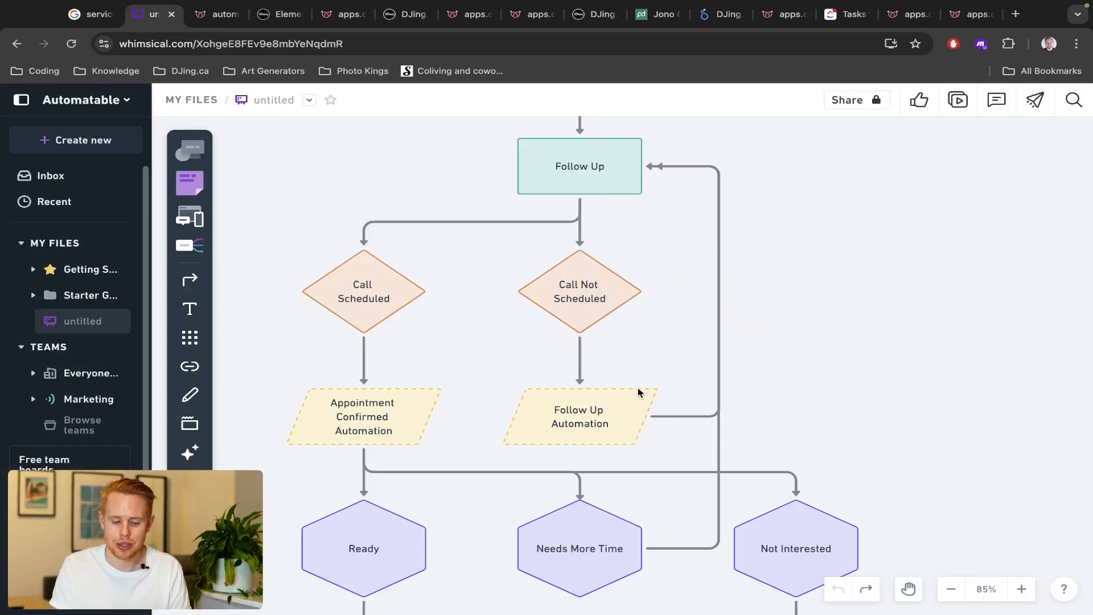
{"action": "left_click", "coordinate": [578, 416]}
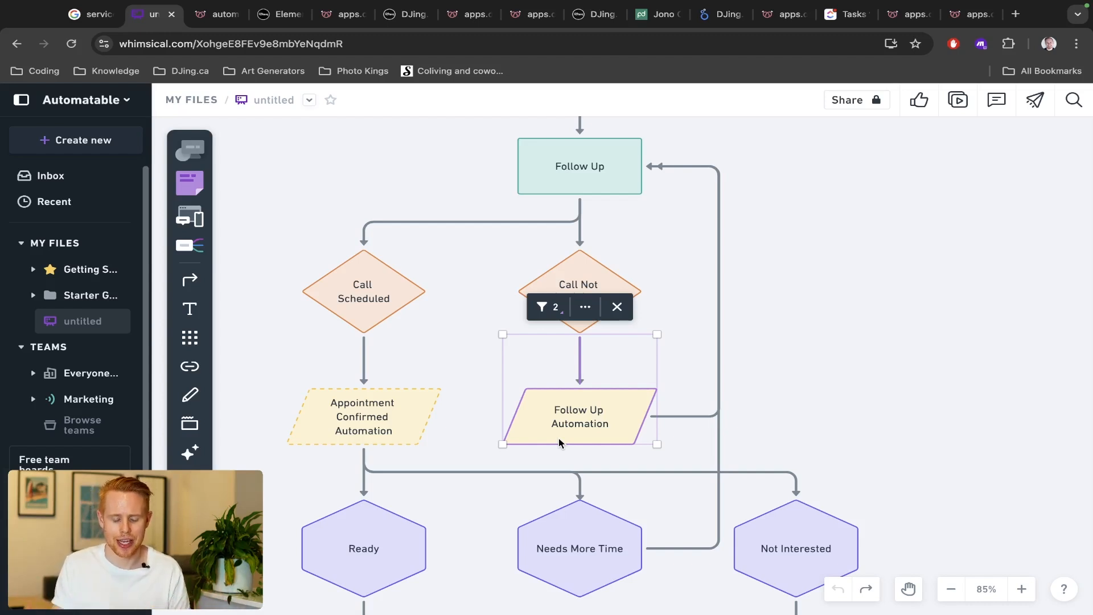
{"action": "left_click", "coordinate": [757, 412]}
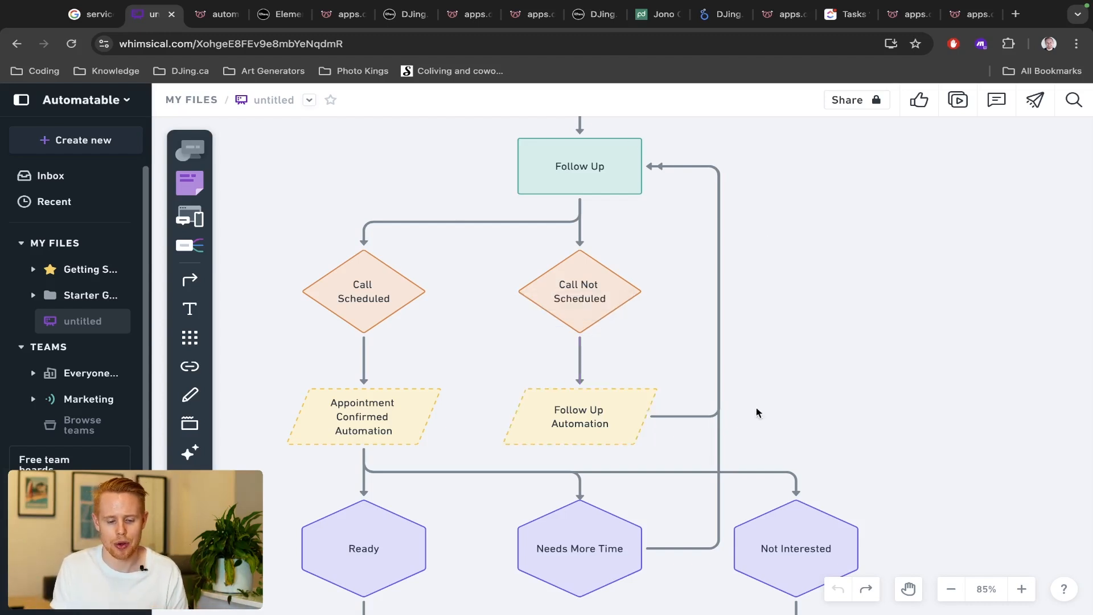
{"action": "mouse_move", "coordinate": [856, 291]}
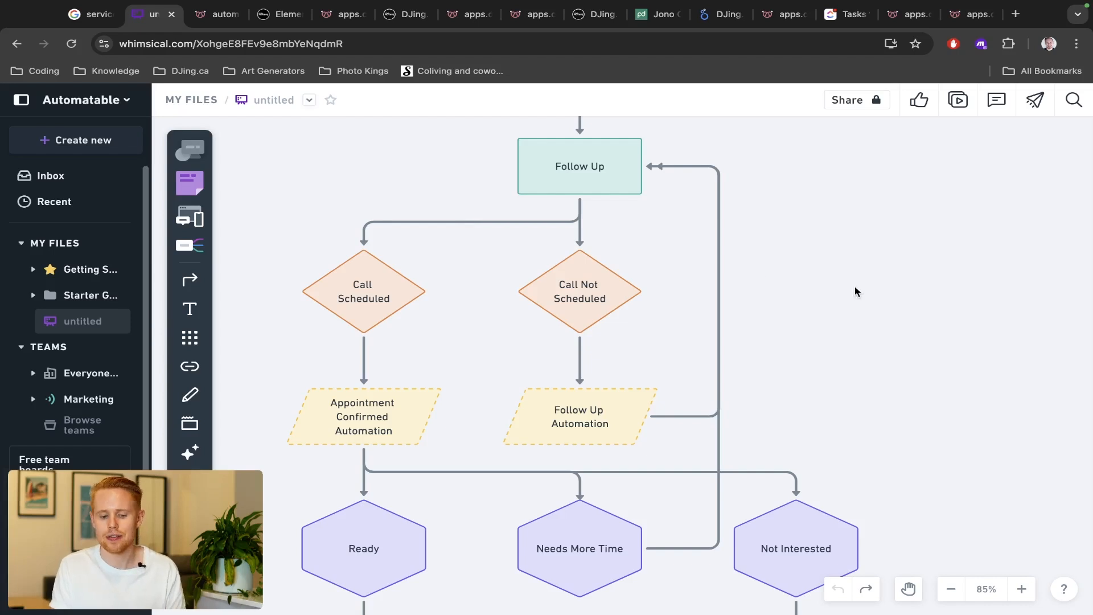
Step: Scroll down to Contract Paid/Signed and recheck the signed PandaDoc invoice line items
{"action": "scroll", "scroll_direction": "down", "scroll_amount": 3}
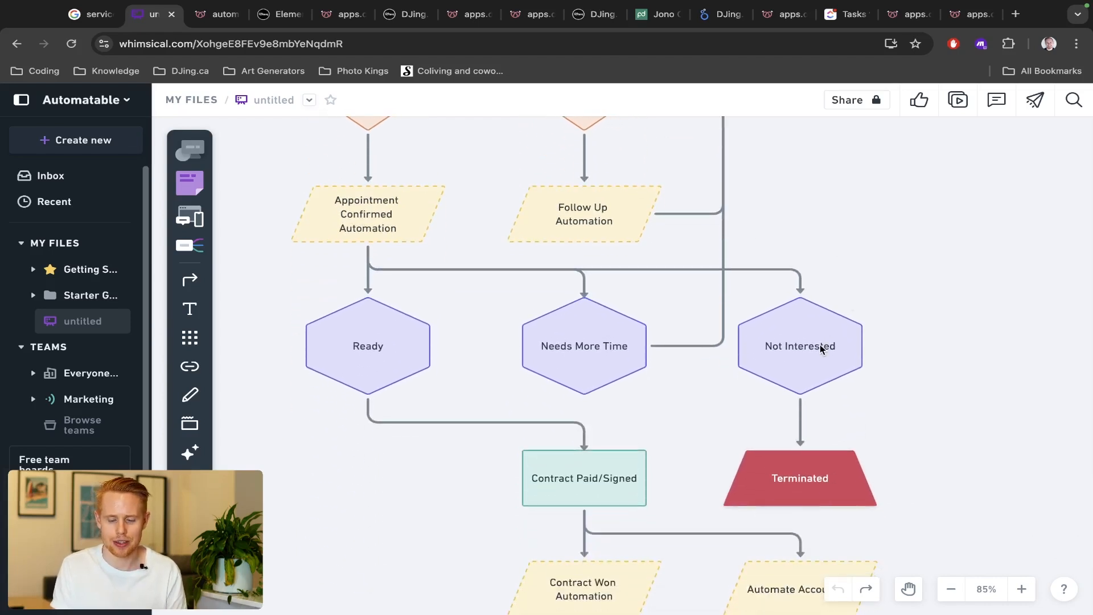
{"action": "mouse_move", "coordinate": [316, 373]}
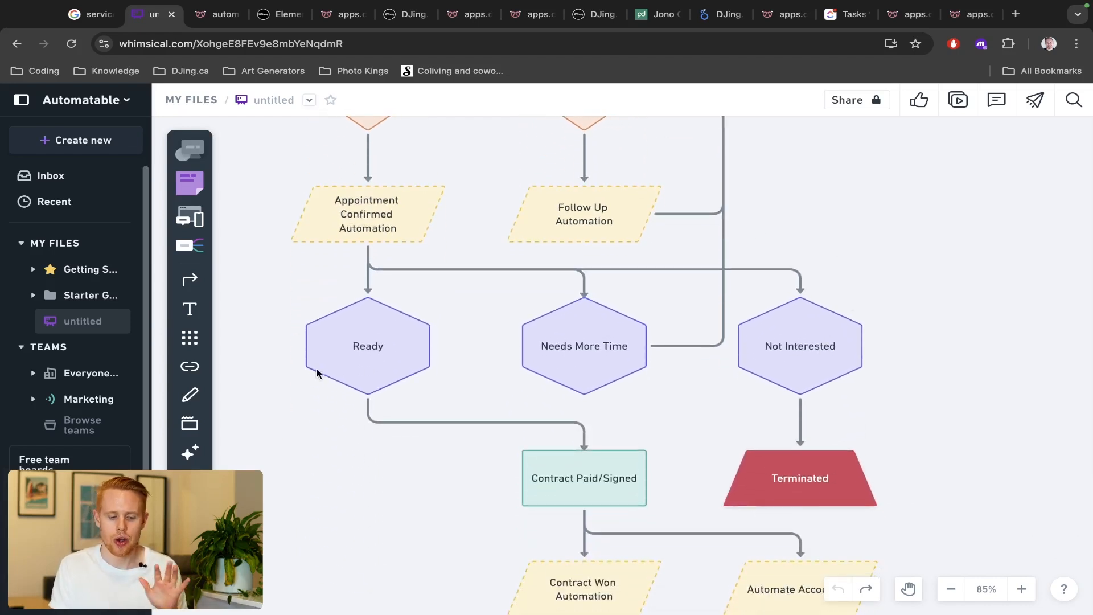
{"action": "scroll", "scroll_direction": "down", "scroll_amount": 3}
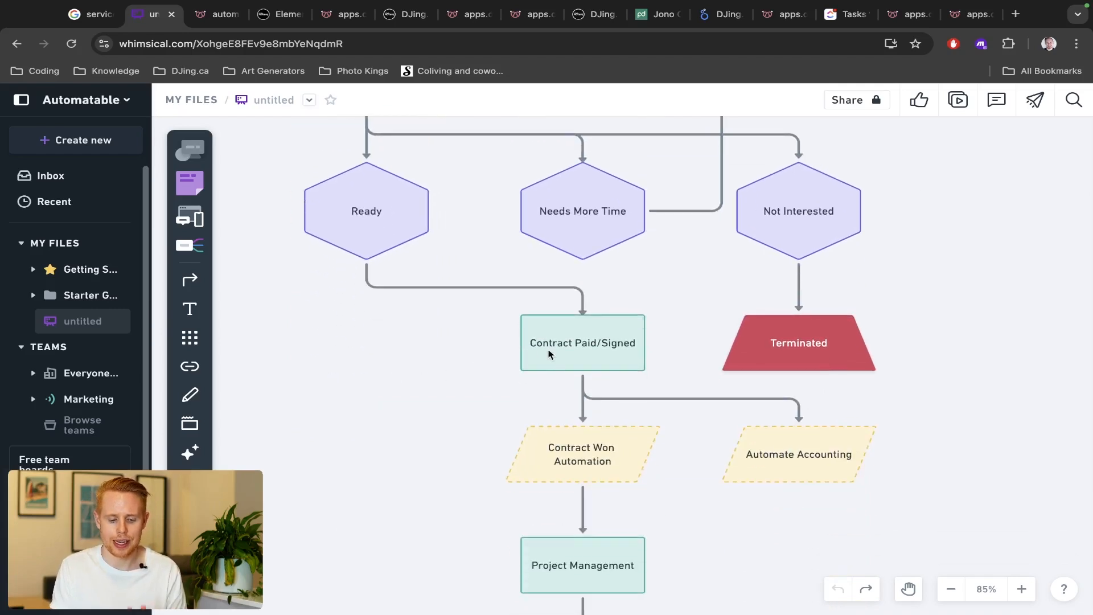
{"action": "left_click", "coordinate": [656, 14]}
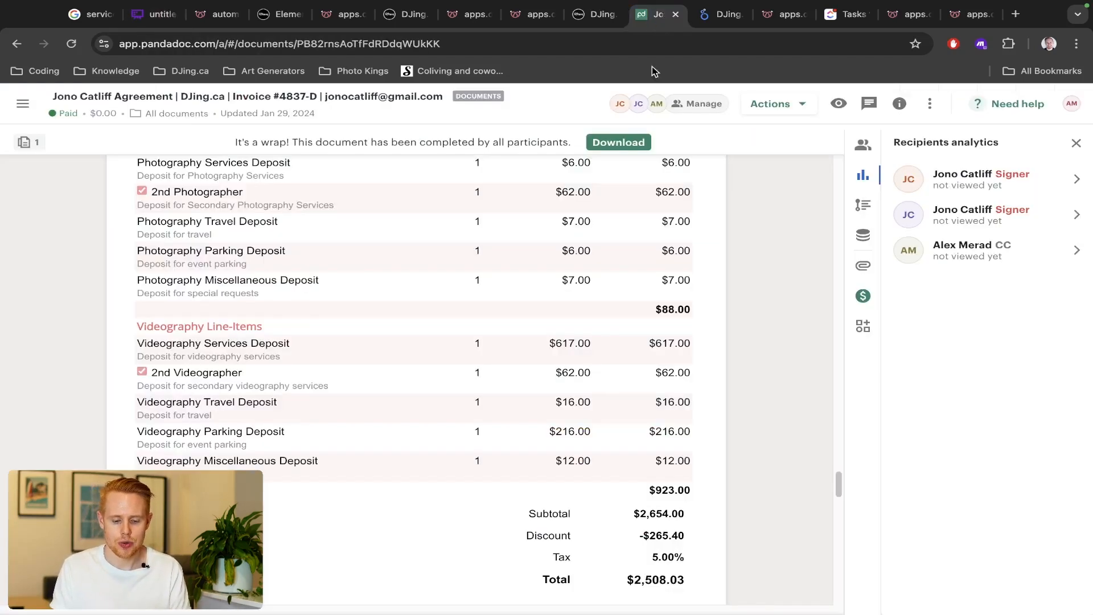
{"action": "scroll", "scroll_direction": "up", "scroll_amount": 3}
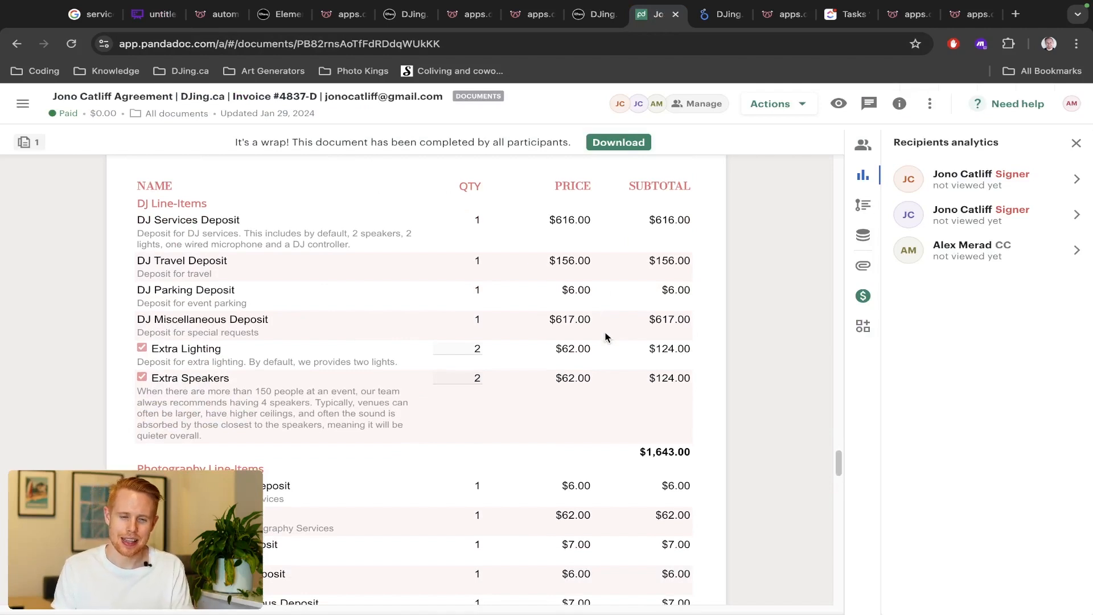
{"action": "left_click", "coordinate": [149, 14]}
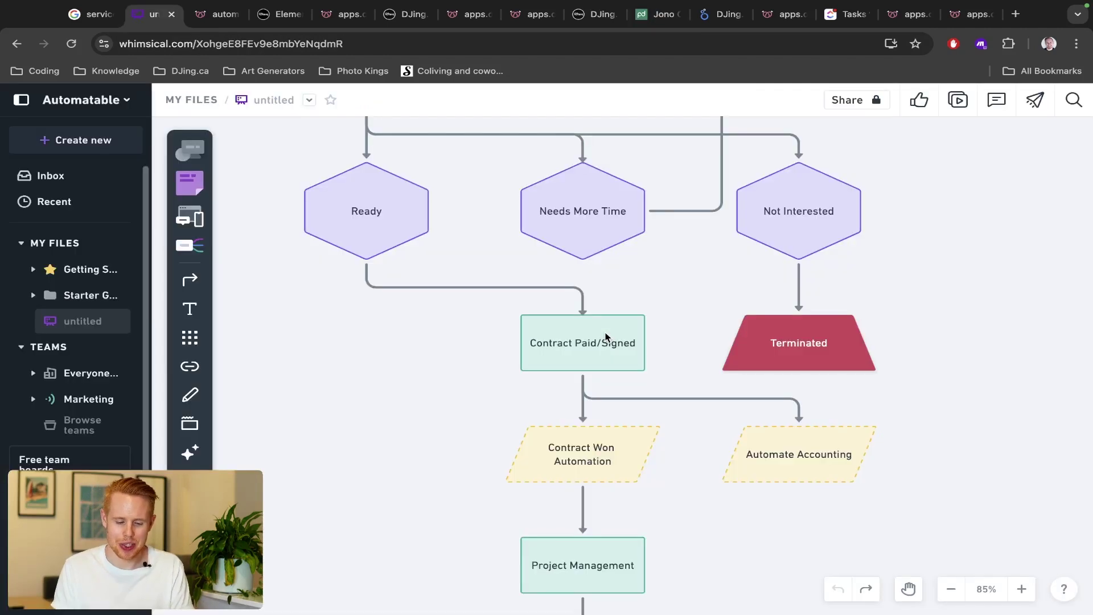
Step: Select the Automate Accounting shape and bring up the DJing.ca Analytics sales-rep report
{"action": "scroll", "scroll_direction": "down", "scroll_amount": 3}
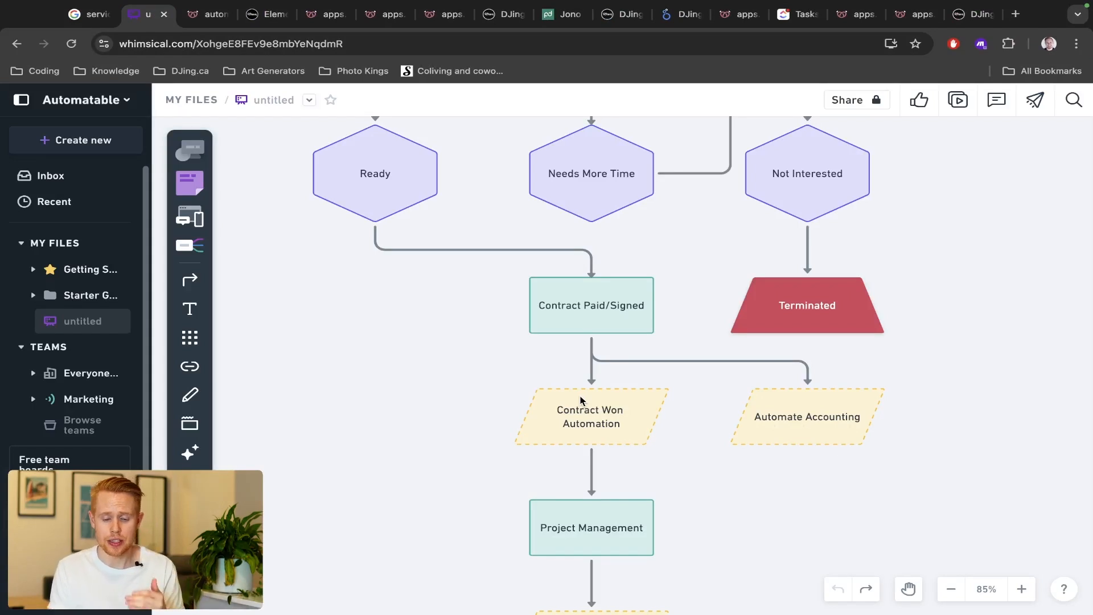
{"action": "mouse_move", "coordinate": [951, 420]}
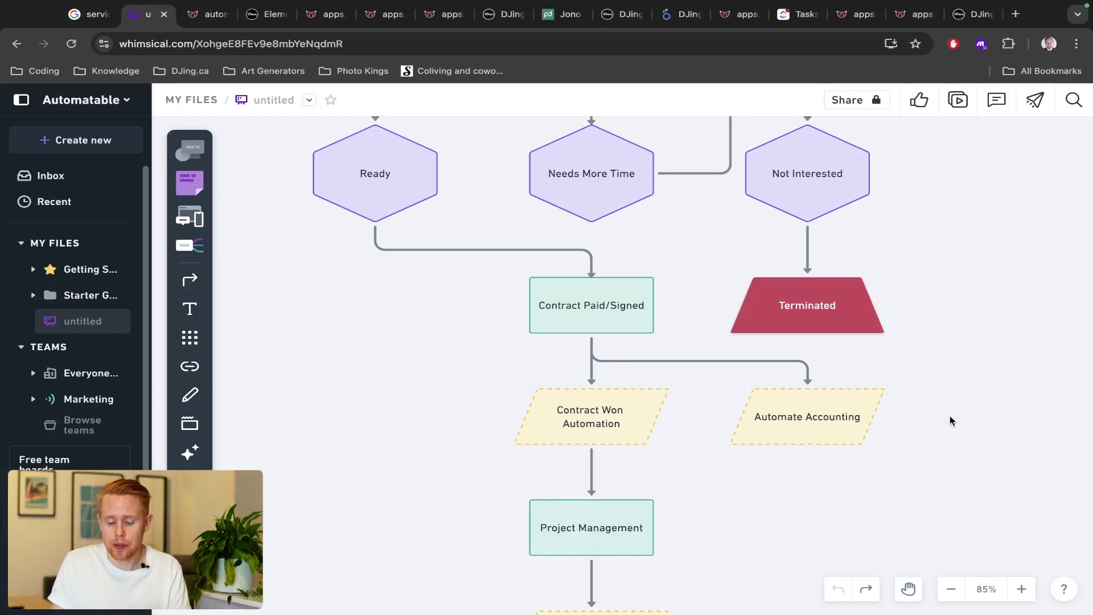
{"action": "left_click", "coordinate": [807, 416]}
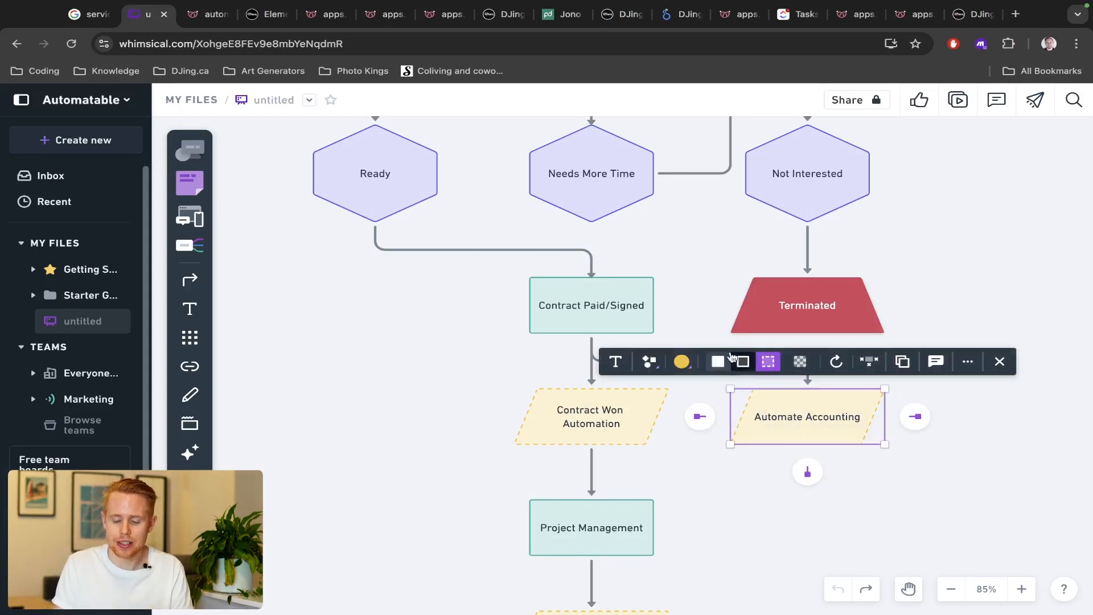
{"action": "mouse_move", "coordinate": [680, 13]}
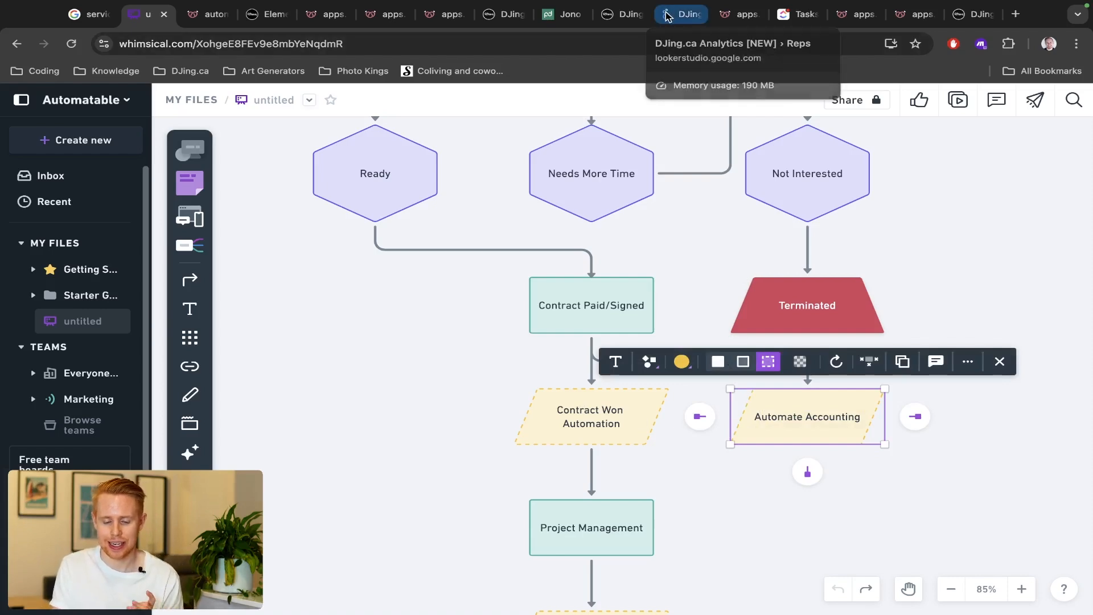
{"action": "left_click", "coordinate": [680, 13]}
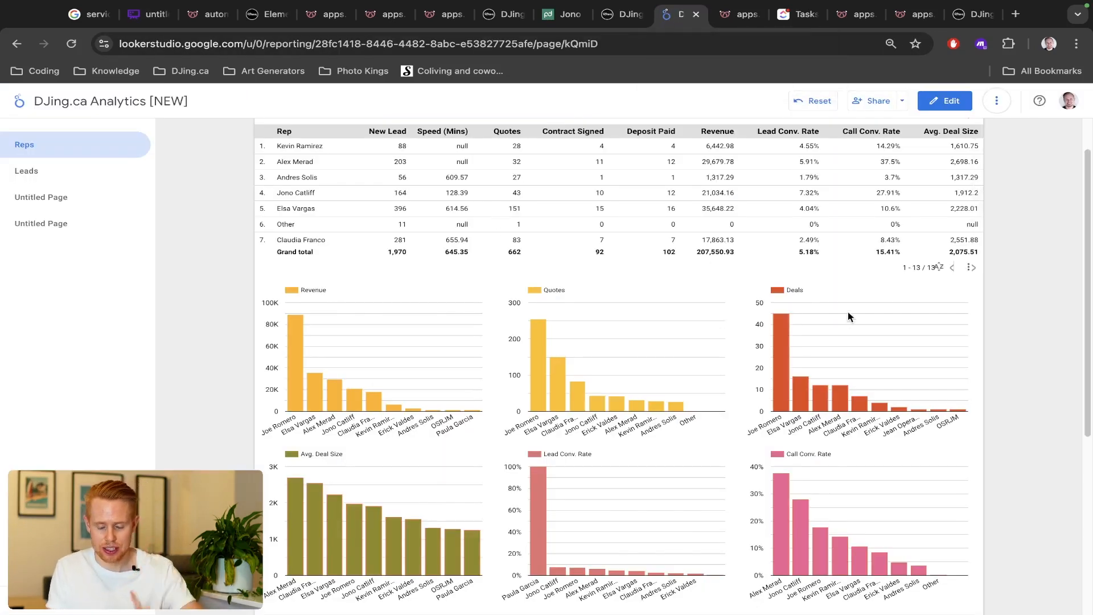
{"action": "mouse_move", "coordinate": [1026, 279]}
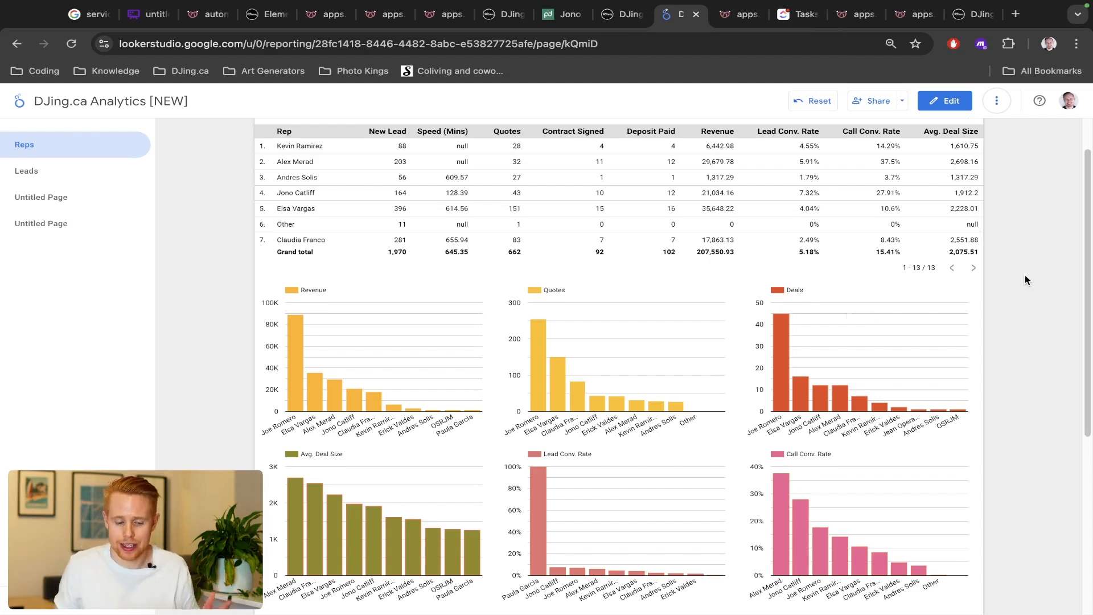
{"action": "mouse_move", "coordinate": [649, 251]}
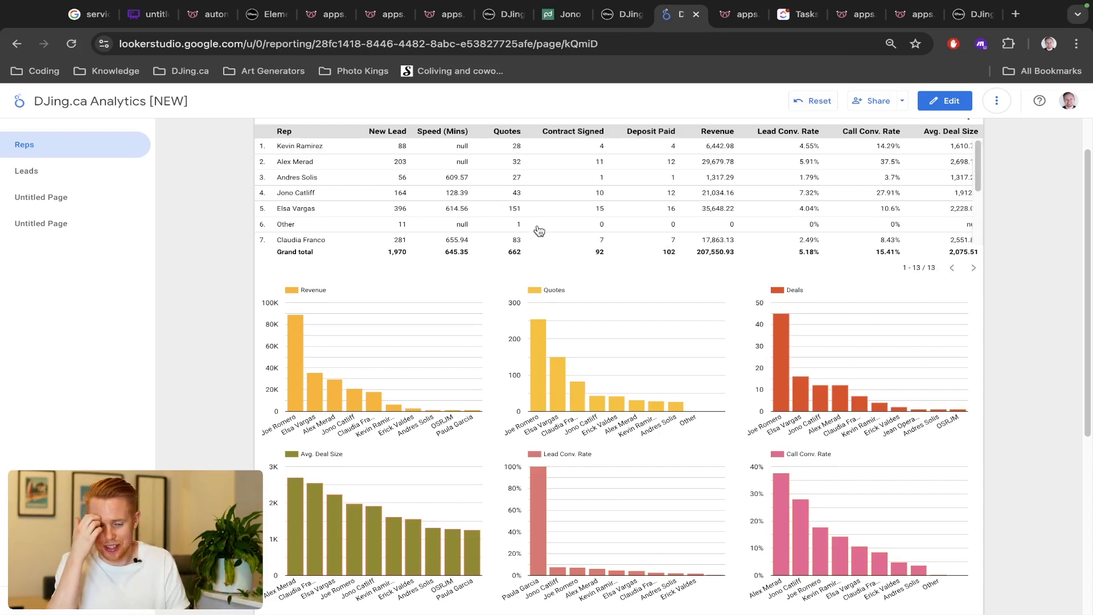
{"action": "mouse_move", "coordinate": [377, 200]}
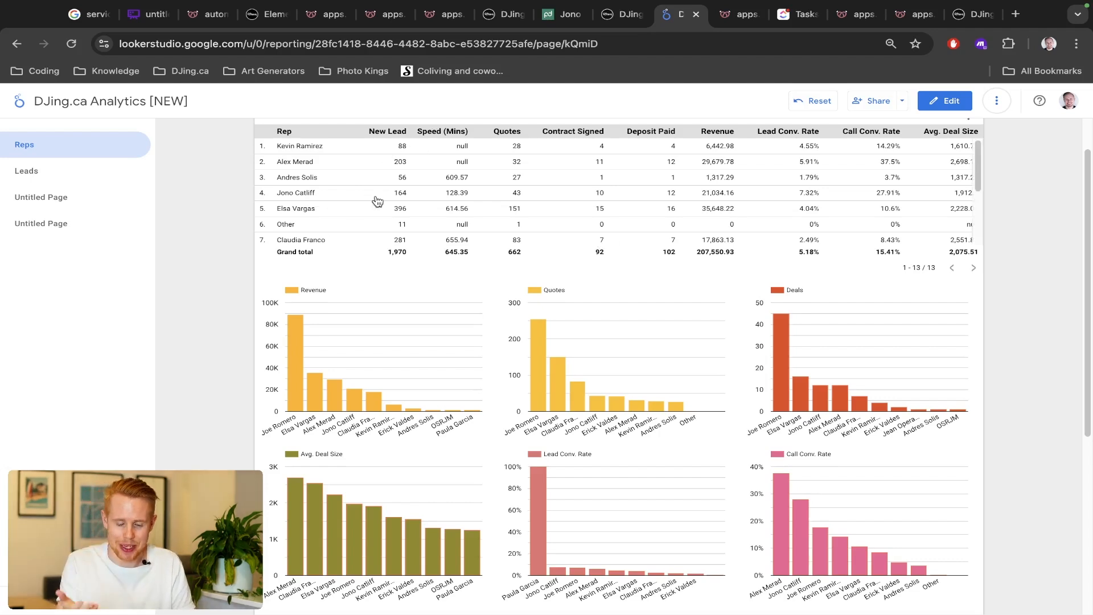
{"action": "mouse_move", "coordinate": [596, 201]}
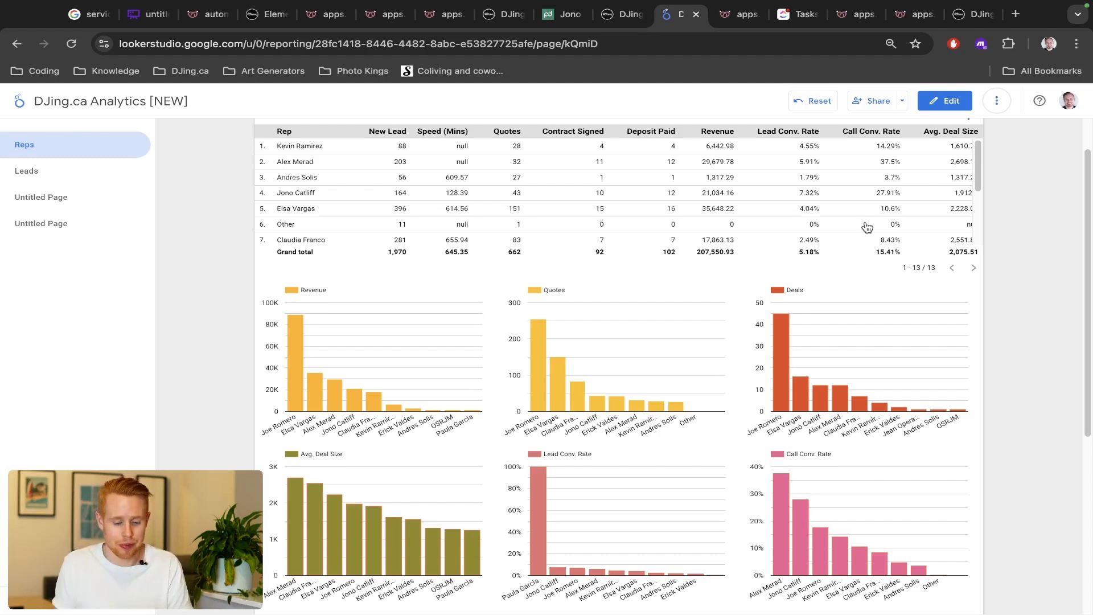
Step: After reviewing per-rep revenue, quotes and deals, go back to the Whimsical flowchart
{"action": "left_click", "coordinate": [146, 14]}
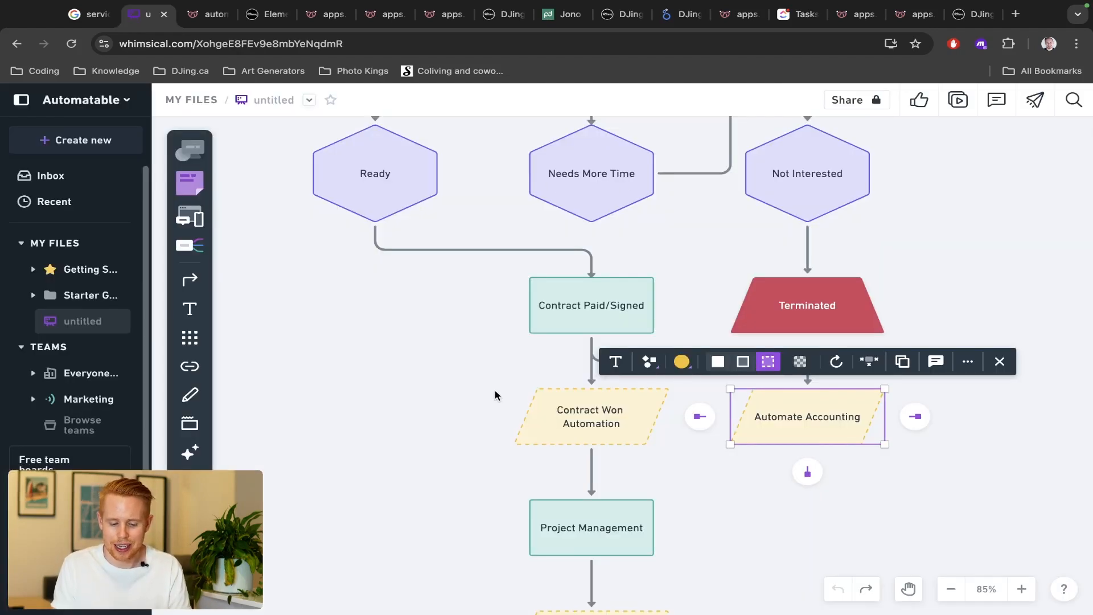
Step: Select Contract Won Automation and view the GoHighLevel Onboarding [Part III] workflow
{"action": "left_click", "coordinate": [589, 416]}
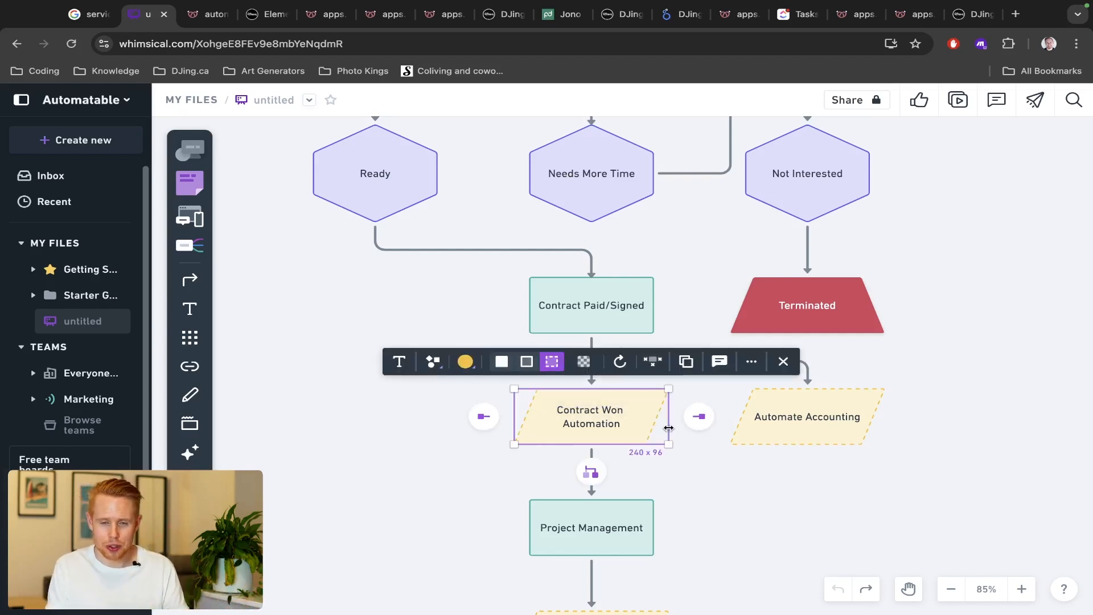
{"action": "mouse_move", "coordinate": [686, 385]}
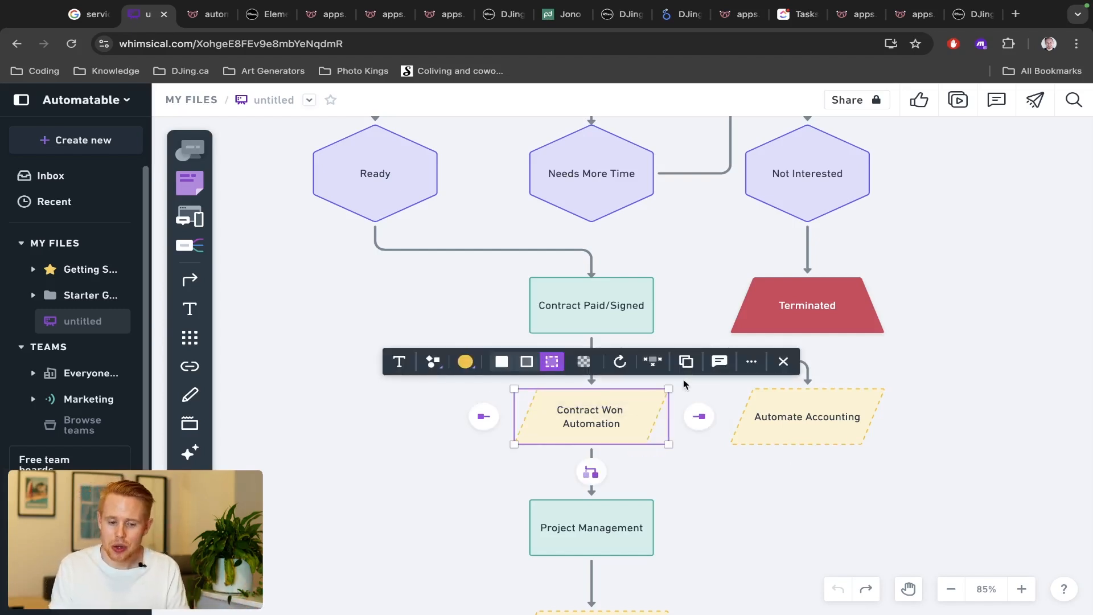
{"action": "left_click", "coordinate": [618, 13]}
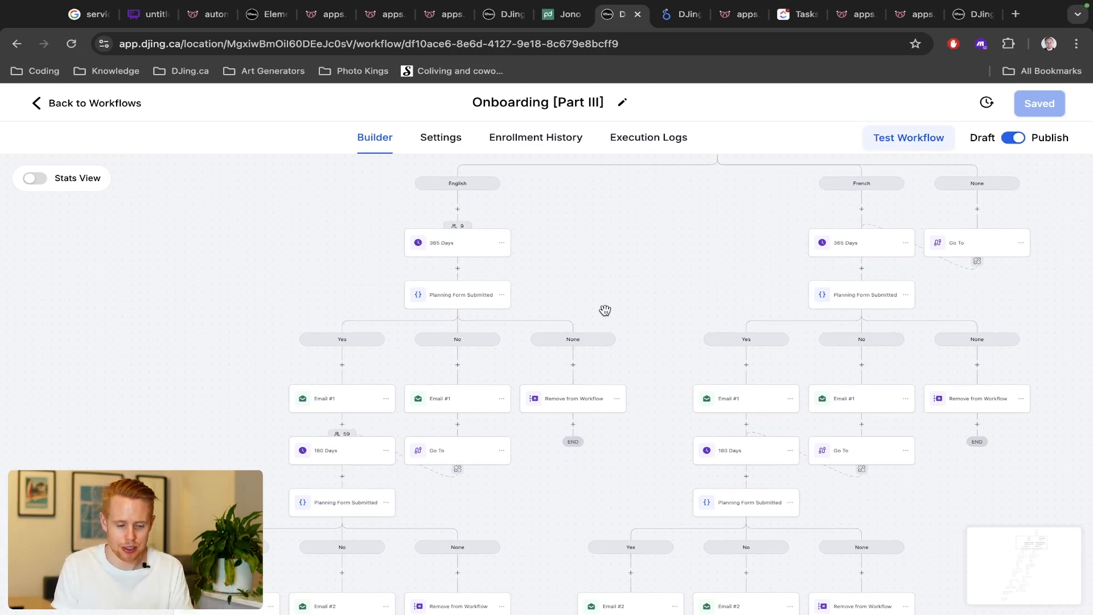
{"action": "mouse_move", "coordinate": [442, 252]}
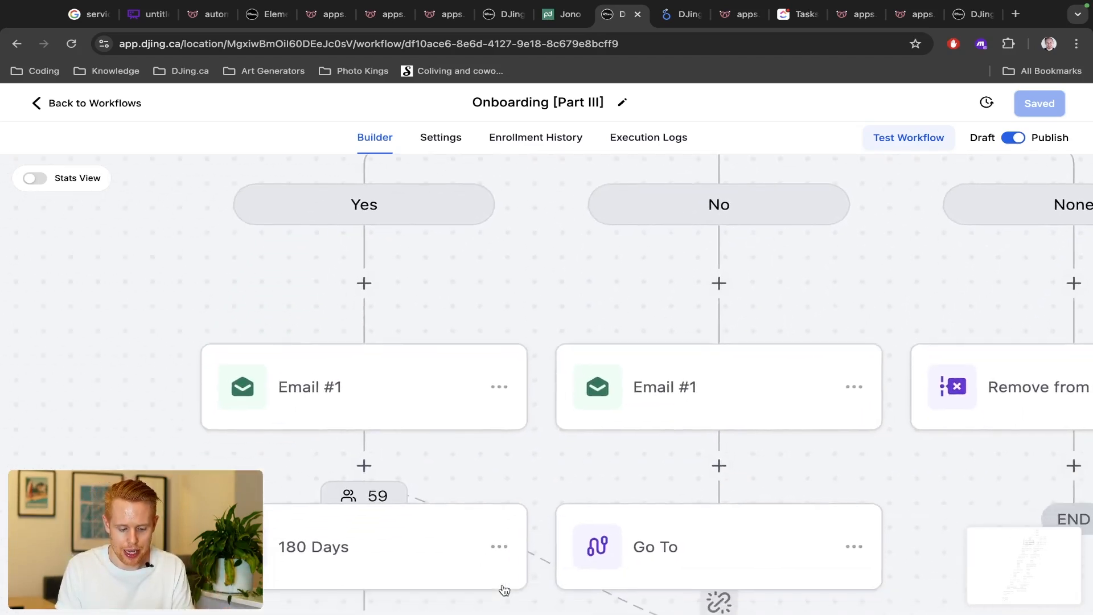
Step: Scroll down the Onboarding workflow through emails, waits, SMS and the 25 Days Out check
{"action": "scroll", "scroll_direction": "down", "scroll_amount": 3}
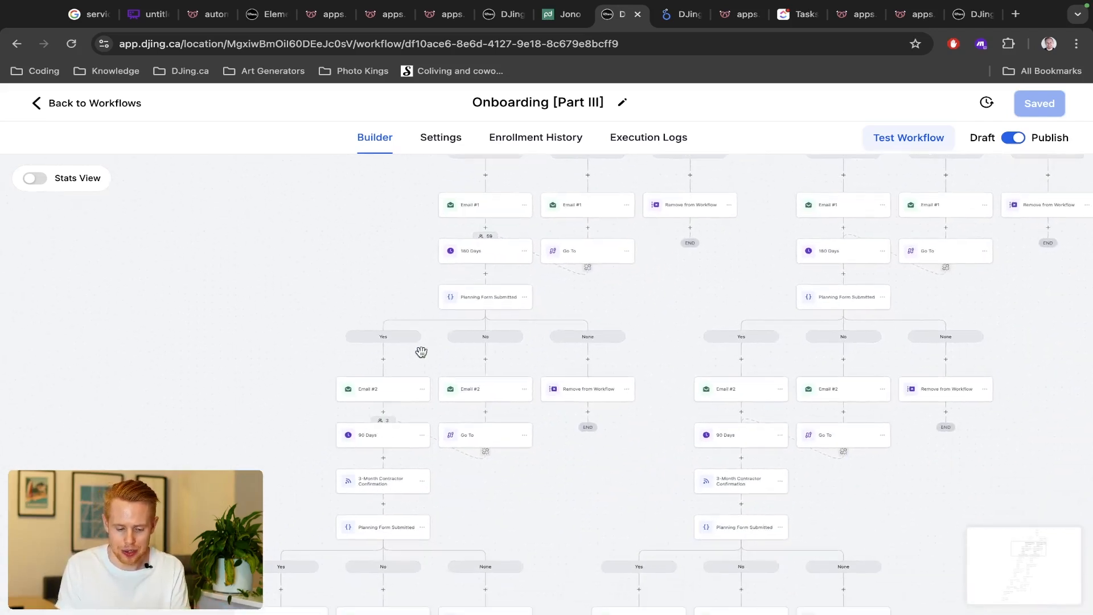
{"action": "scroll", "scroll_direction": "down", "scroll_amount": 3}
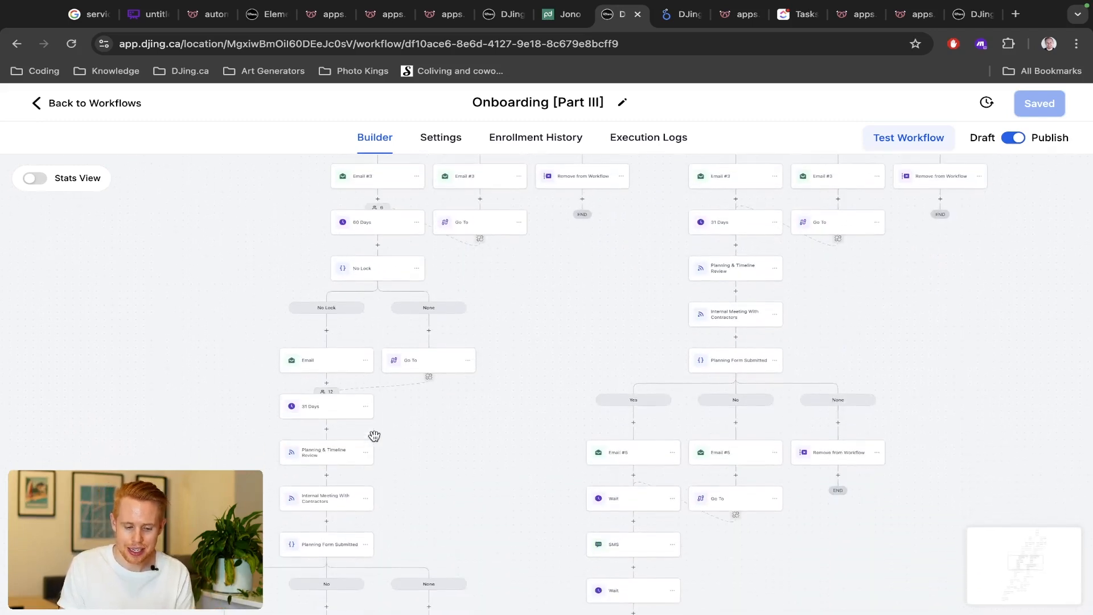
{"action": "scroll", "scroll_direction": "down", "scroll_amount": 3}
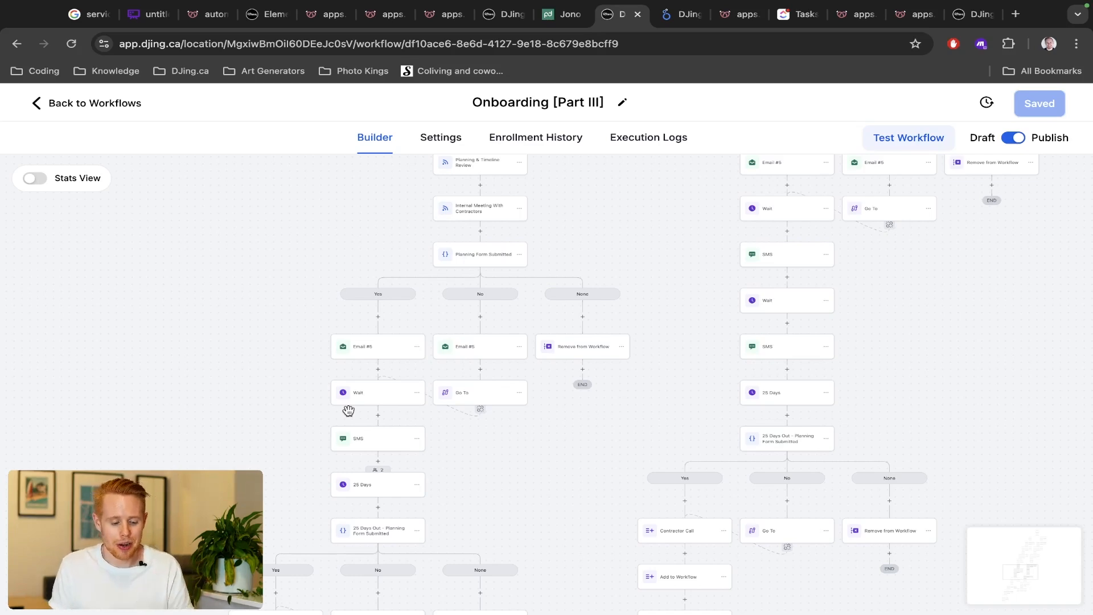
Step: Show the ClickUp Admin tasks list of Paula's and Jean's in-progress tasks
{"action": "left_click", "coordinate": [149, 14]}
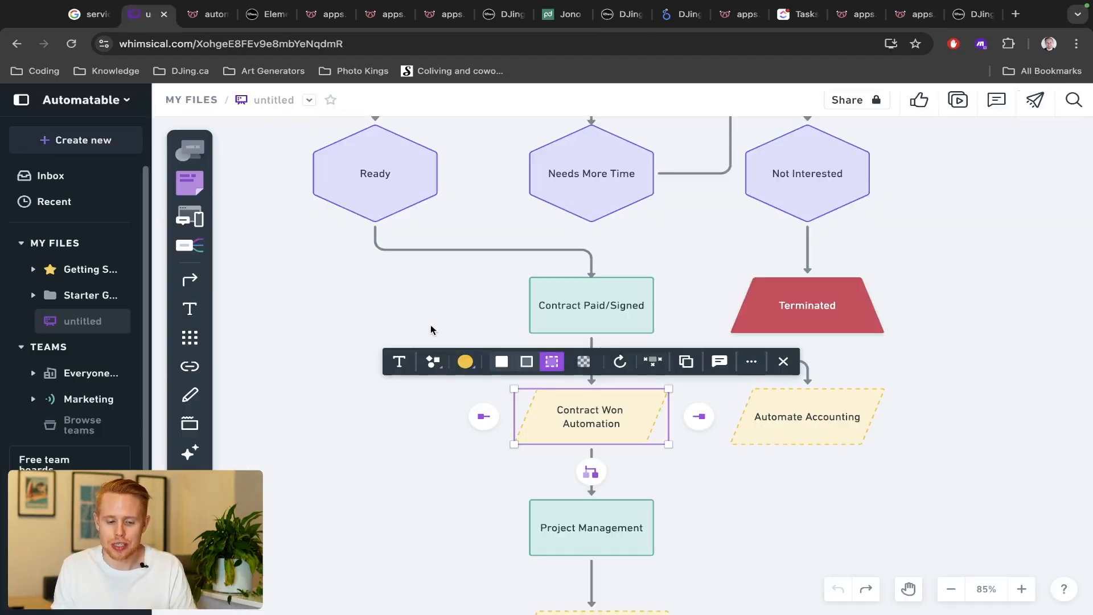
{"action": "scroll", "scroll_direction": "down", "scroll_amount": 3}
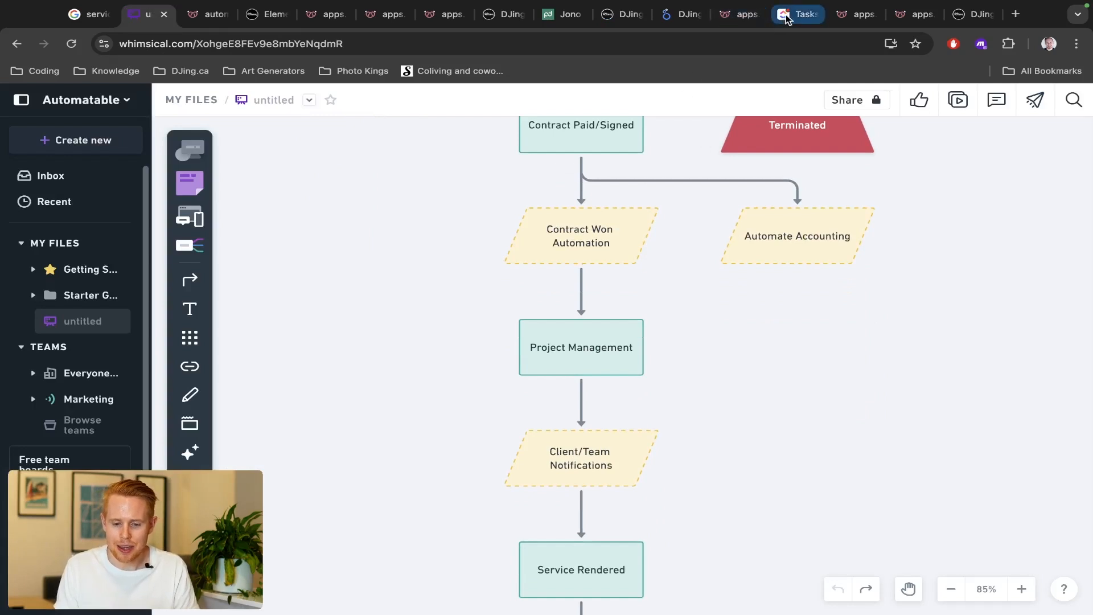
{"action": "left_click", "coordinate": [798, 14]}
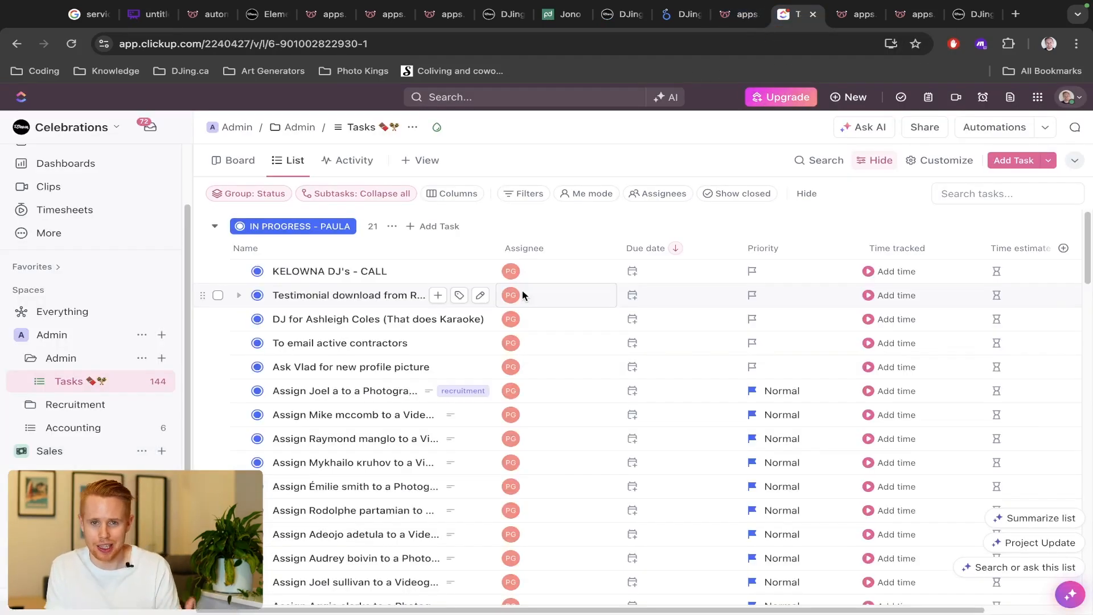
{"action": "scroll", "scroll_direction": "down", "scroll_amount": 3}
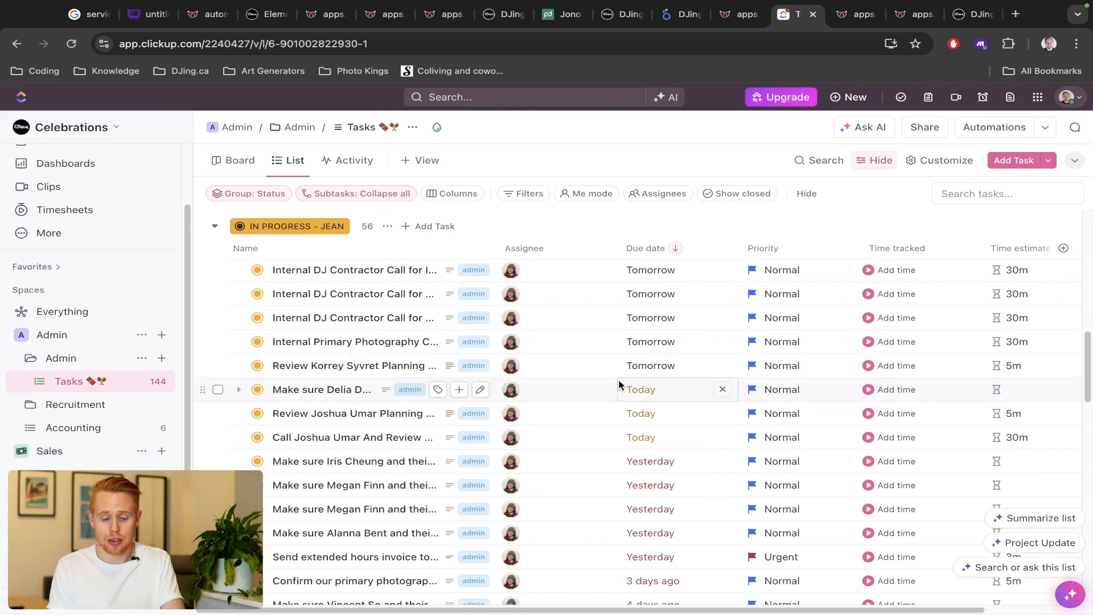
{"action": "scroll", "scroll_direction": "down", "scroll_amount": 3}
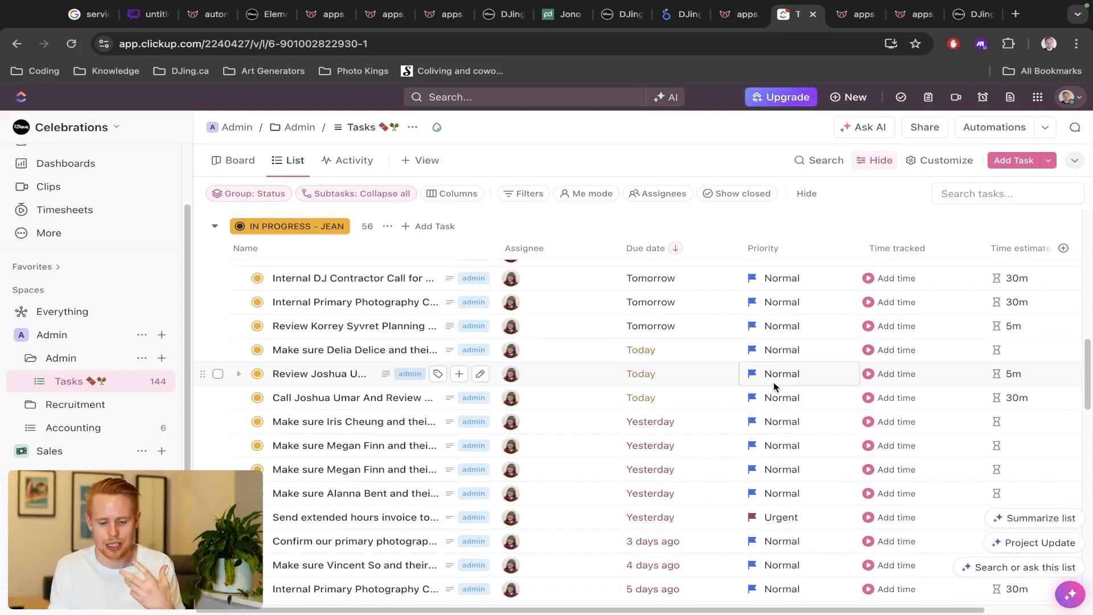
{"action": "mouse_move", "coordinate": [1028, 344]}
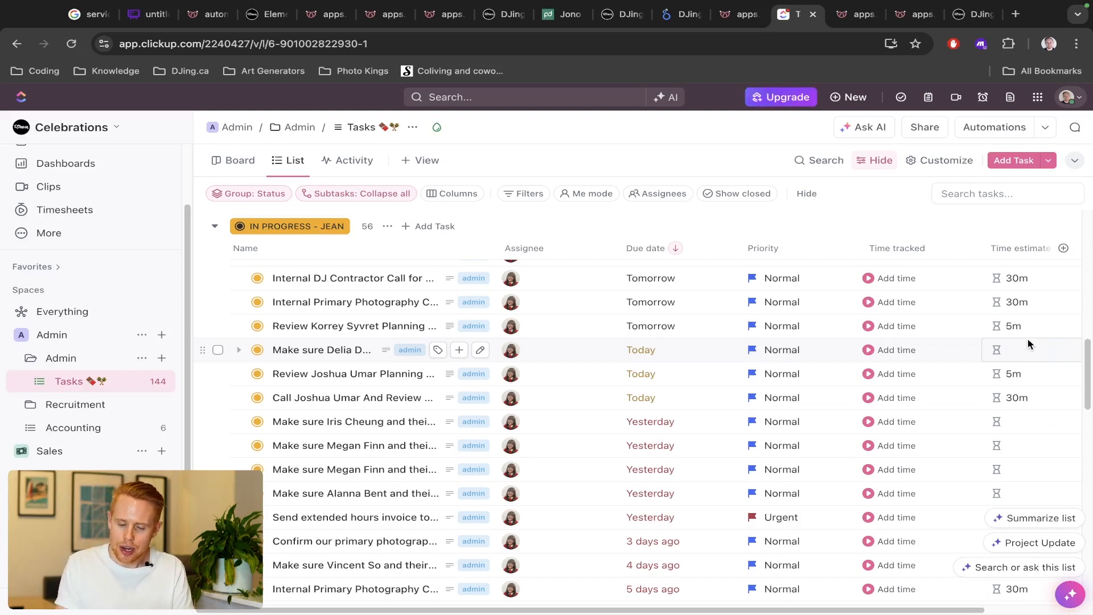
Step: In the contractor portal, expand the Sep 27th 2024 wedding under My Shows
{"action": "left_click", "coordinate": [853, 13]}
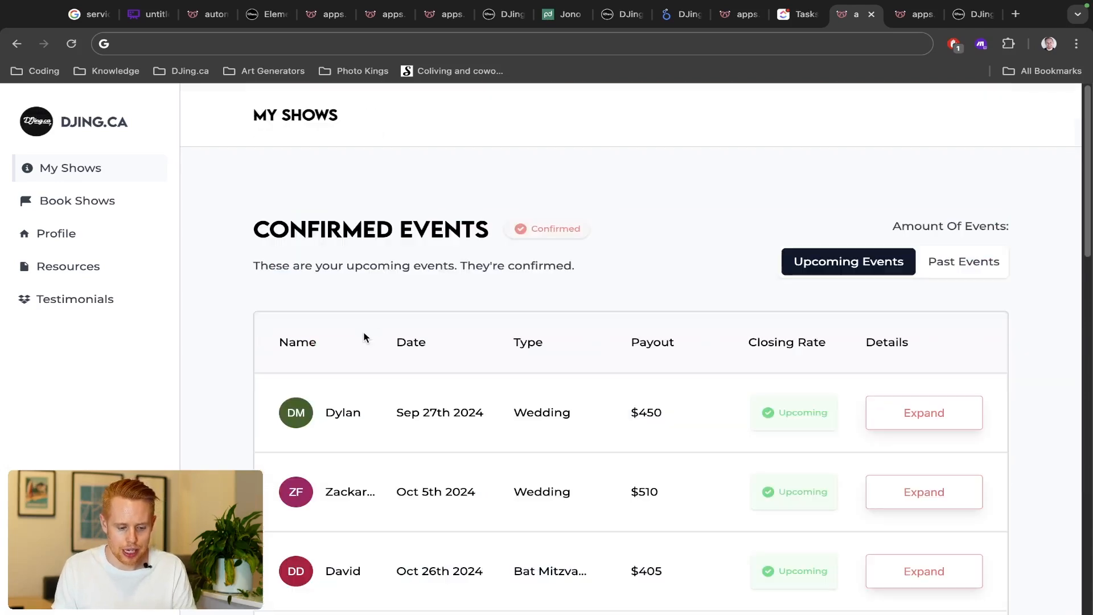
{"action": "mouse_move", "coordinate": [481, 329]}
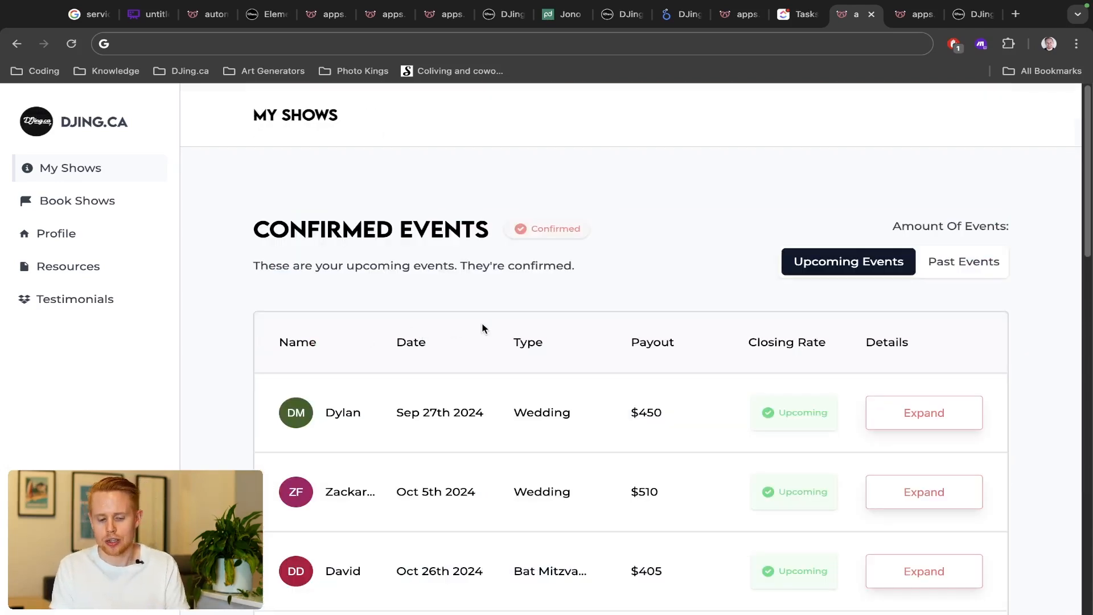
{"action": "left_click", "coordinate": [80, 200]}
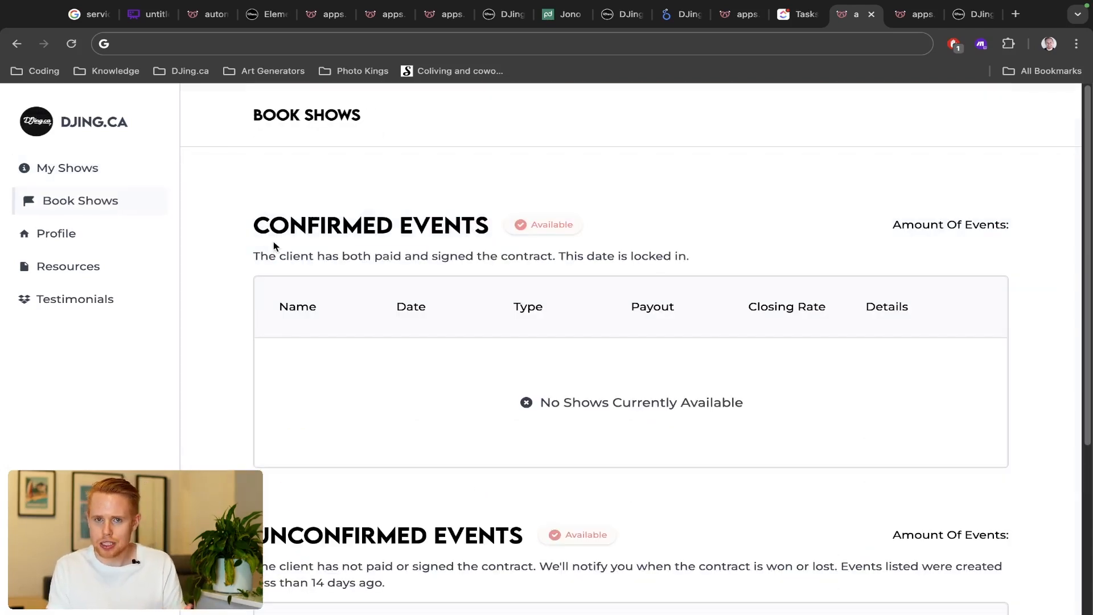
{"action": "mouse_move", "coordinate": [514, 400]}
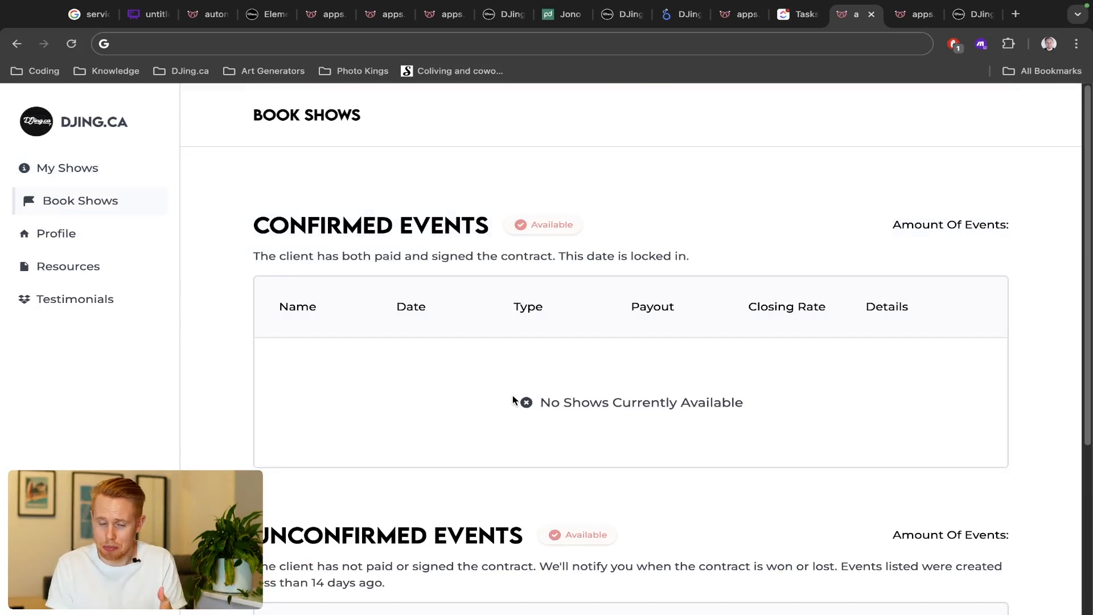
{"action": "left_click", "coordinate": [68, 167]}
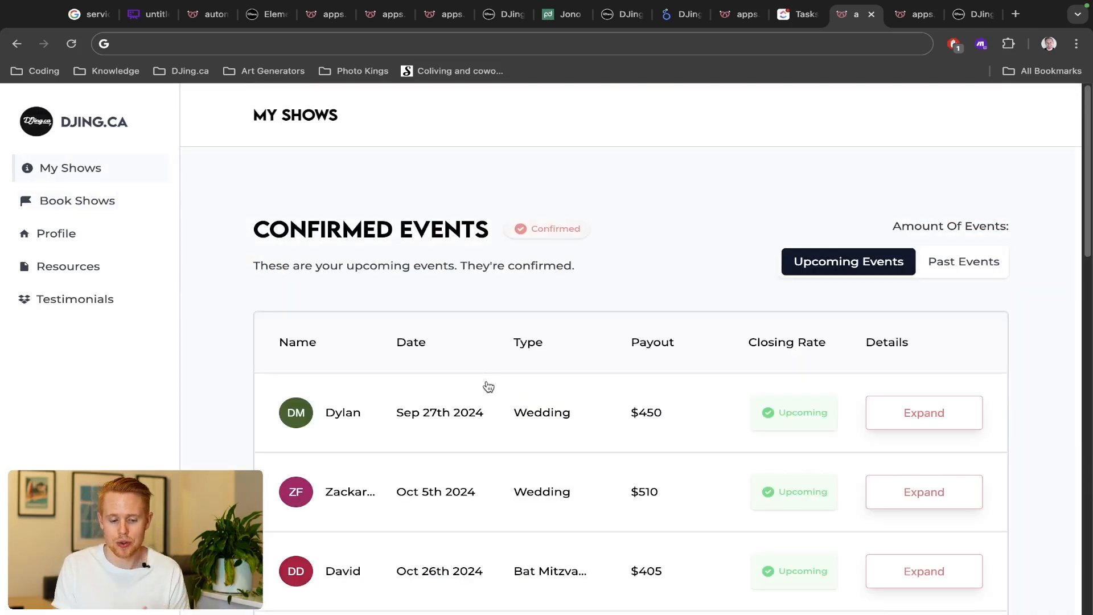
{"action": "scroll", "scroll_direction": "down", "scroll_amount": 3}
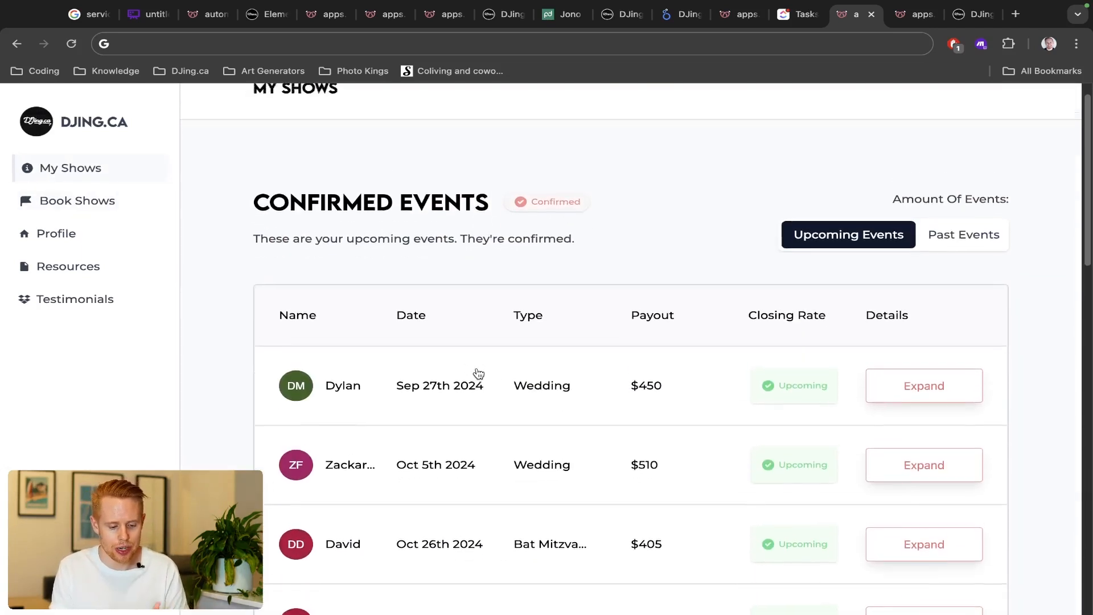
{"action": "left_click", "coordinate": [923, 385]}
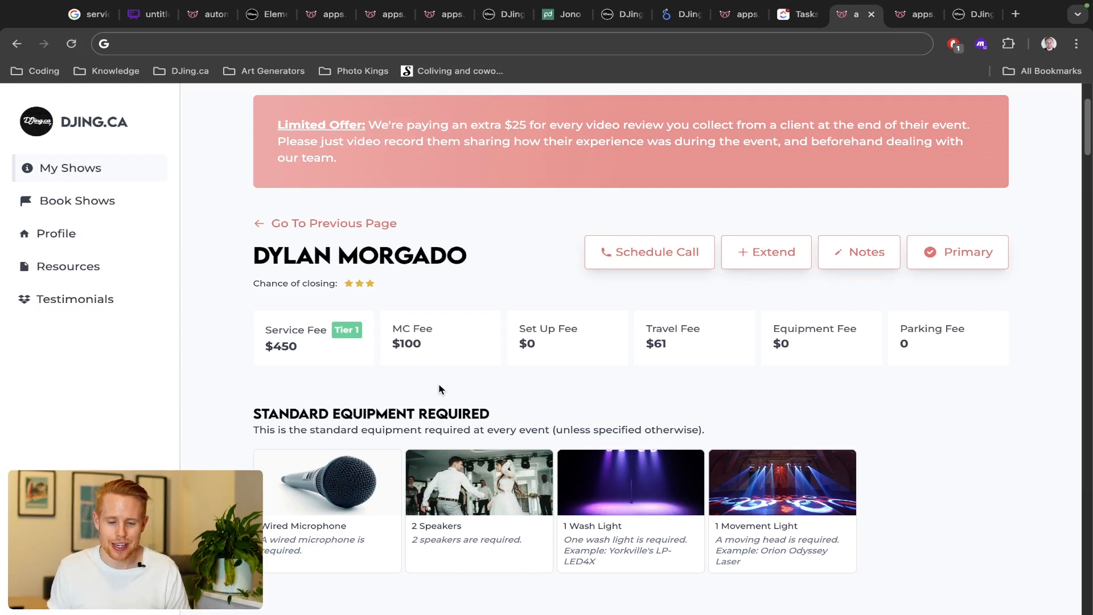
Step: Select Project Management and its arrow, scroll to Client/Team Notifications, then return to the portal
{"action": "left_click", "coordinate": [143, 14]}
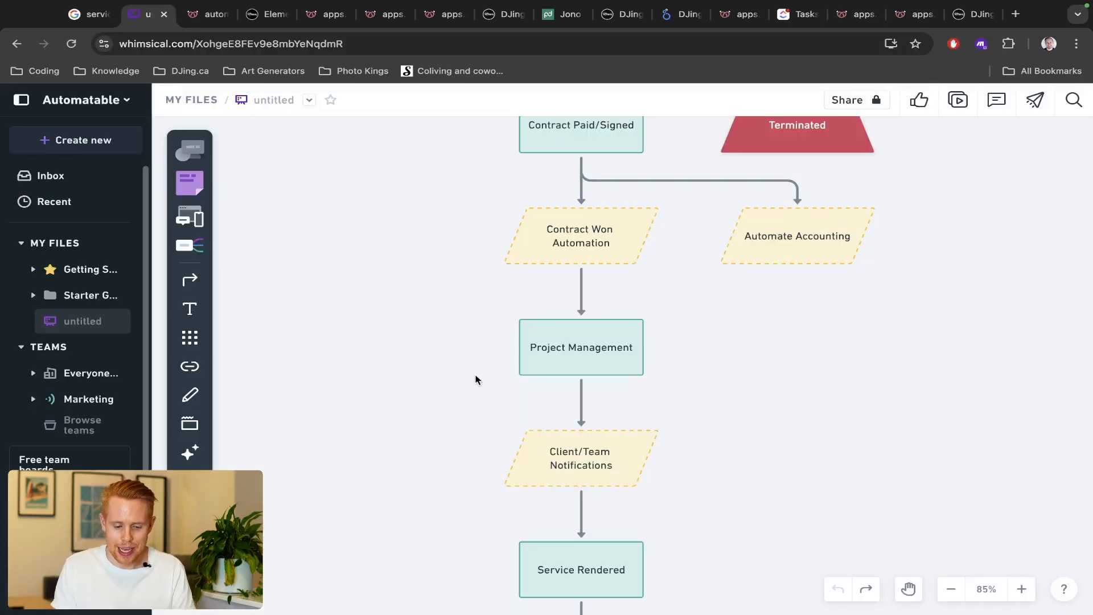
{"action": "left_click", "coordinate": [579, 235]}
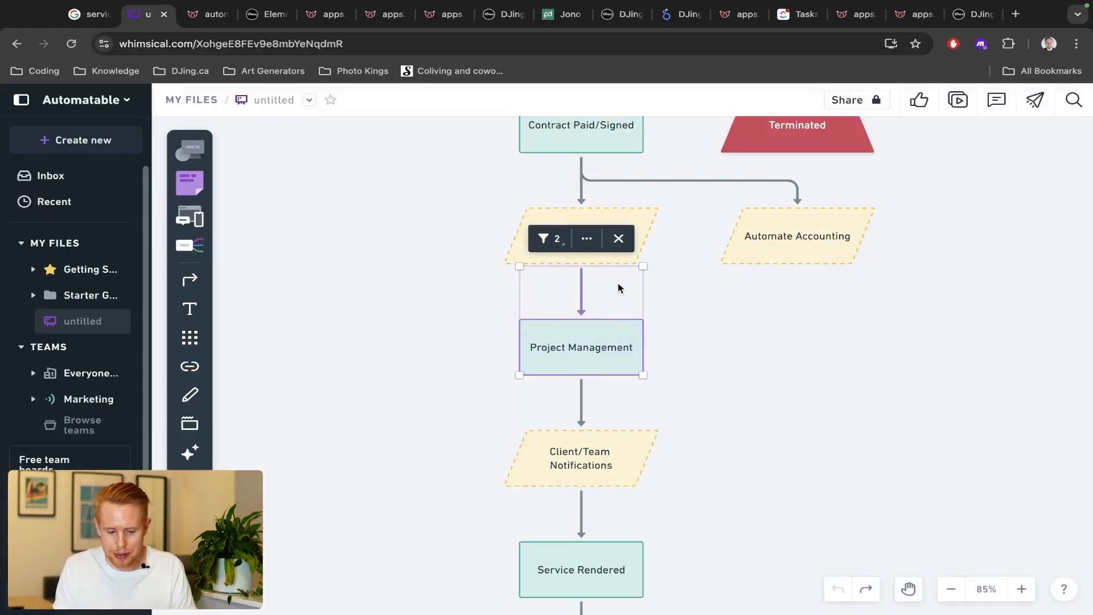
{"action": "scroll", "scroll_direction": "down", "scroll_amount": 3}
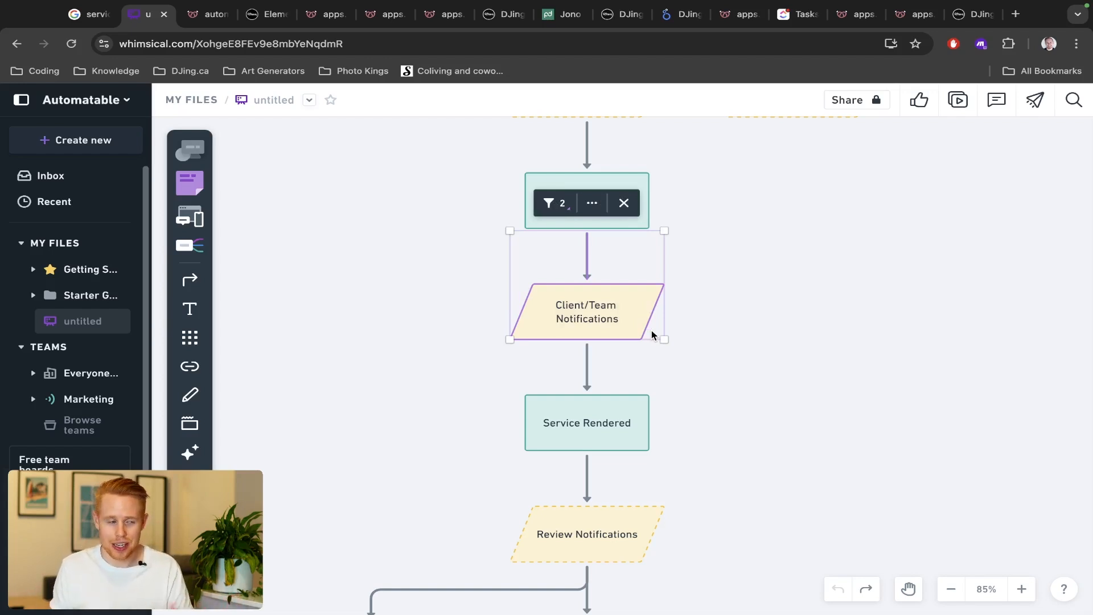
{"action": "mouse_move", "coordinate": [806, 238]}
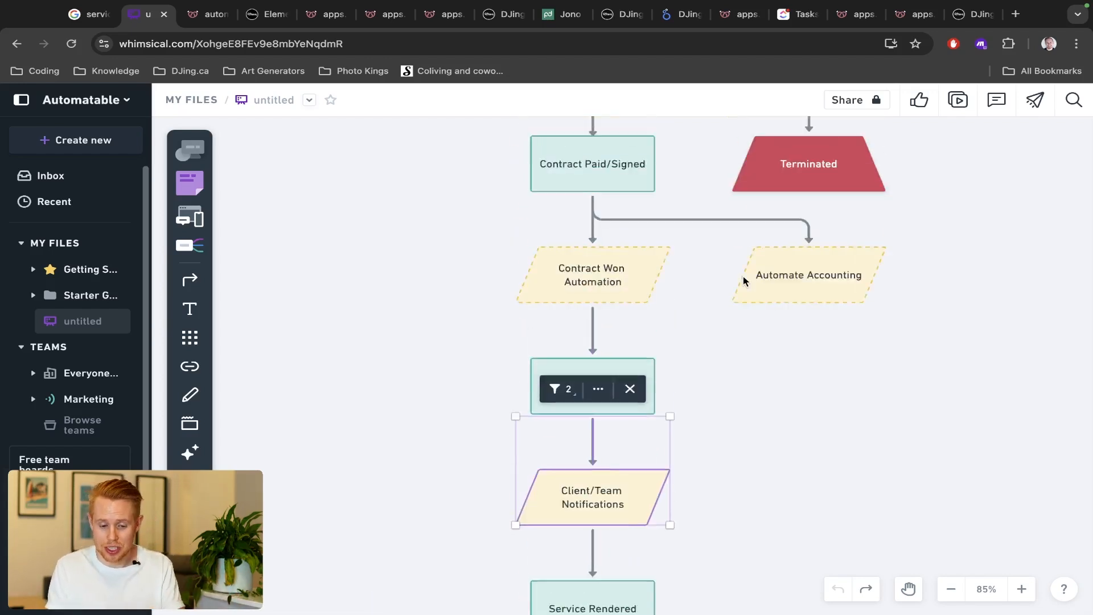
{"action": "scroll", "scroll_direction": "down", "scroll_amount": 3}
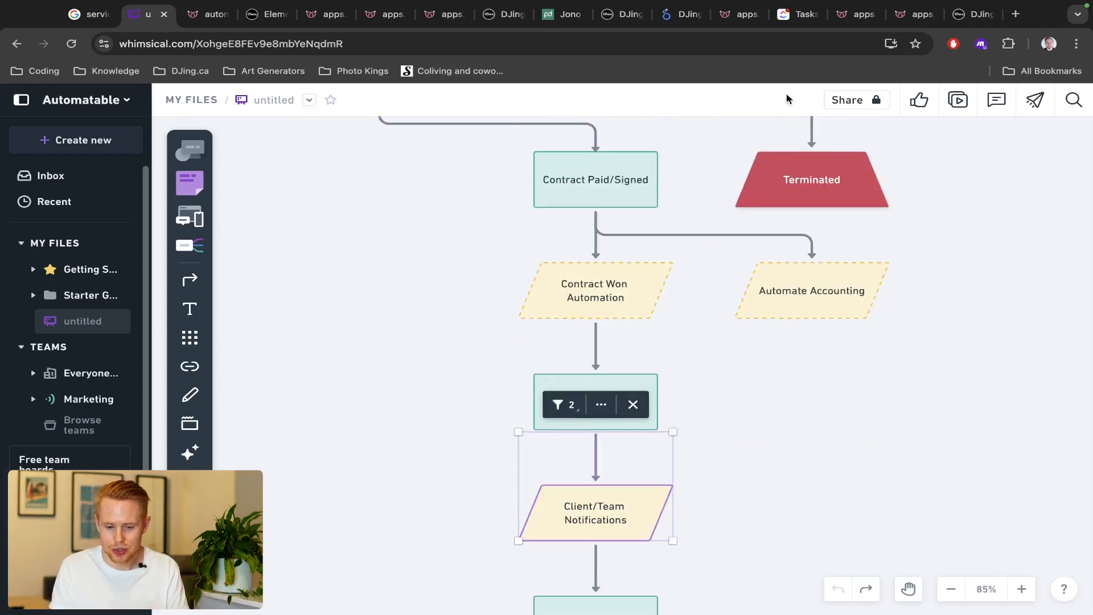
{"action": "left_click", "coordinate": [914, 14]}
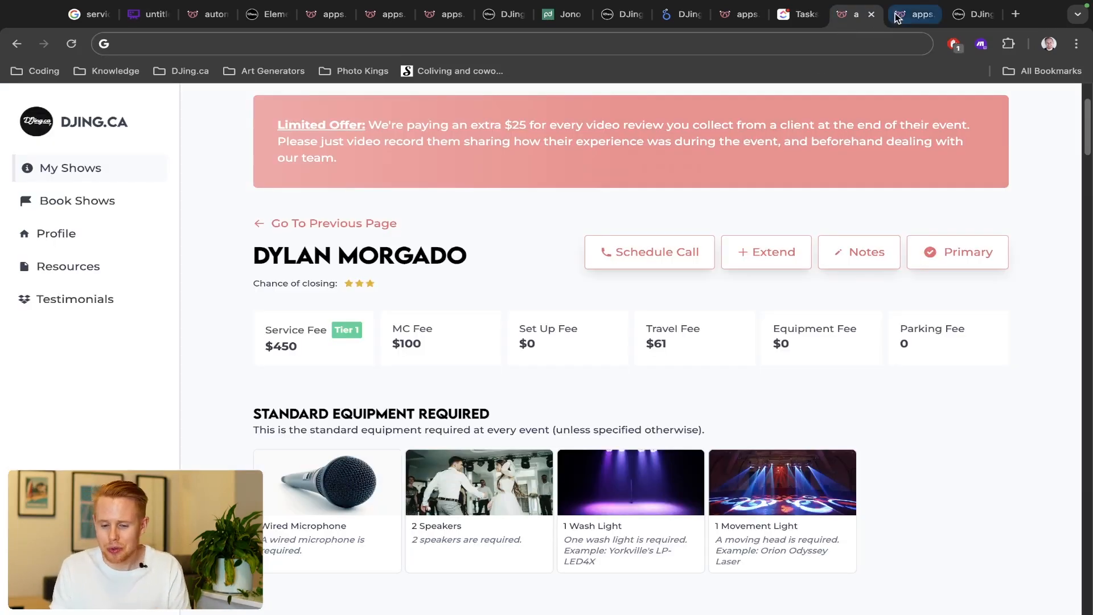
Step: On the planning form's DJ step, choose 'Both Ceremony & Reception' and scroll onward
{"action": "left_click", "coordinate": [739, 14]}
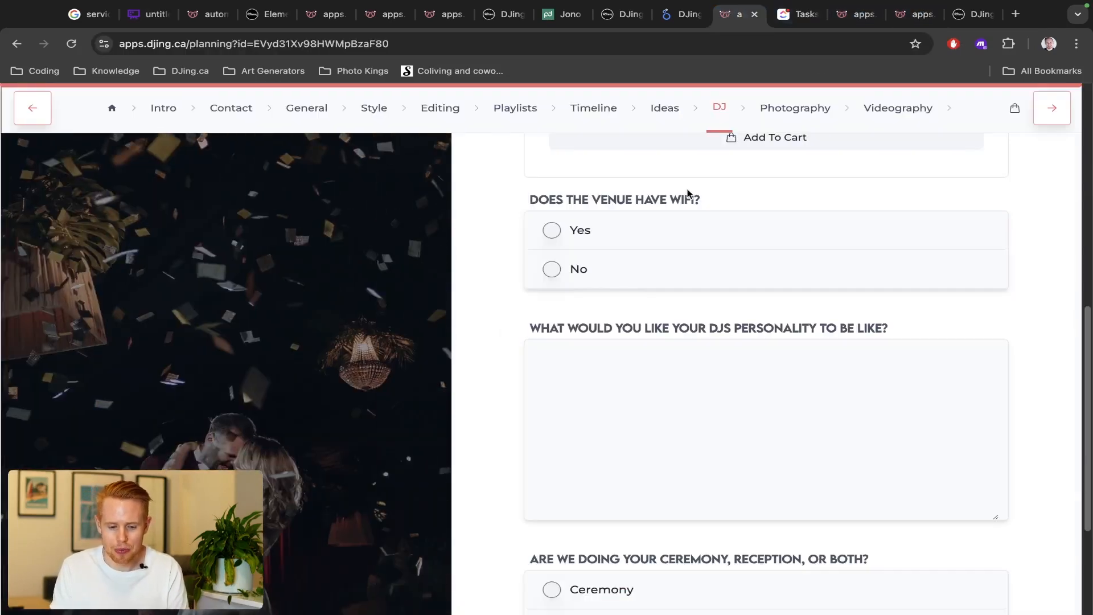
{"action": "mouse_move", "coordinate": [408, 160]}
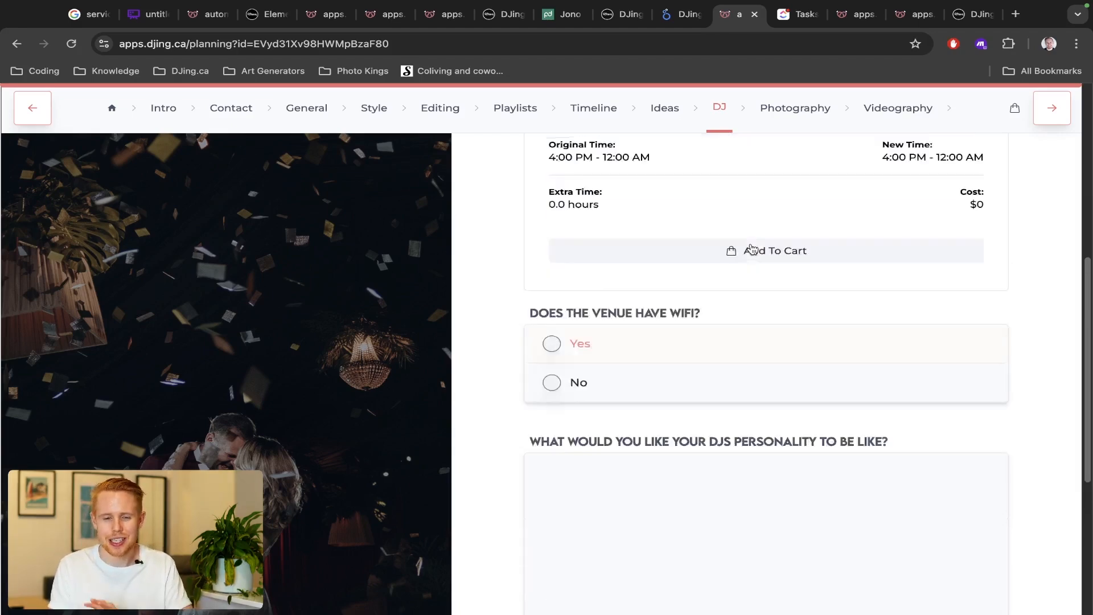
{"action": "scroll", "scroll_direction": "down", "scroll_amount": 3}
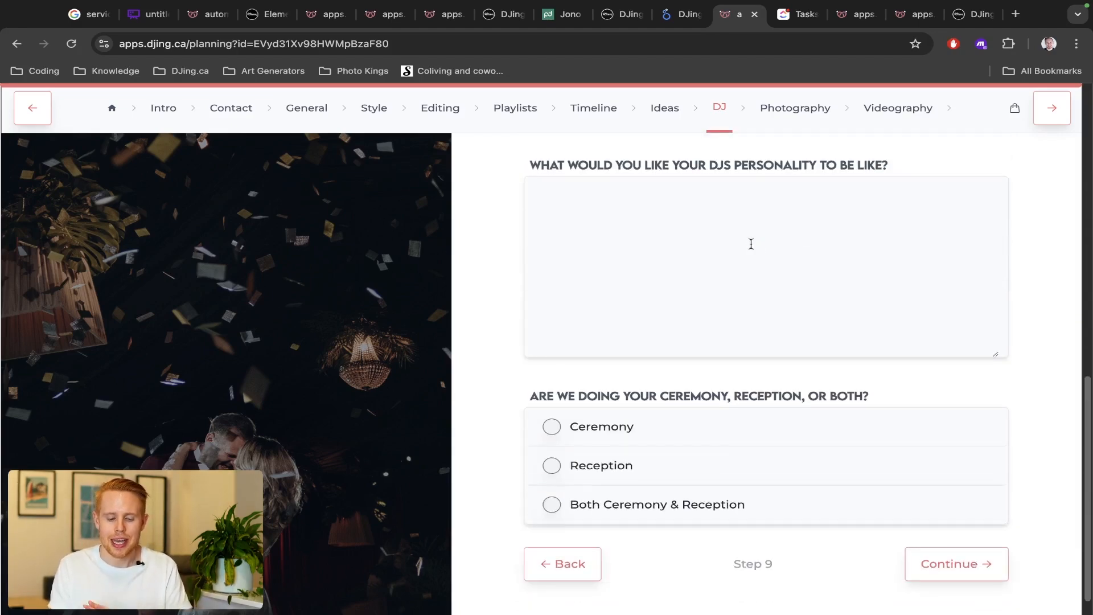
{"action": "left_click", "coordinate": [552, 504]}
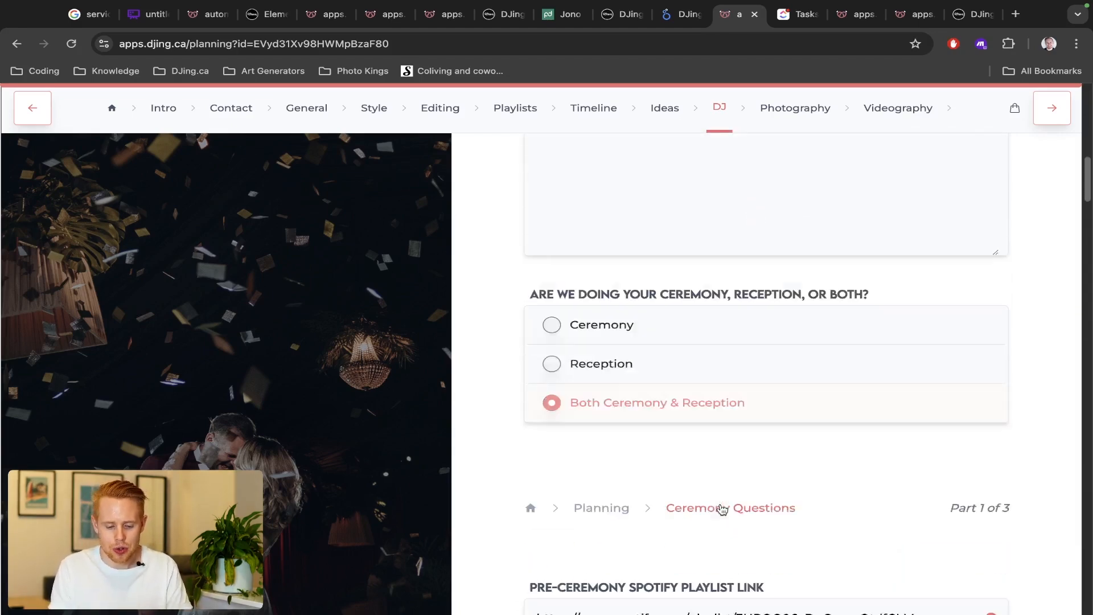
{"action": "scroll", "scroll_direction": "down", "scroll_amount": 3}
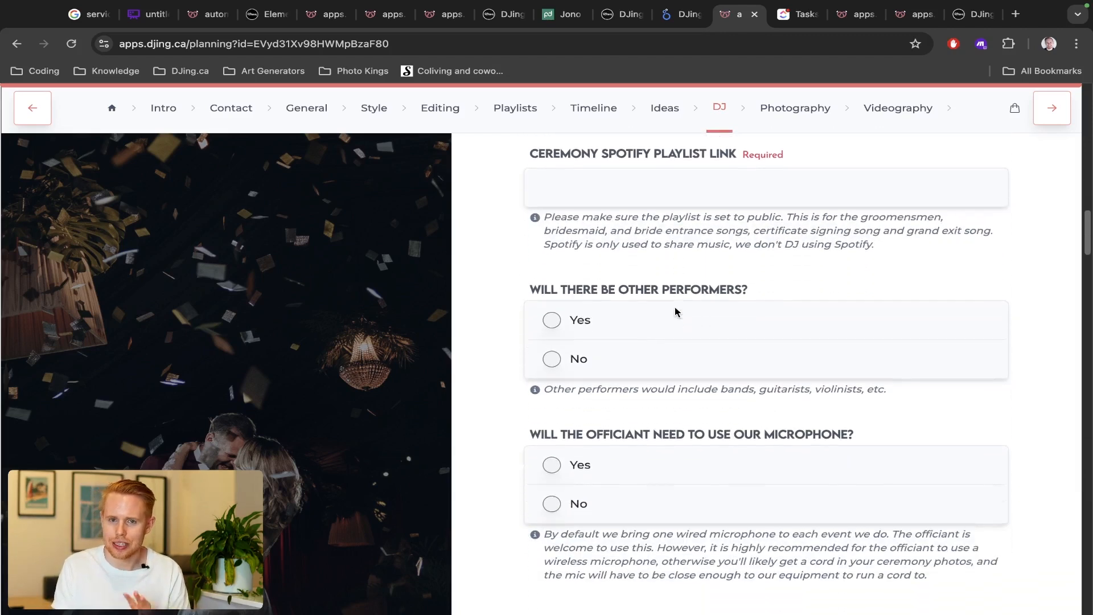
{"action": "scroll", "scroll_direction": "down", "scroll_amount": 3}
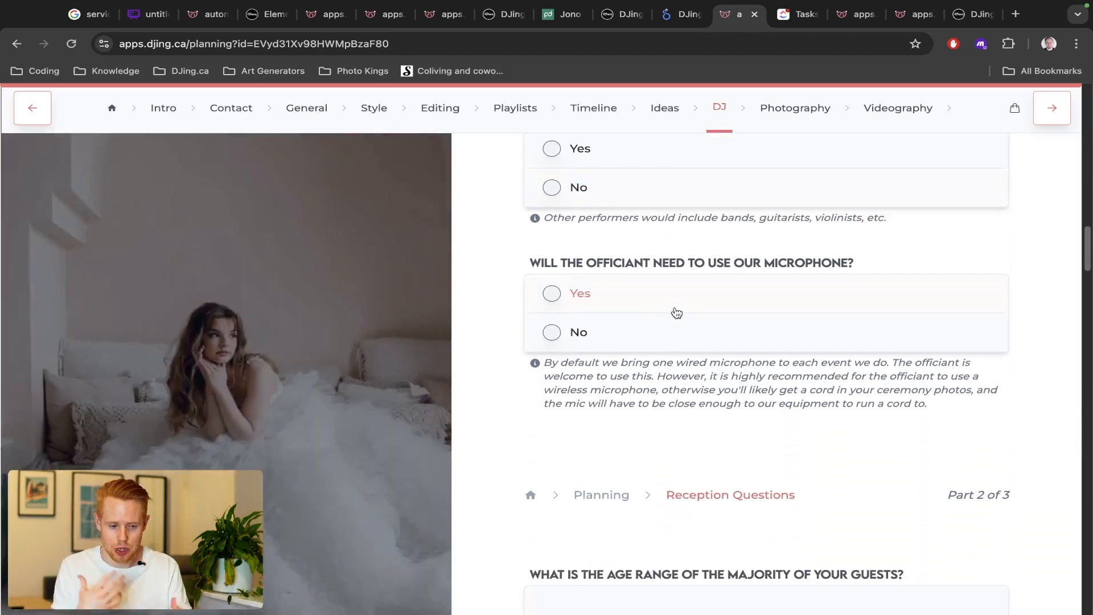
Step: Select Client/Team Notifications, scroll to Review Notifications, then reopen the Onboarding workflow
{"action": "left_click", "coordinate": [148, 14]}
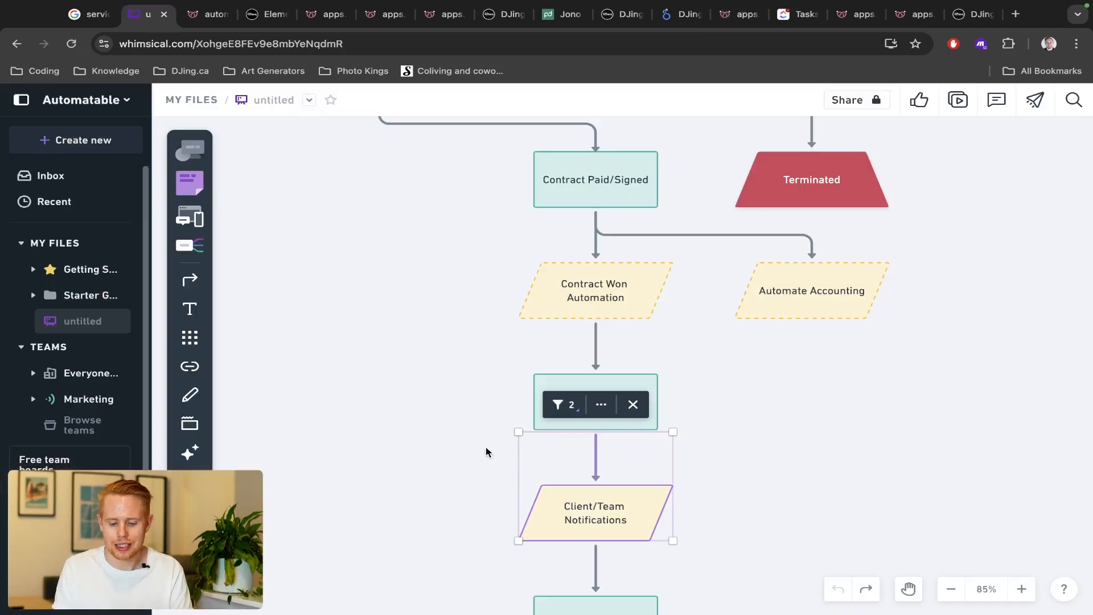
{"action": "scroll", "scroll_direction": "down", "scroll_amount": 3}
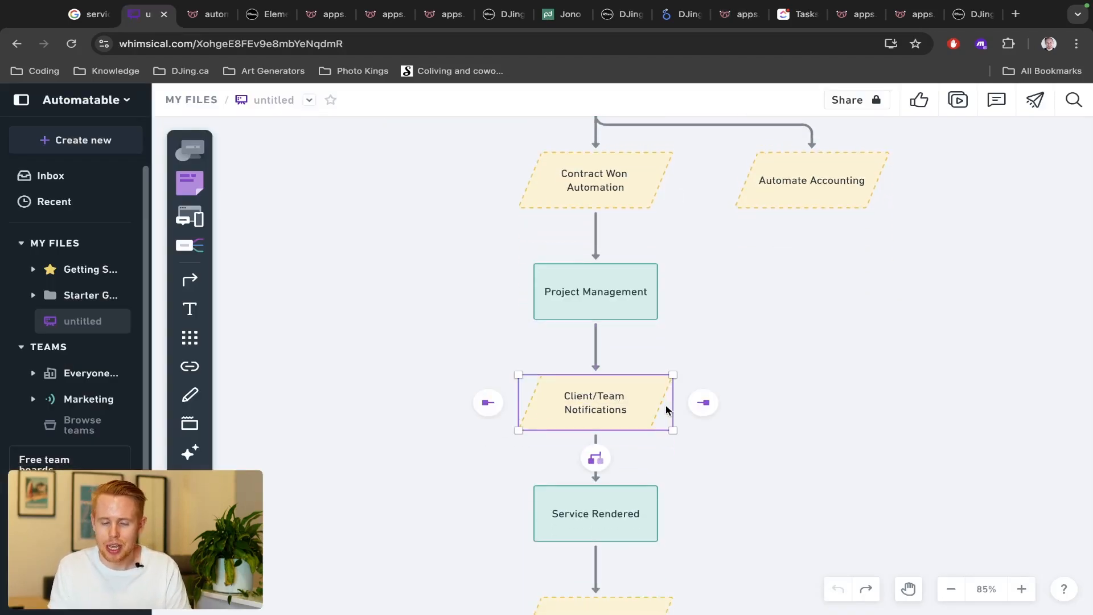
{"action": "left_click", "coordinate": [596, 402]}
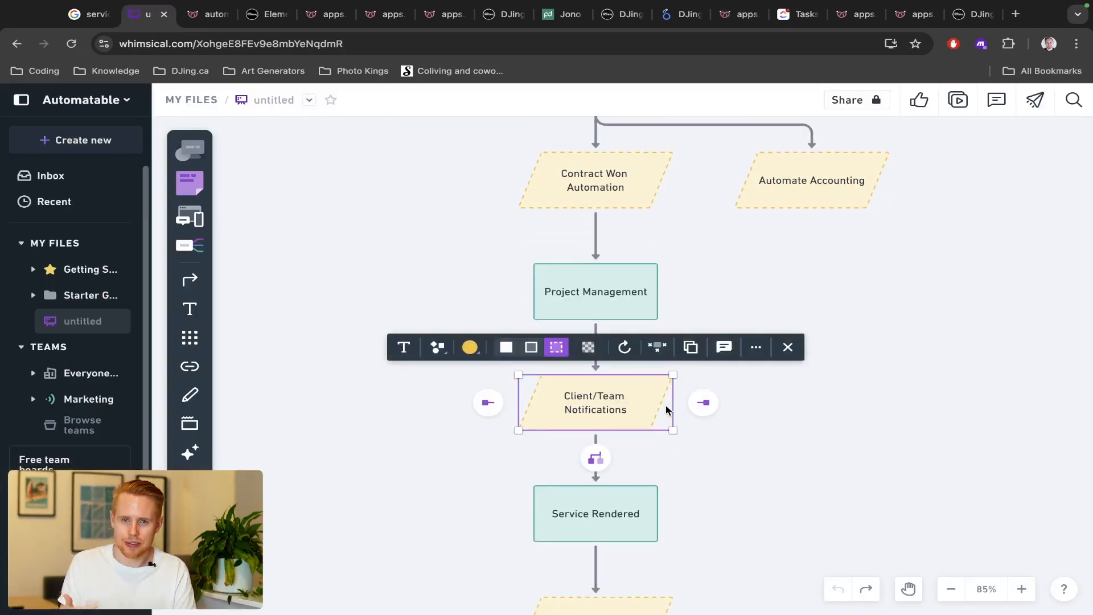
{"action": "mouse_move", "coordinate": [601, 485]}
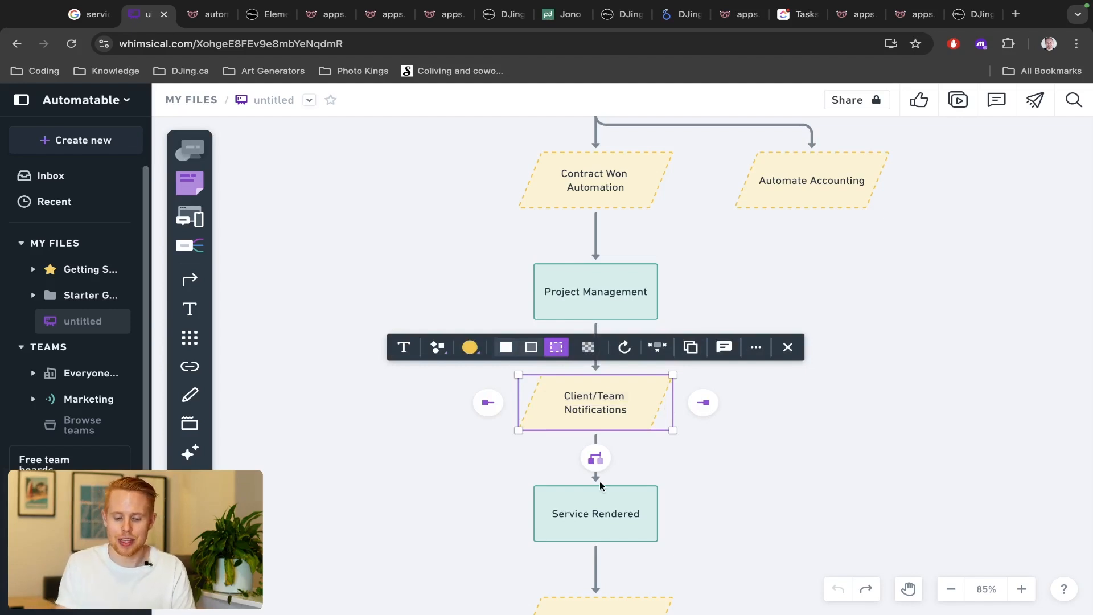
{"action": "scroll", "scroll_direction": "down", "scroll_amount": 3}
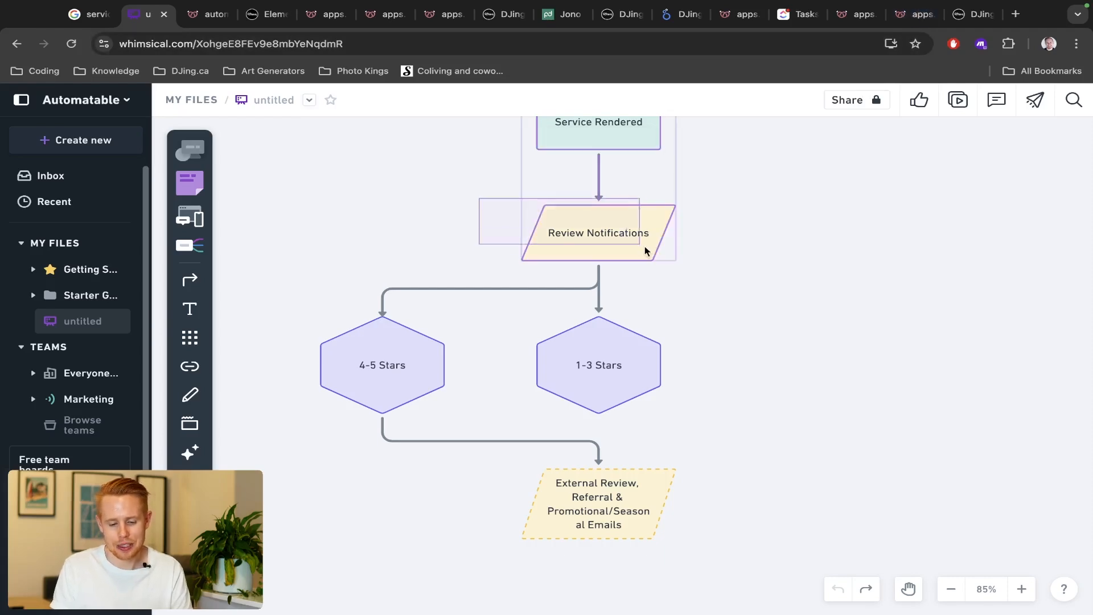
{"action": "left_click", "coordinate": [619, 14]}
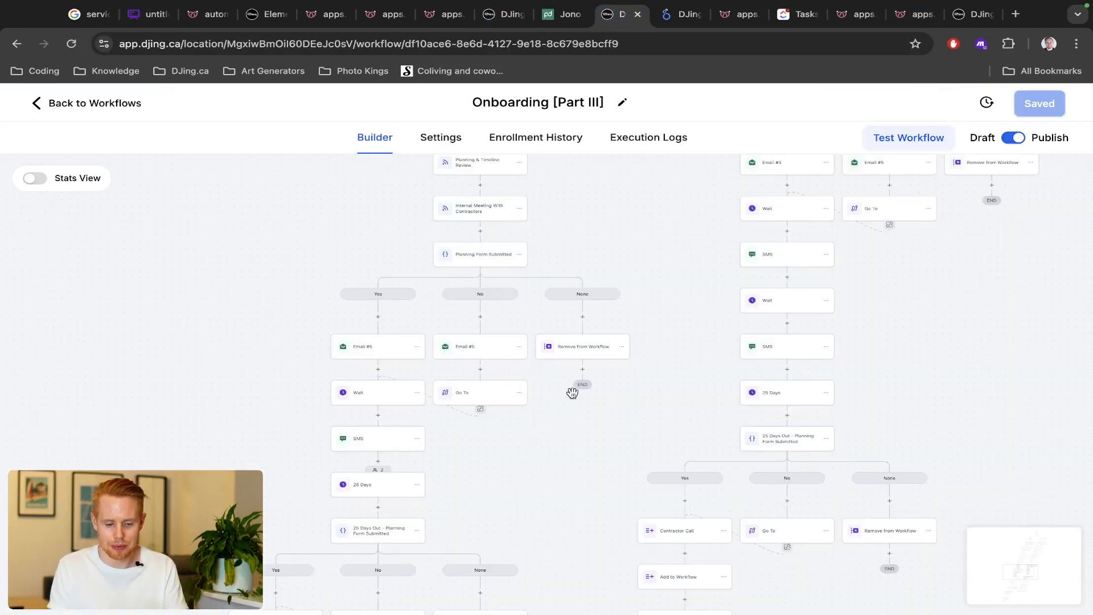
Step: Scroll the feedback form's 1–5 referral and performance ratings, then return to Whimsical
{"action": "left_click", "coordinate": [913, 14]}
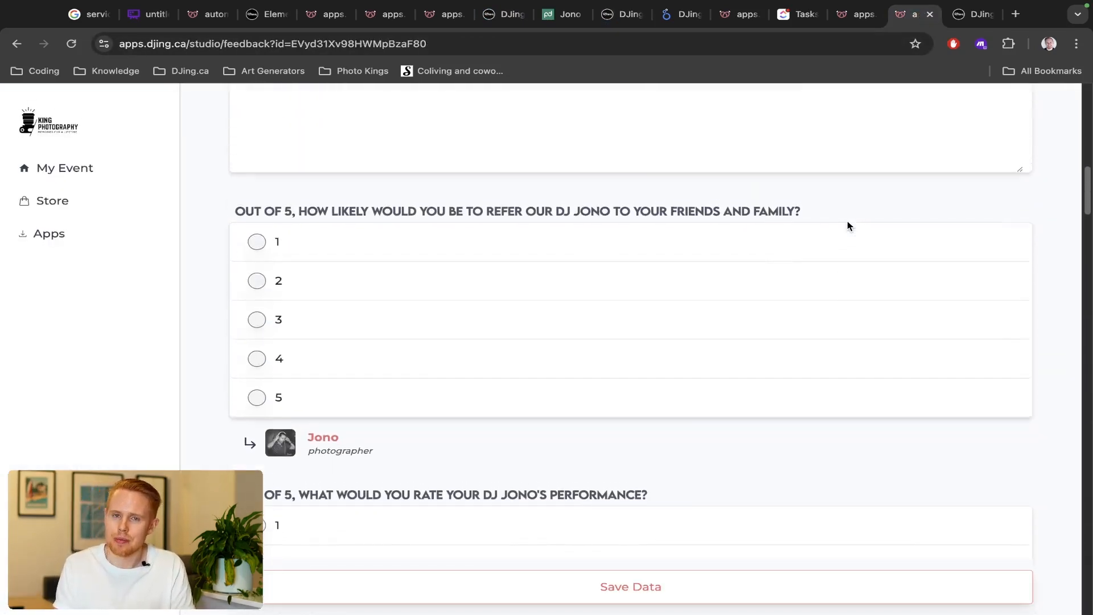
{"action": "scroll", "scroll_direction": "down", "scroll_amount": 3}
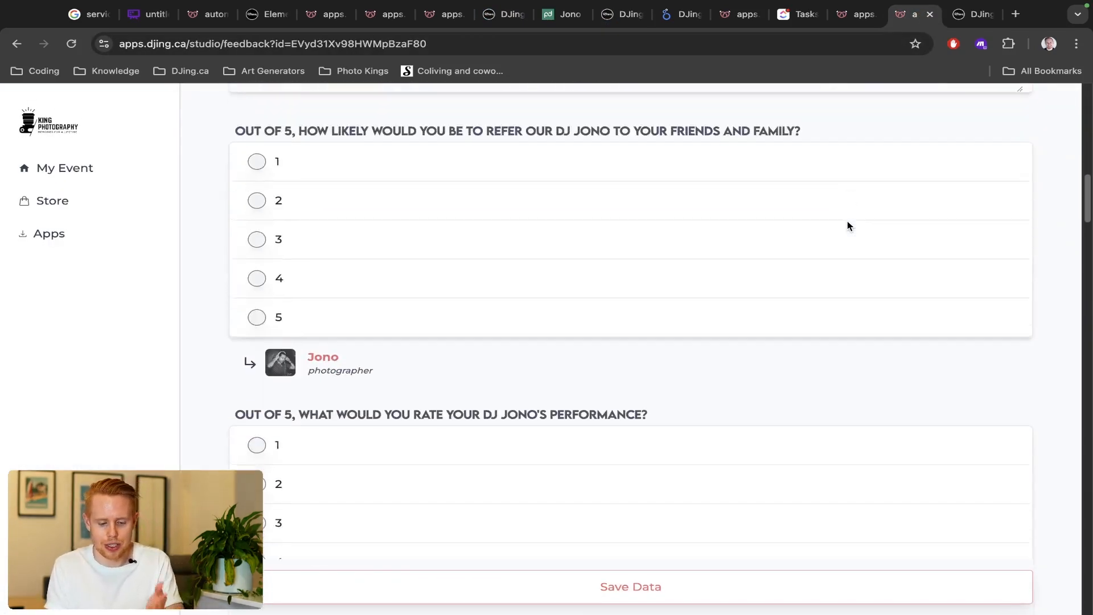
{"action": "scroll", "scroll_direction": "down", "scroll_amount": 3}
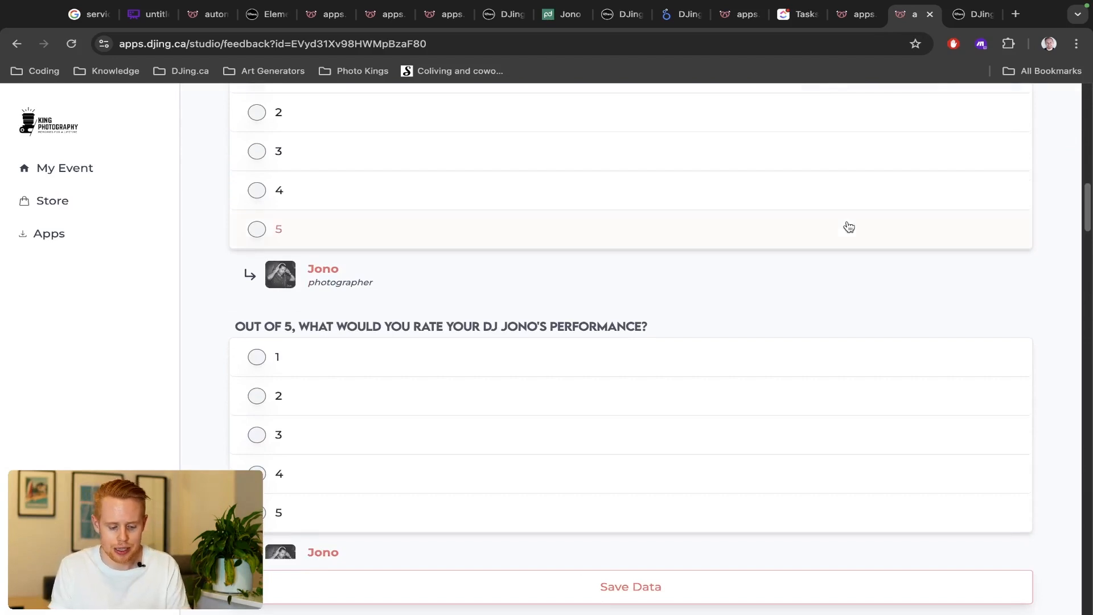
{"action": "left_click", "coordinate": [147, 14]}
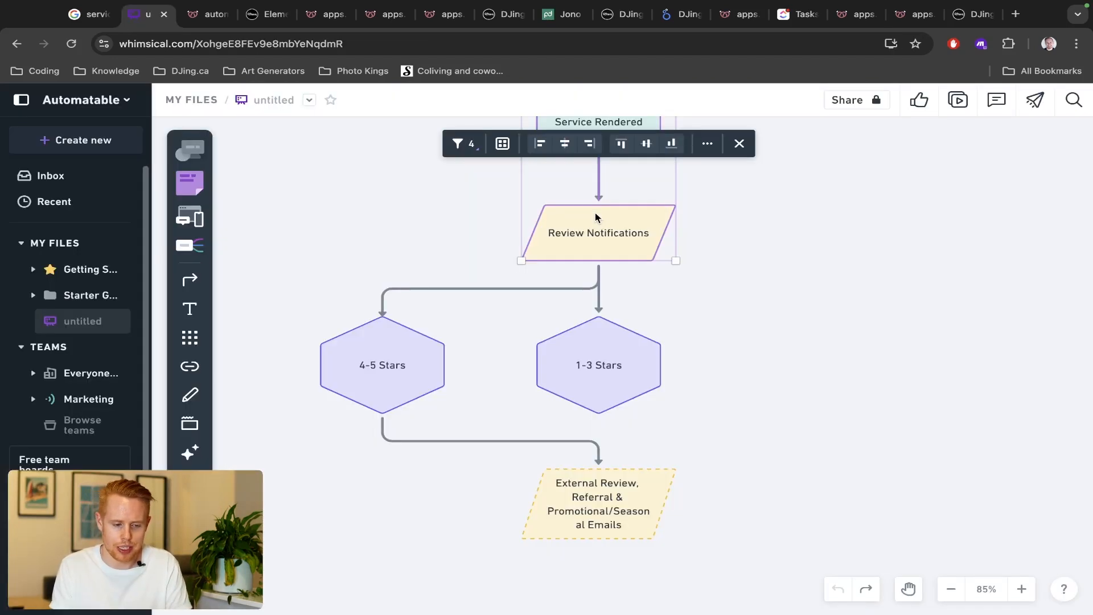
{"action": "mouse_move", "coordinate": [336, 392]}
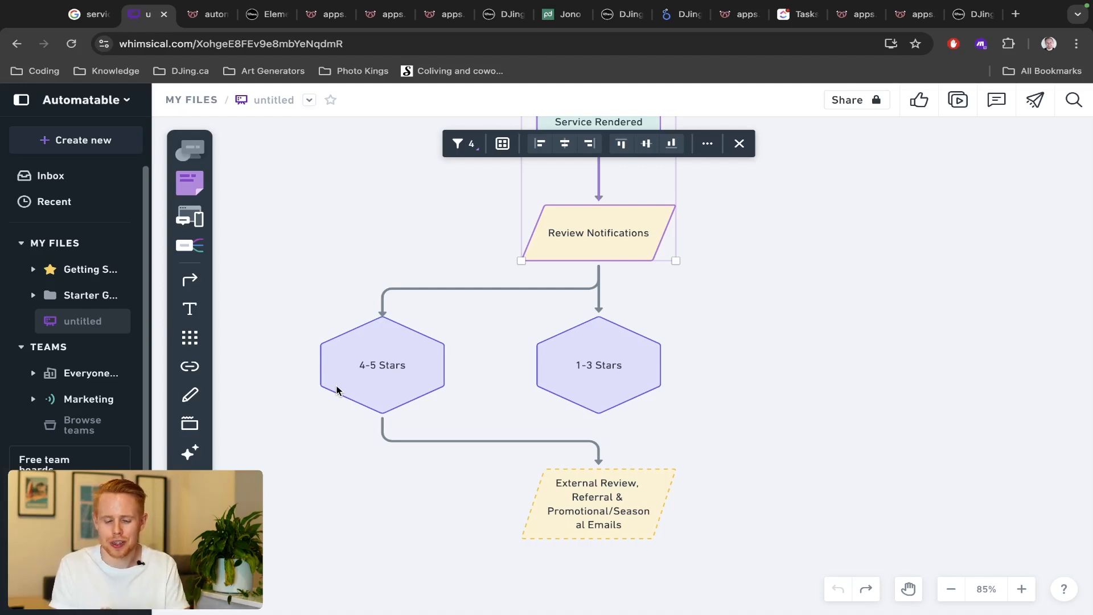
{"action": "mouse_move", "coordinate": [641, 515]}
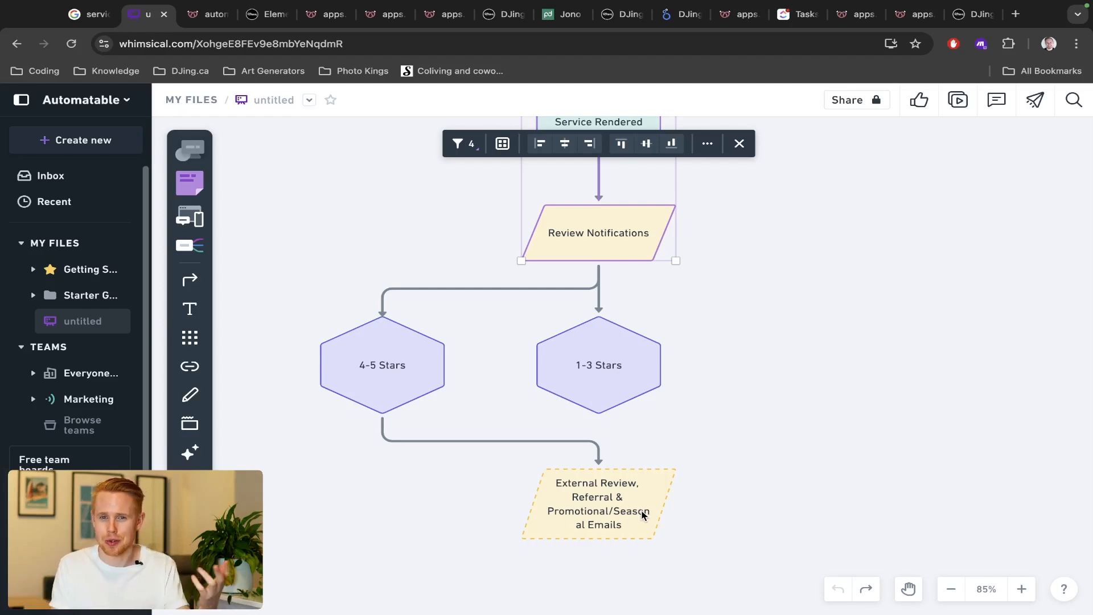
{"action": "mouse_move", "coordinate": [666, 519]}
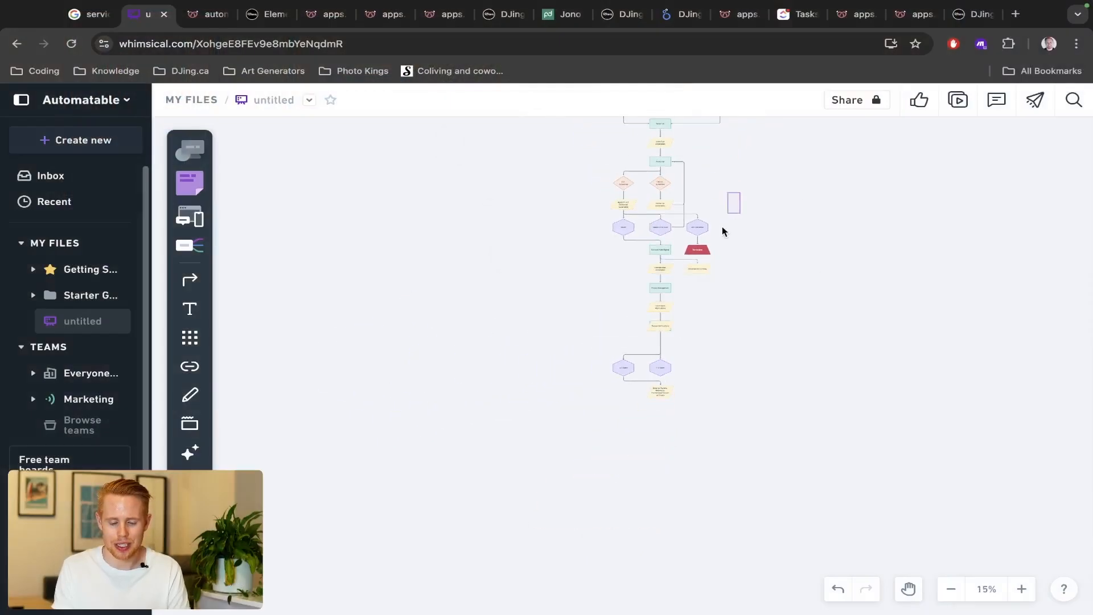
Step: Recenter the chart and switch to the GoHighLevel Onboarding [Part III] workflow tab
{"action": "scroll", "scroll_direction": "down", "scroll_amount": 3}
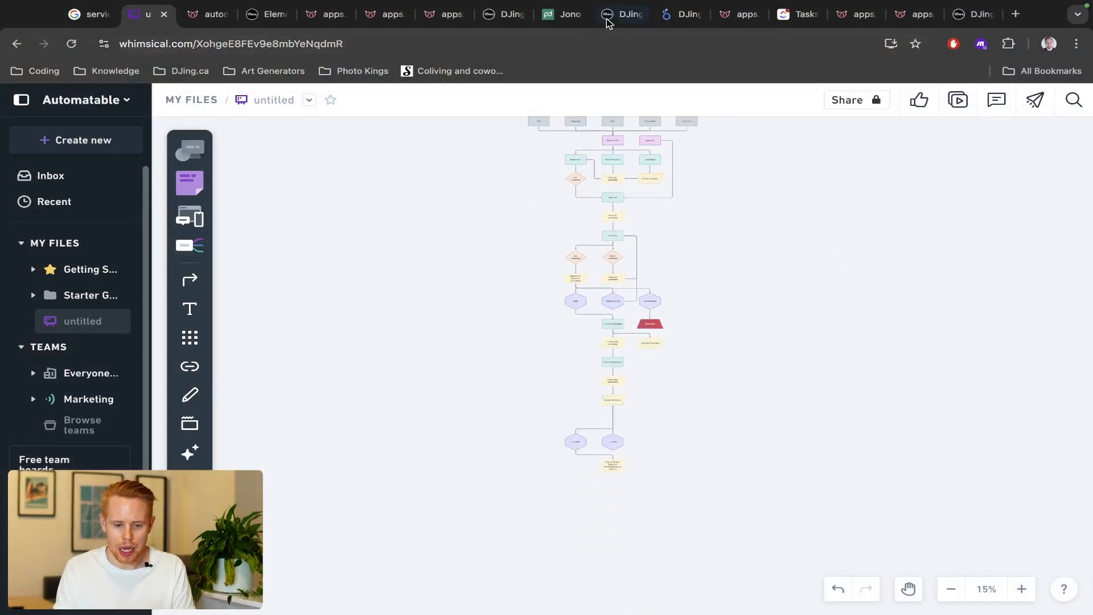
{"action": "left_click", "coordinate": [618, 13]}
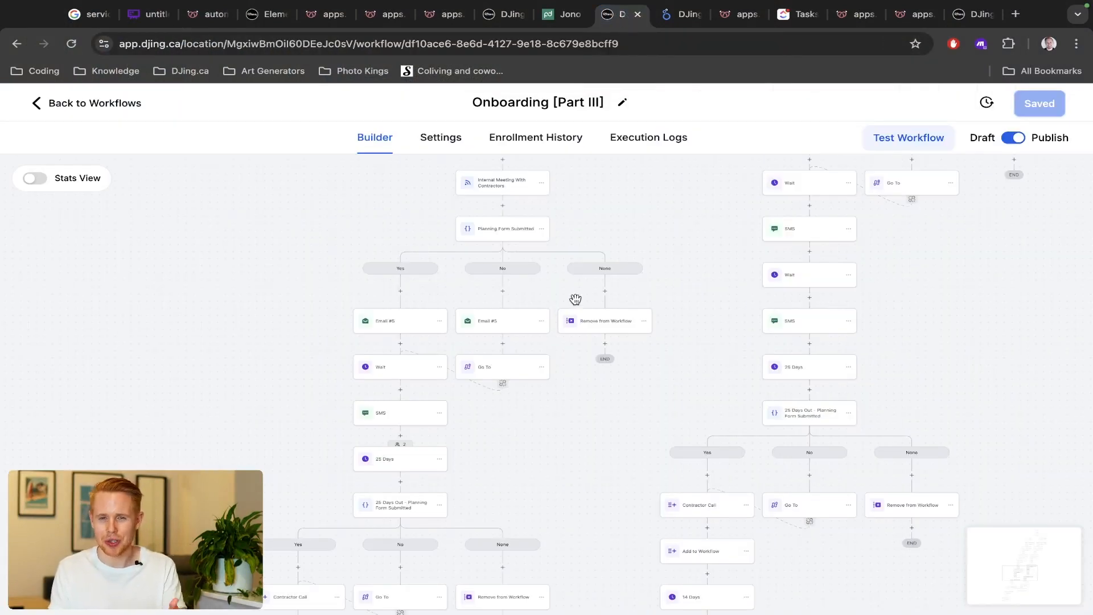